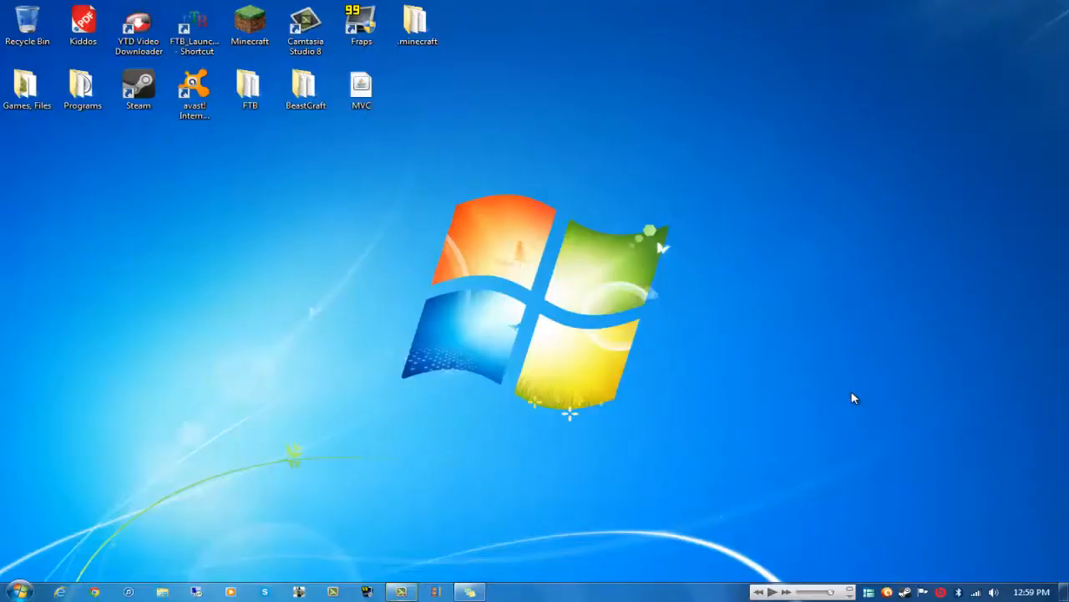
mouse_move(401, 270)
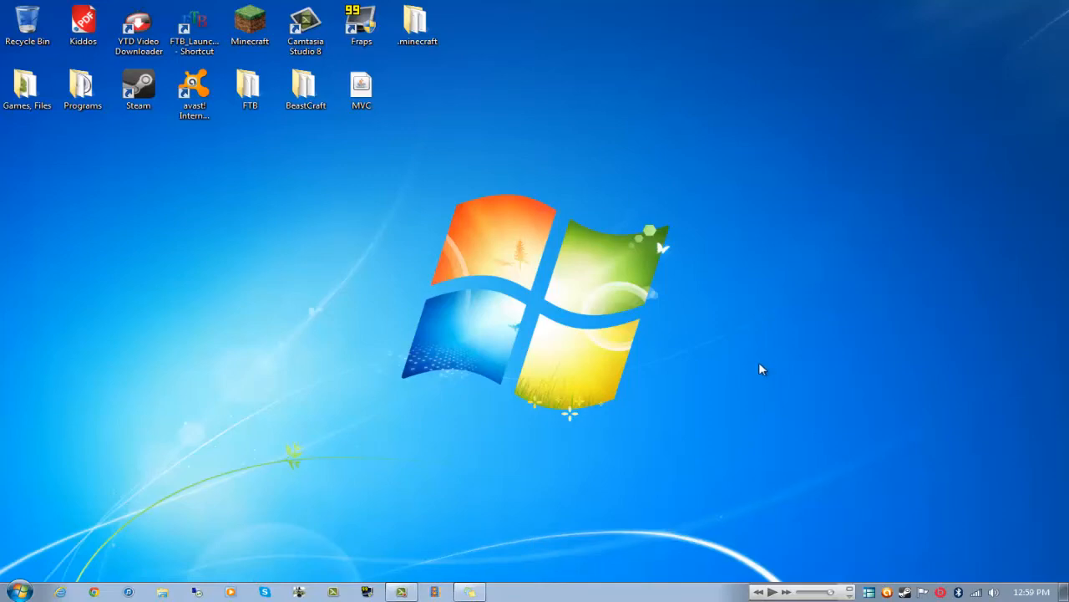
mouse_move(421, 262)
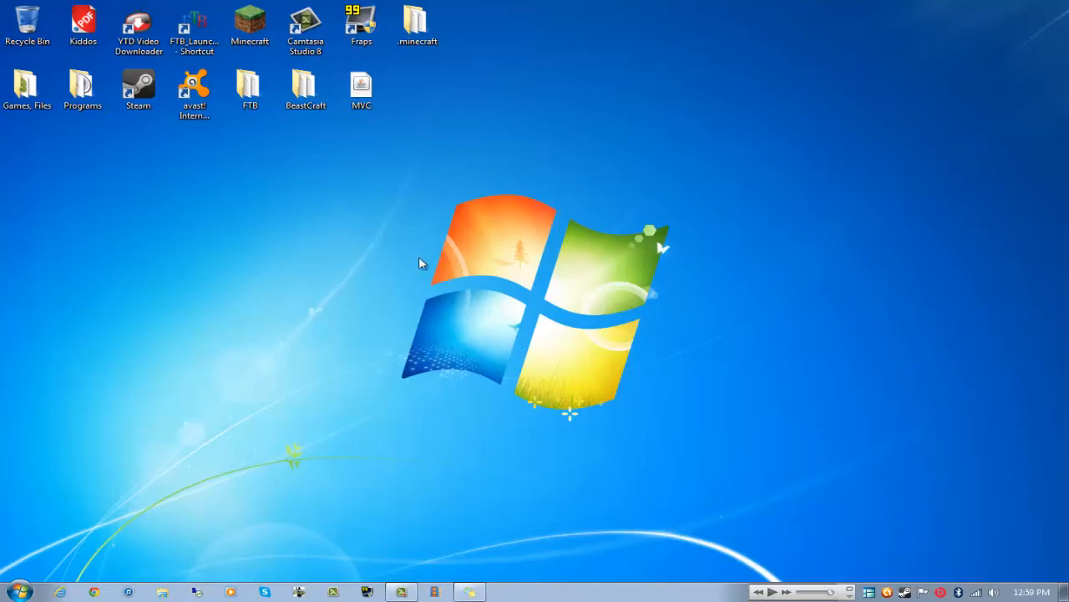
Step: Search Google for minecraft and reach the official Minecraft website
click(60, 591)
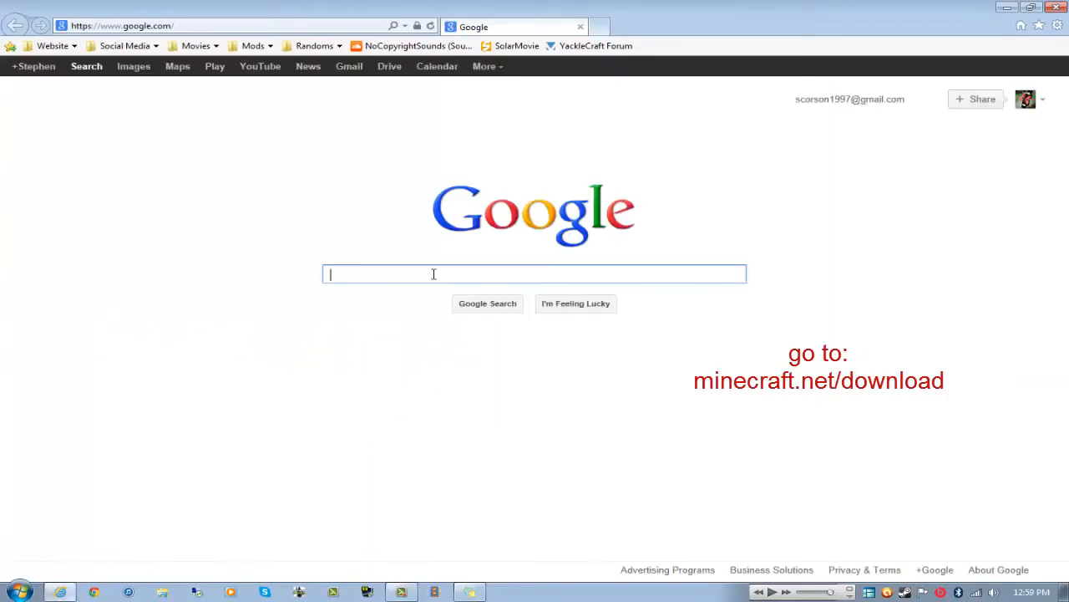
text(minecraft.net)
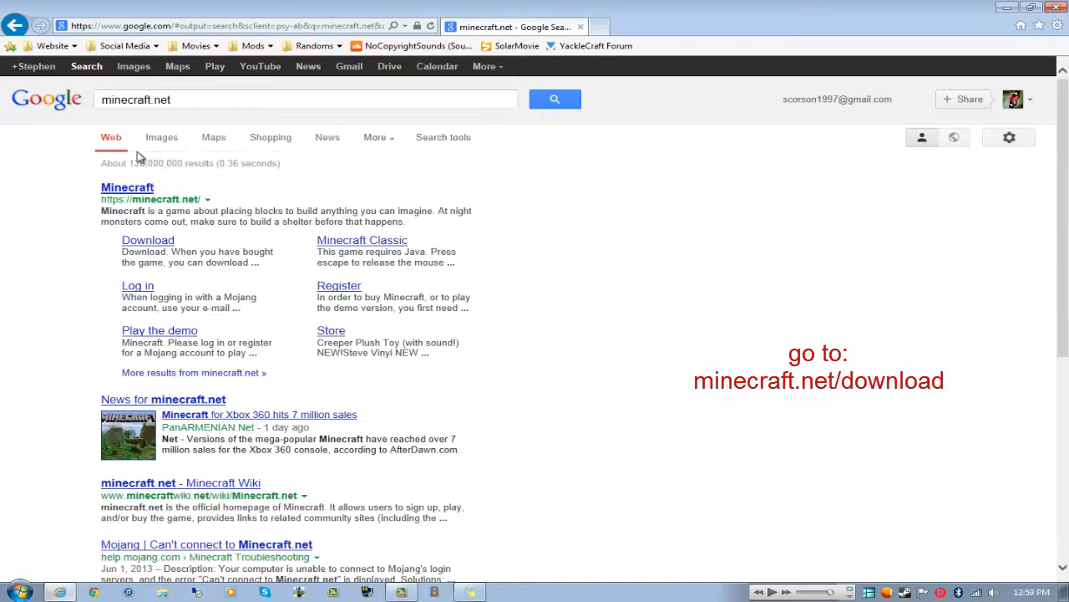
click(127, 187)
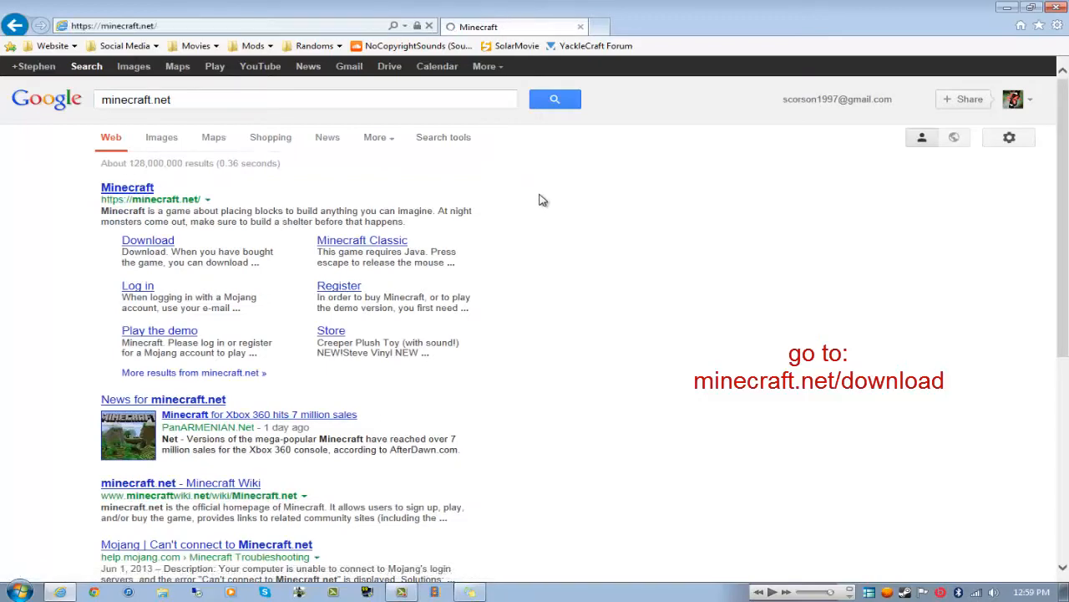
click(127, 187)
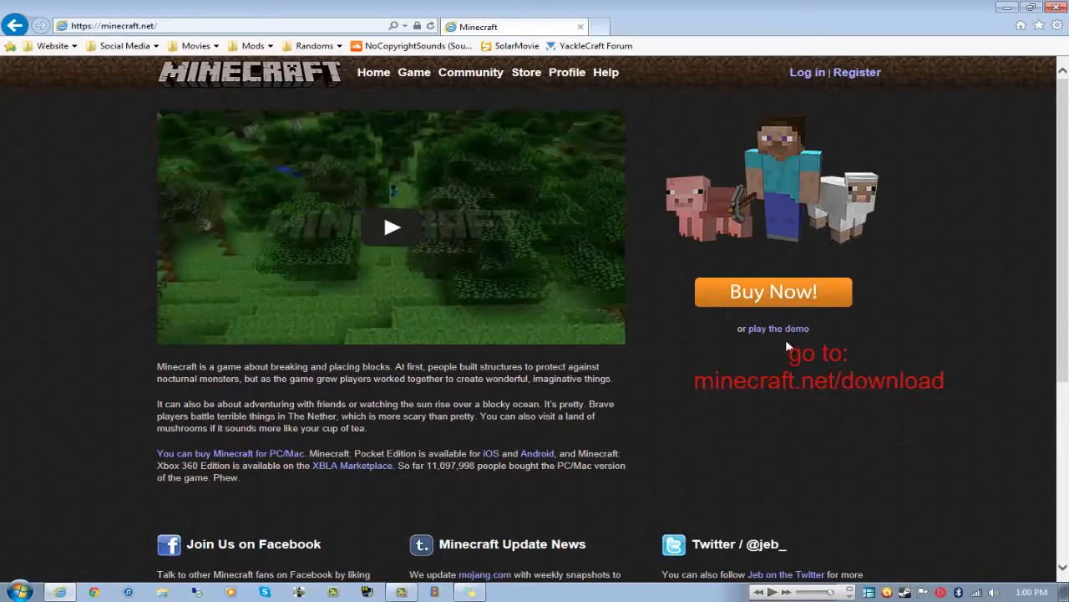
scroll(down, 3)
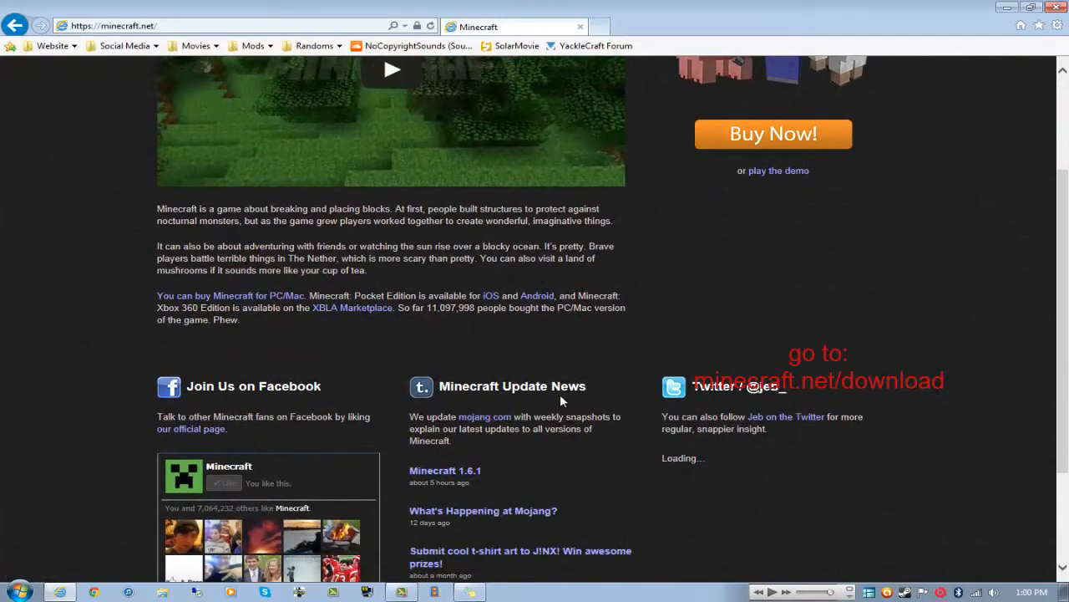
mouse_move(464, 481)
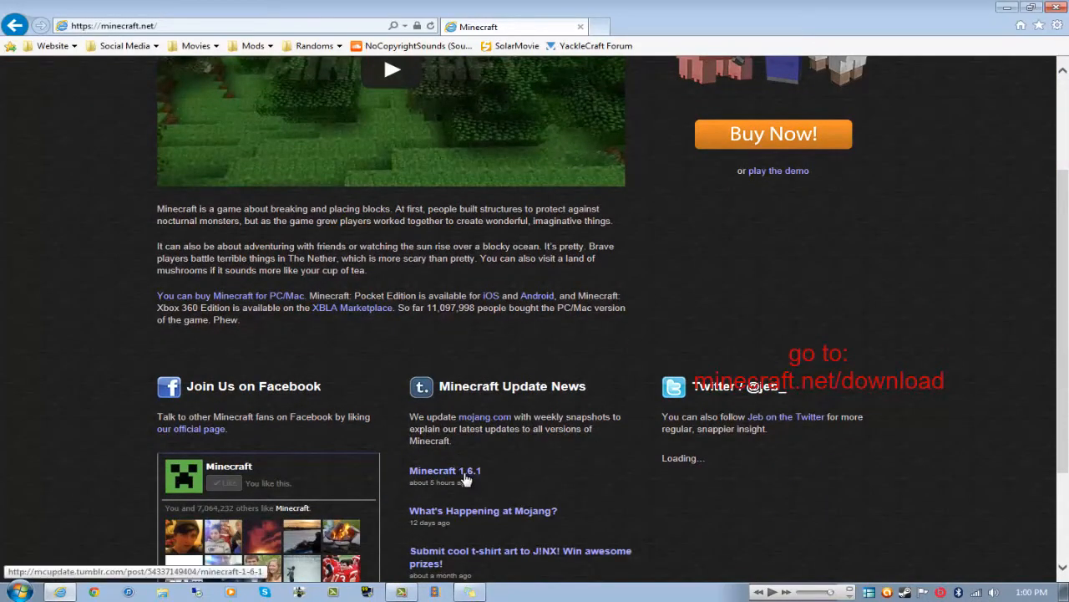
Step: Follow the Minecraft 1.6.1 news post to the launcher download page
click(431, 471)
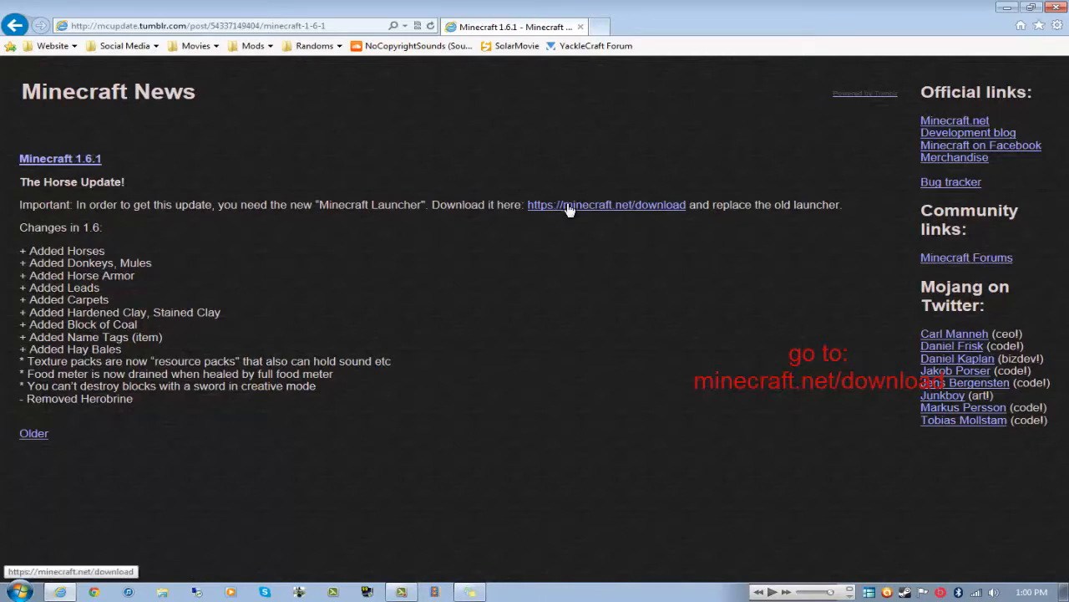
click(607, 203)
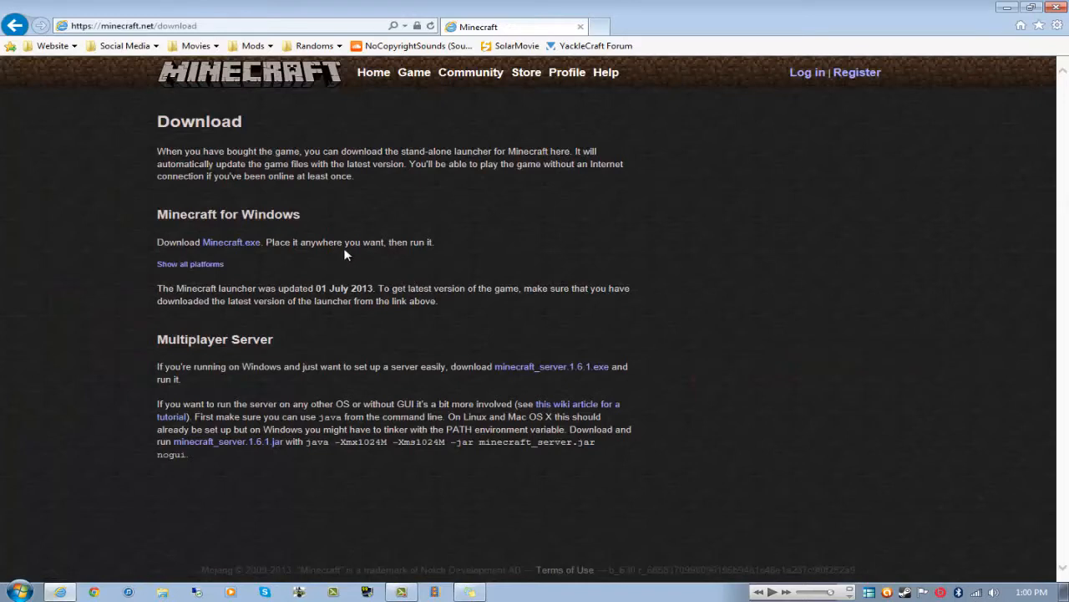
mouse_move(301, 240)
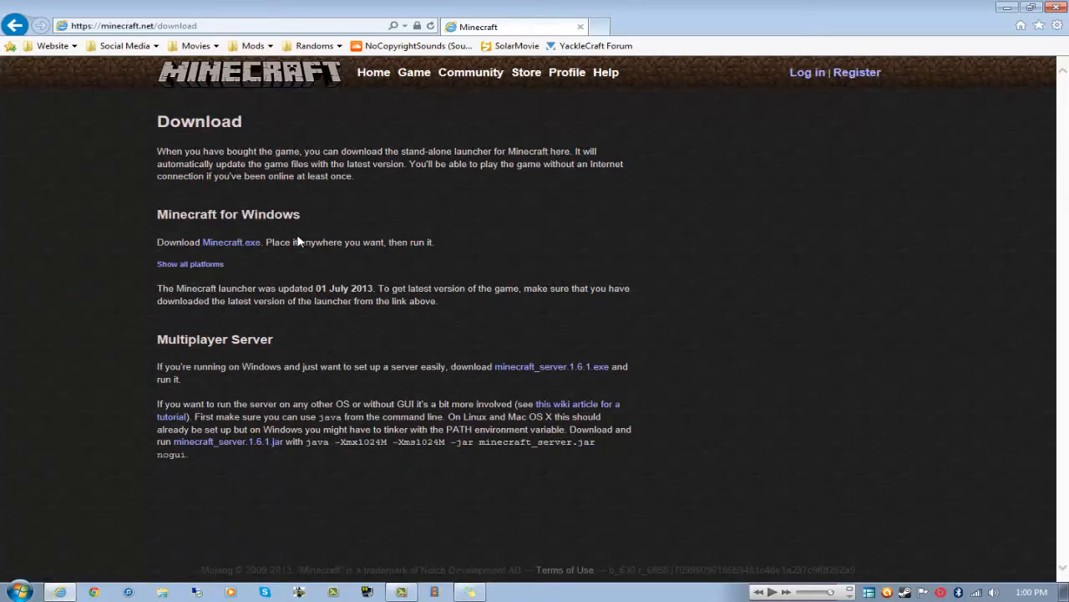
mouse_move(230, 240)
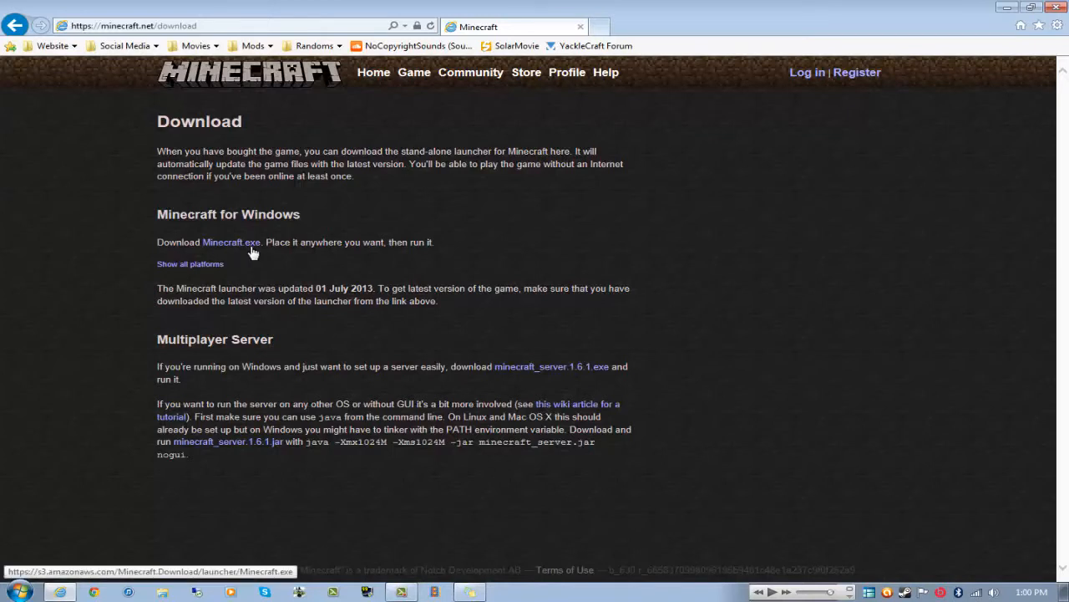
mouse_move(291, 257)
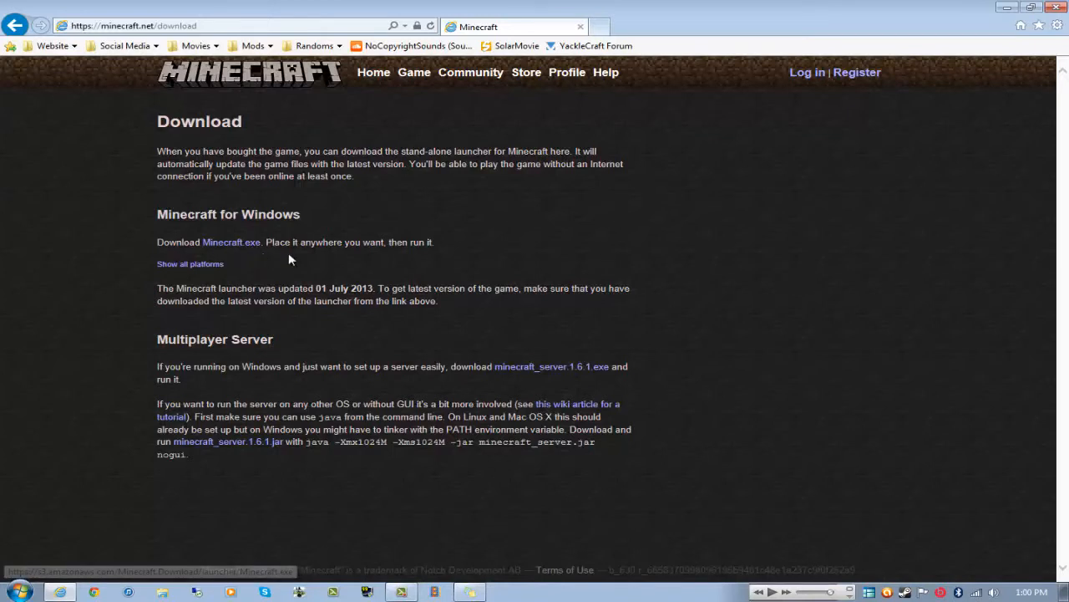
mouse_move(307, 256)
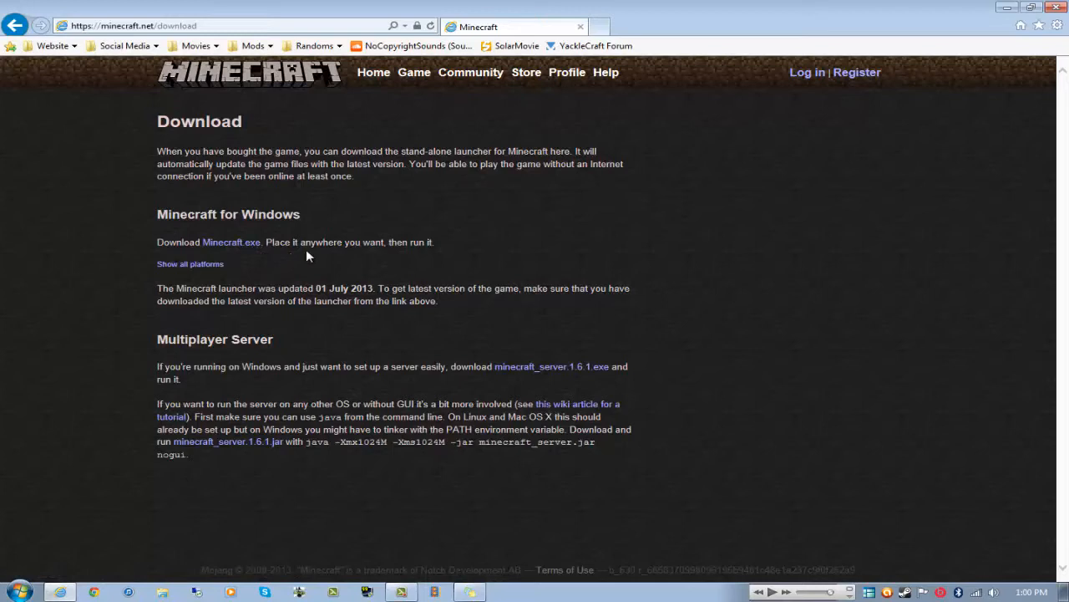
Step: Review the Customize Start Menu options, confirm with OK, and bring up the Start menu
click(15, 592)
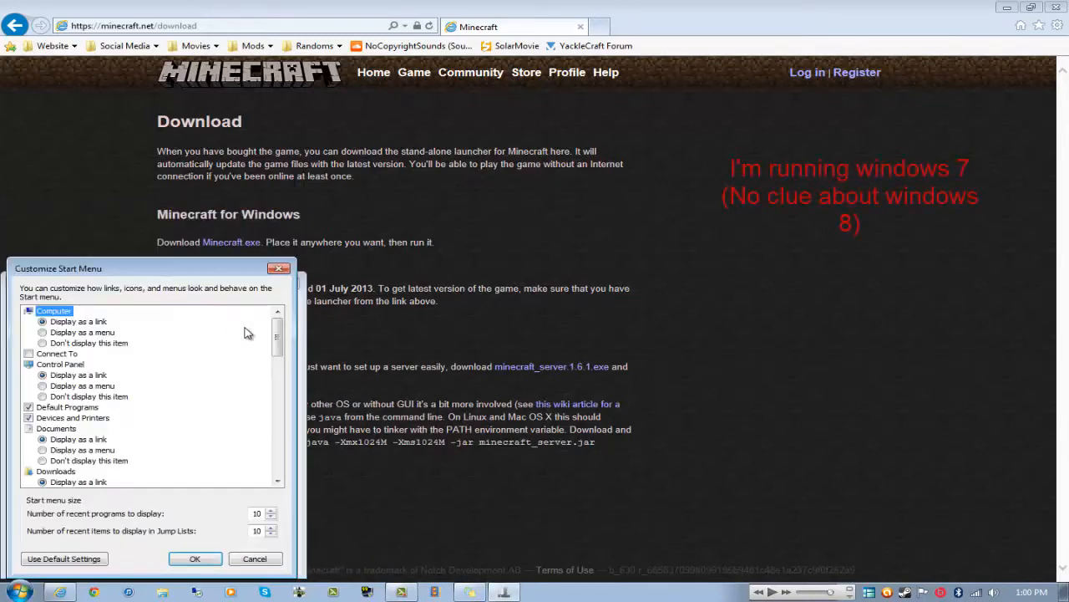
scroll(down, 3)
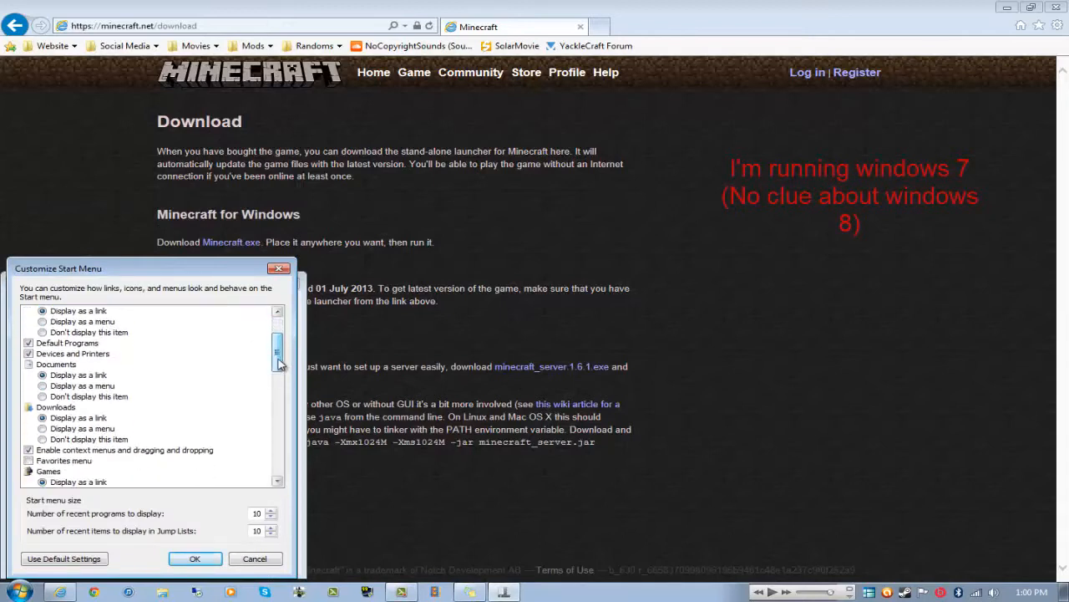
scroll(down, 3)
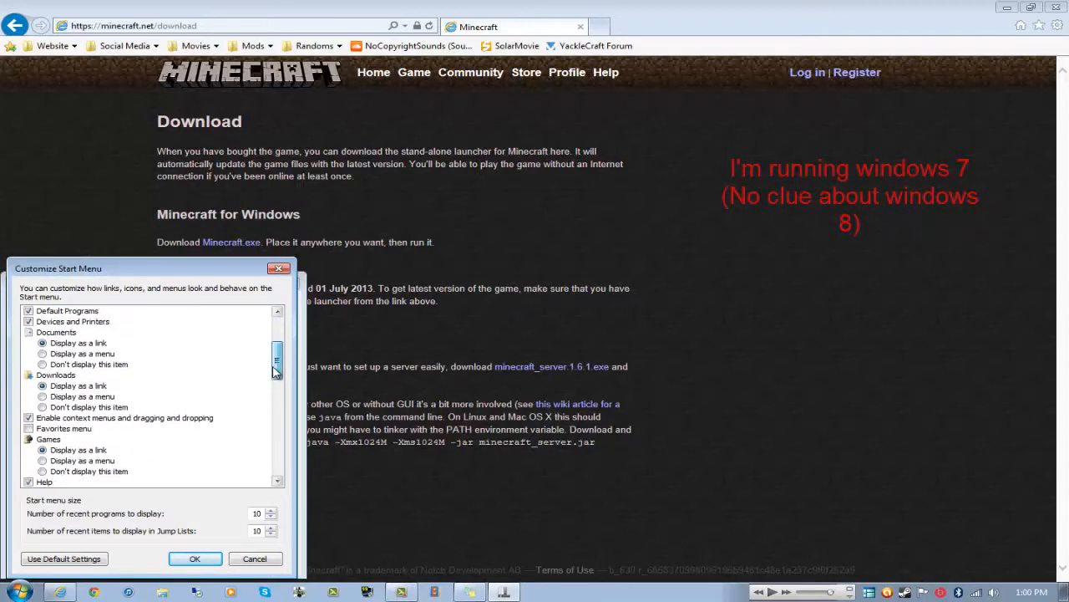
scroll(down, 3)
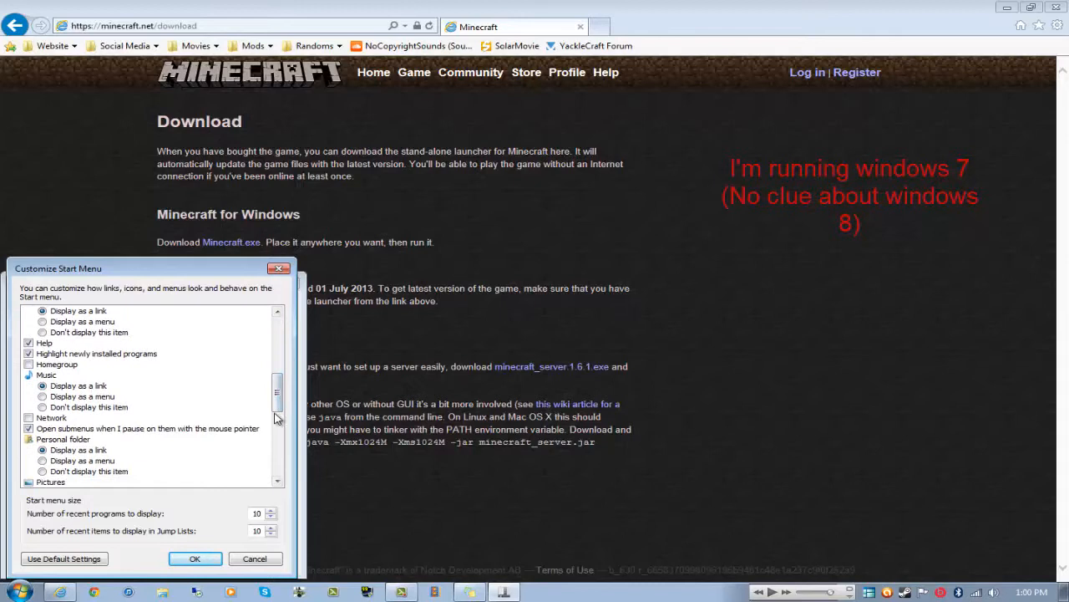
scroll(down, 3)
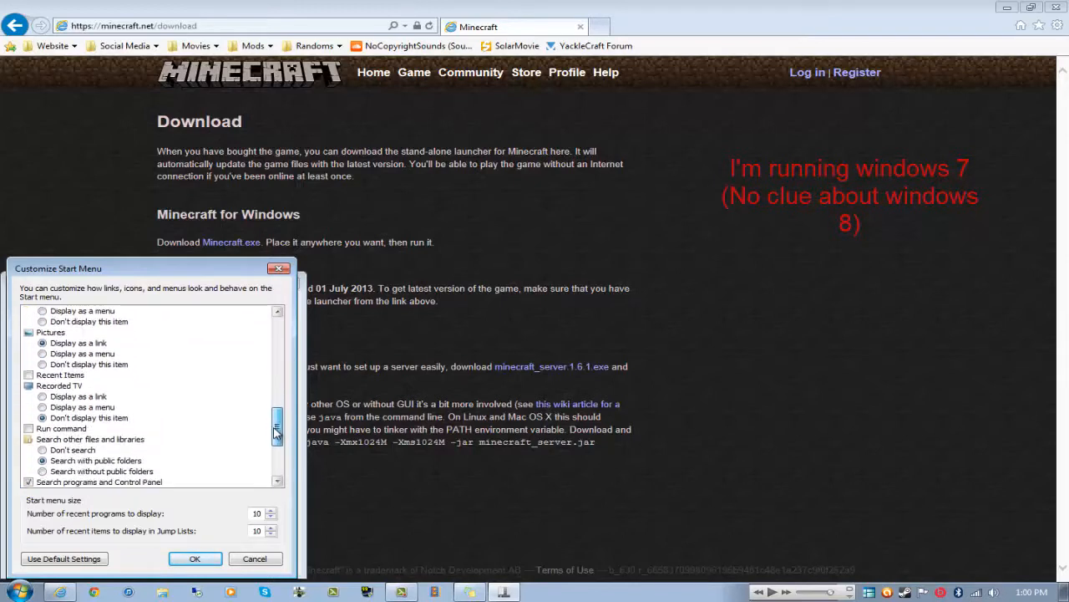
scroll(down, 3)
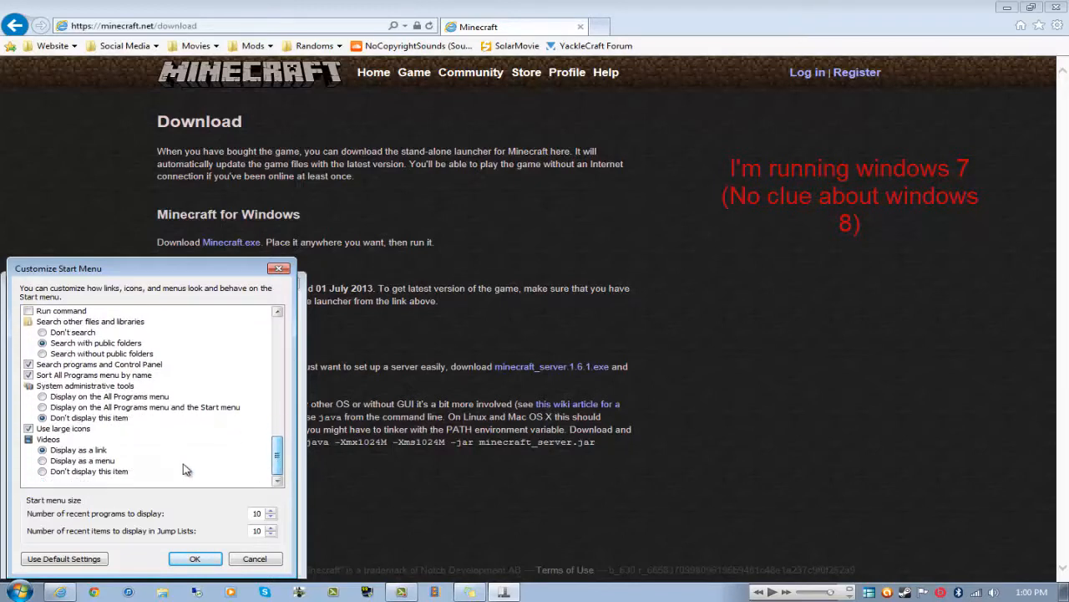
click(194, 558)
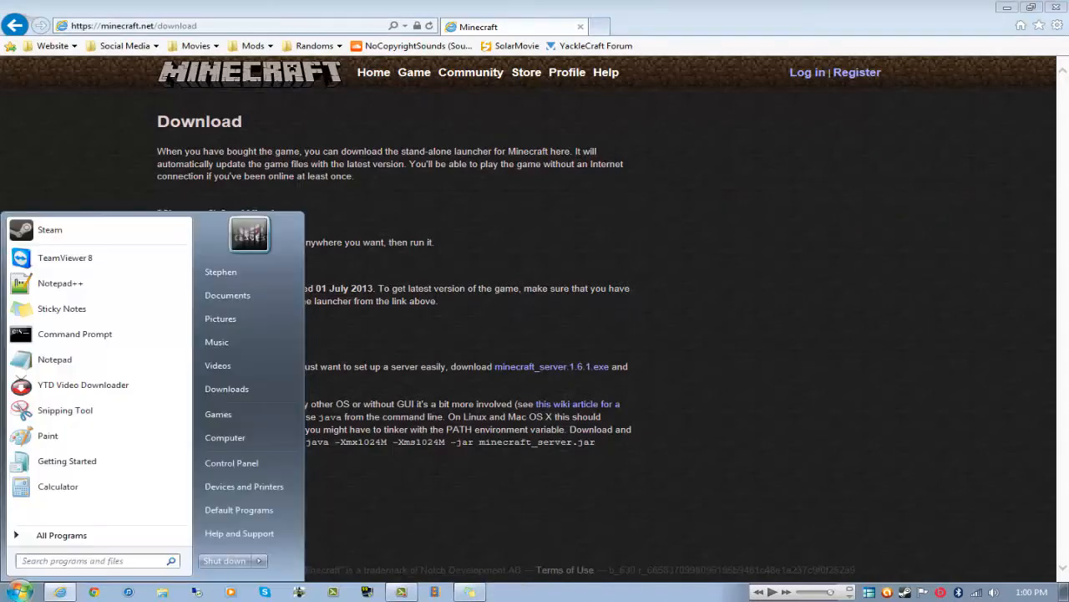
Step: View the Downloads folder in Explorer, then close it back to the desktop
click(228, 388)
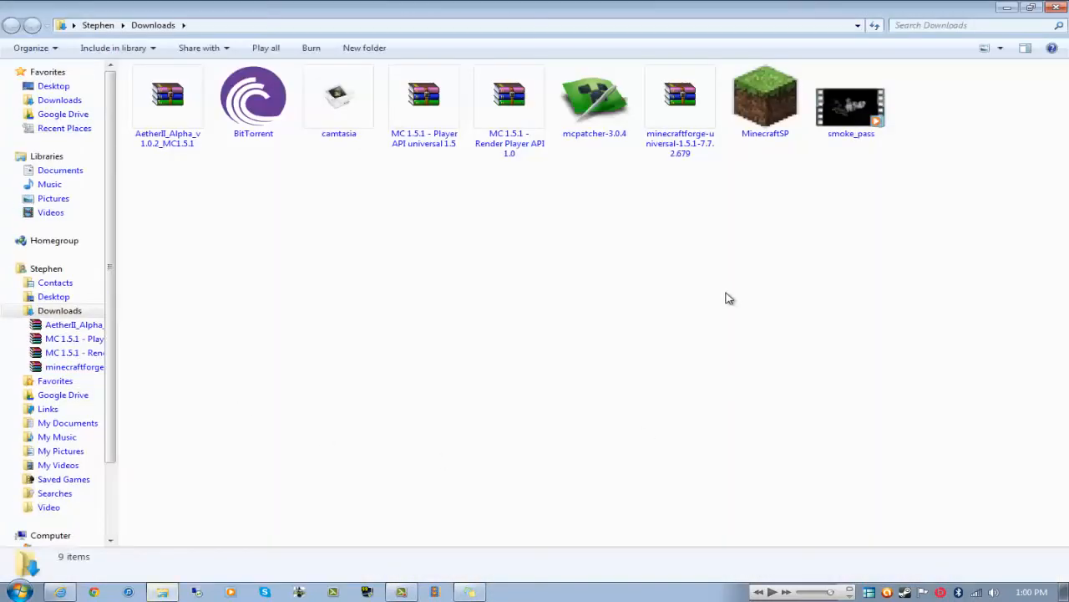
mouse_move(610, 234)
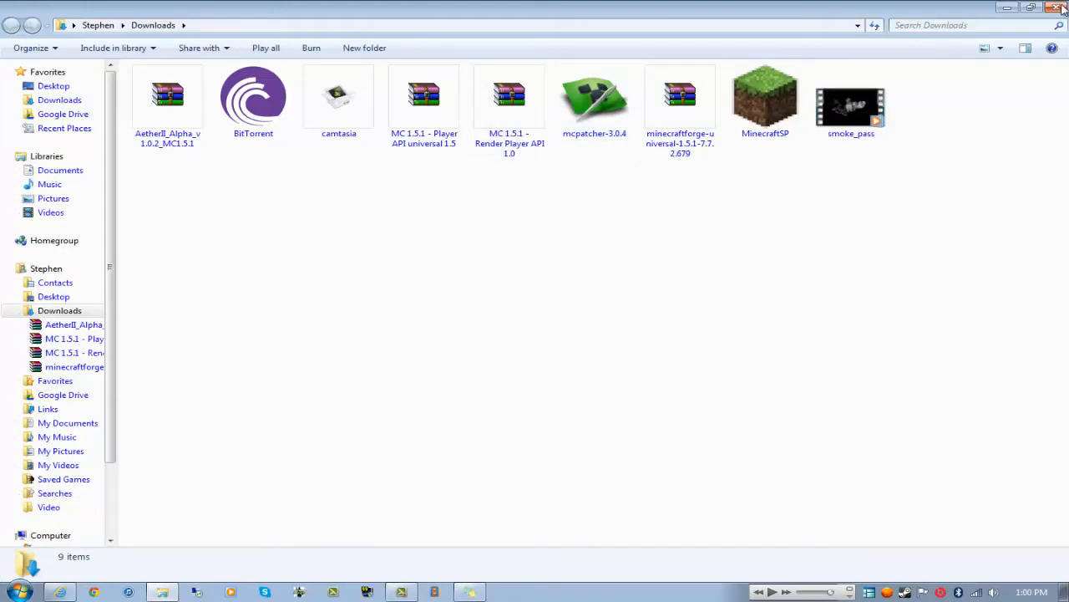
click(1062, 6)
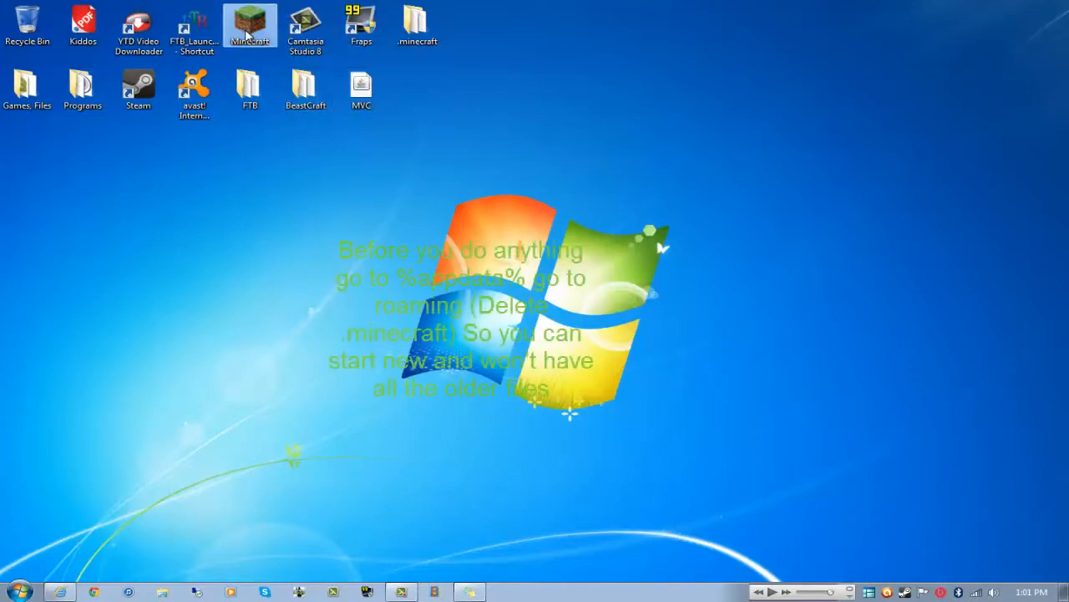
Step: Start the Minecraft launcher from the desktop and begin a New Profile
double_click(251, 25)
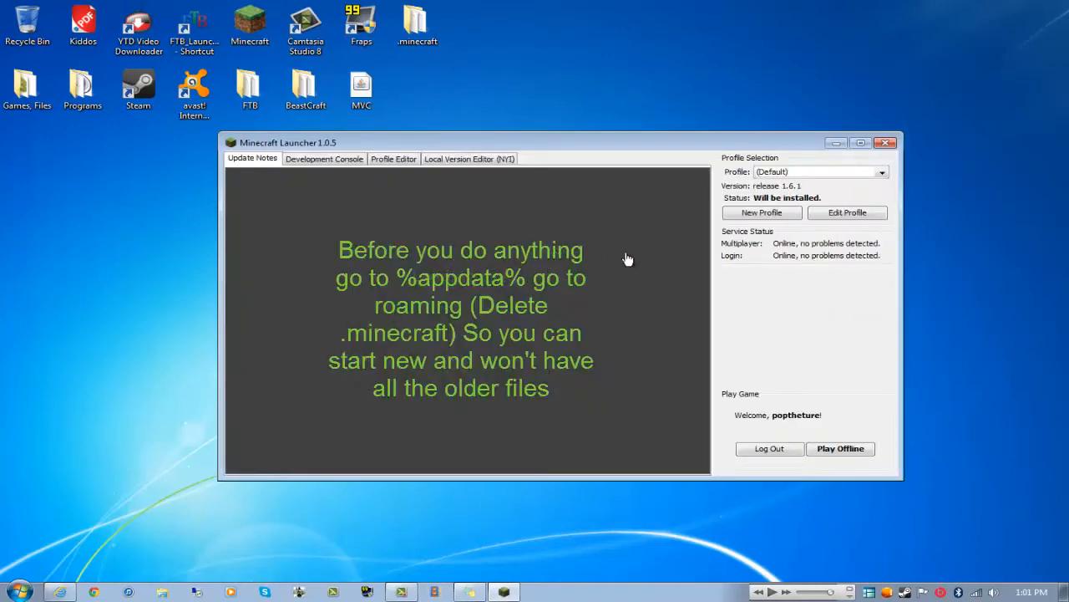
click(252, 157)
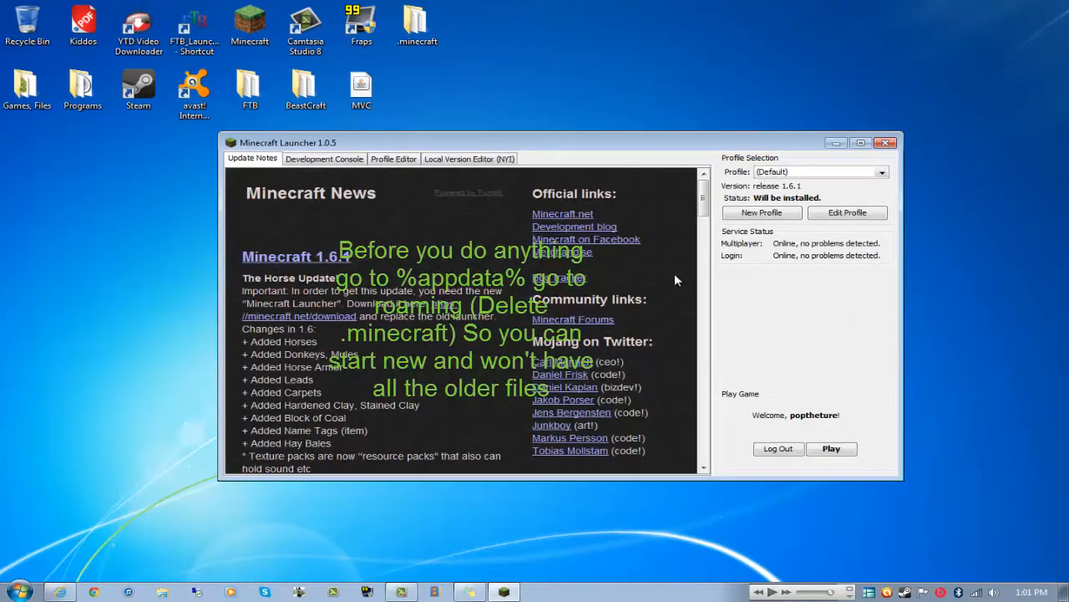
mouse_move(792, 391)
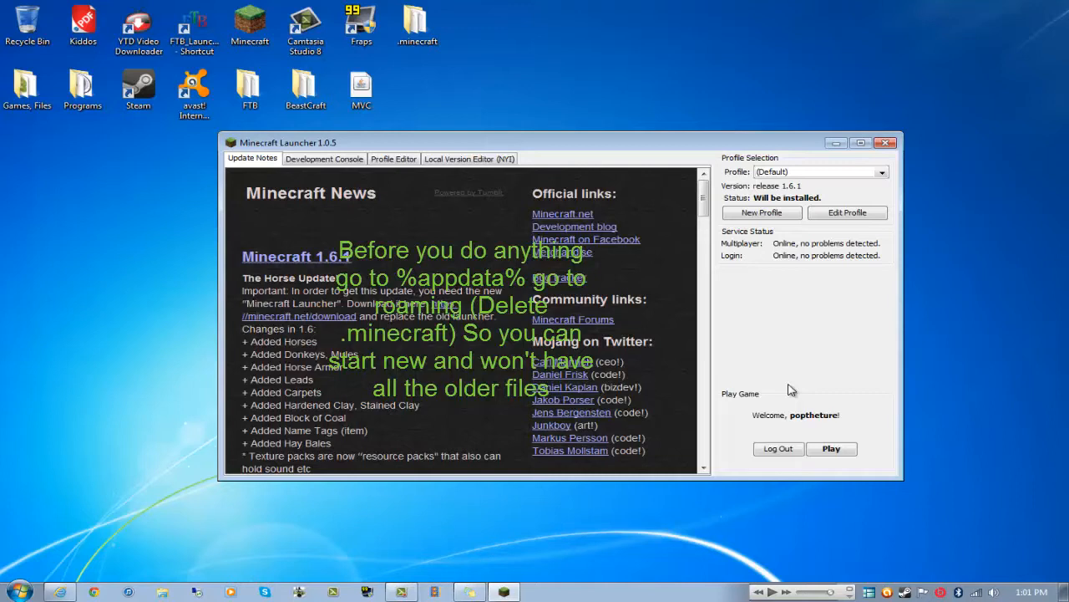
mouse_move(795, 178)
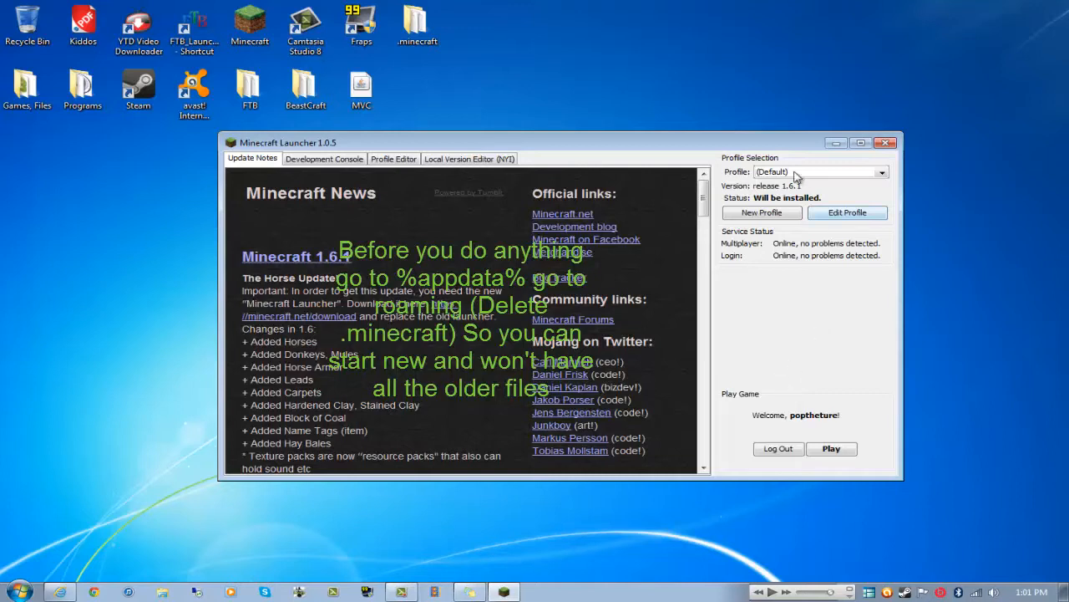
click(762, 212)
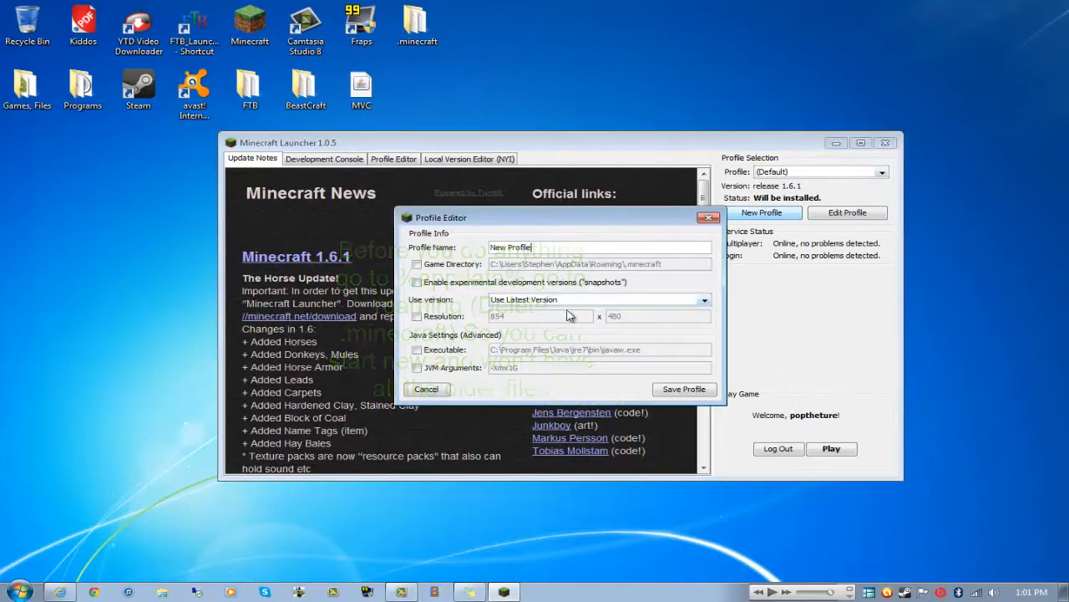
Step: Turn JVM arguments off, set a 1280 x 720 resolution and keep the latest game version
click(417, 368)
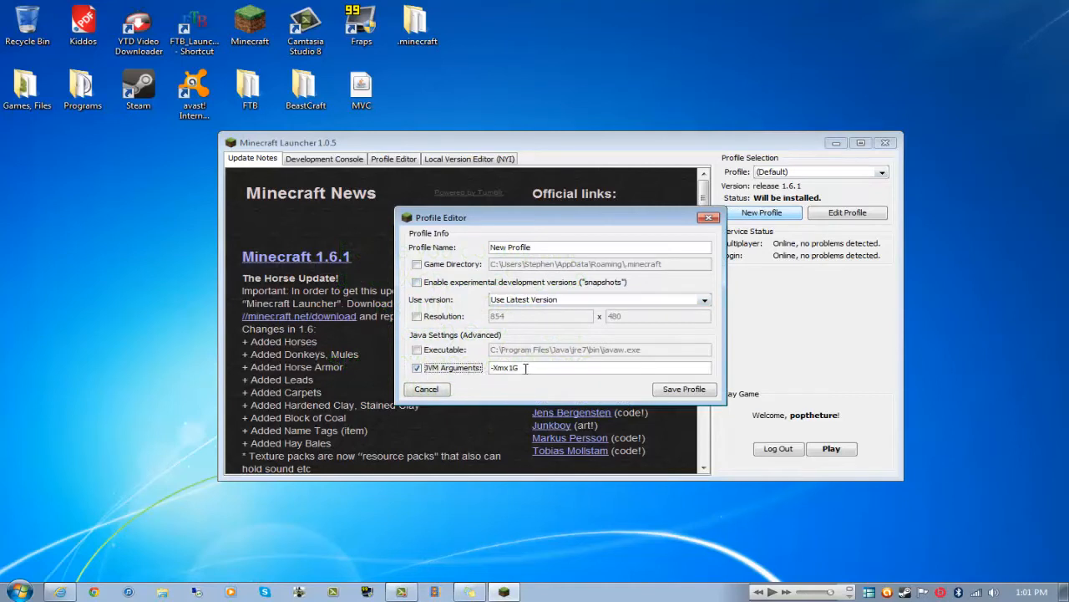
click(418, 368)
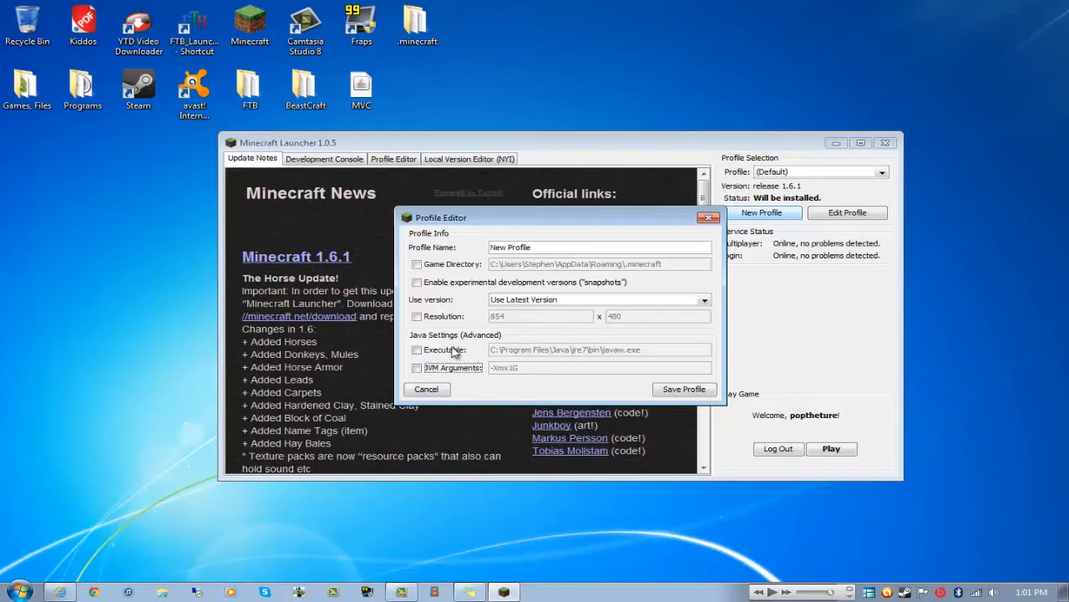
mouse_move(541, 351)
text(1)
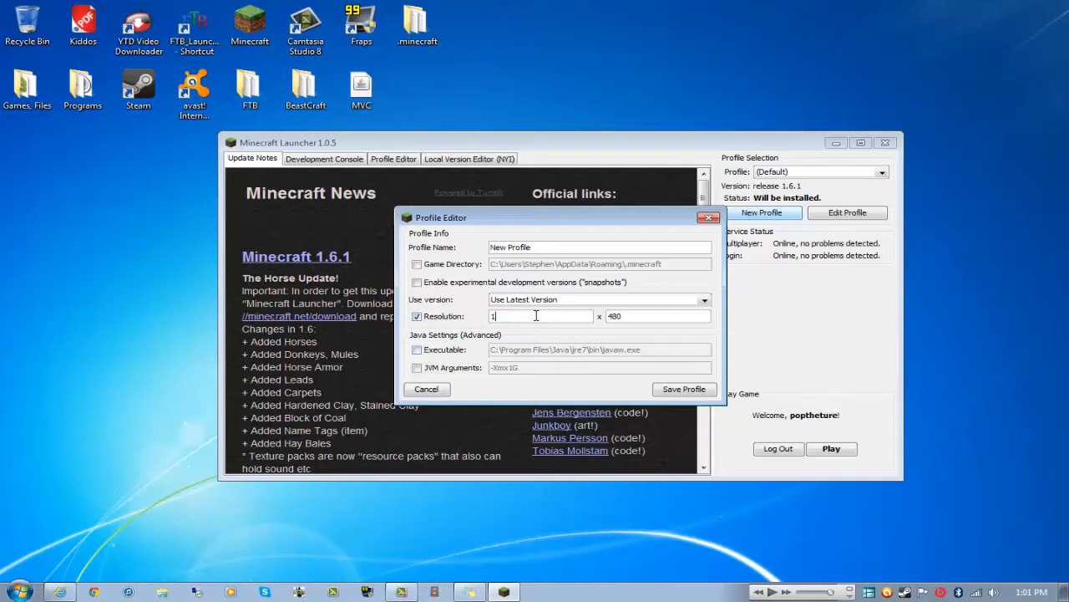
text(280)
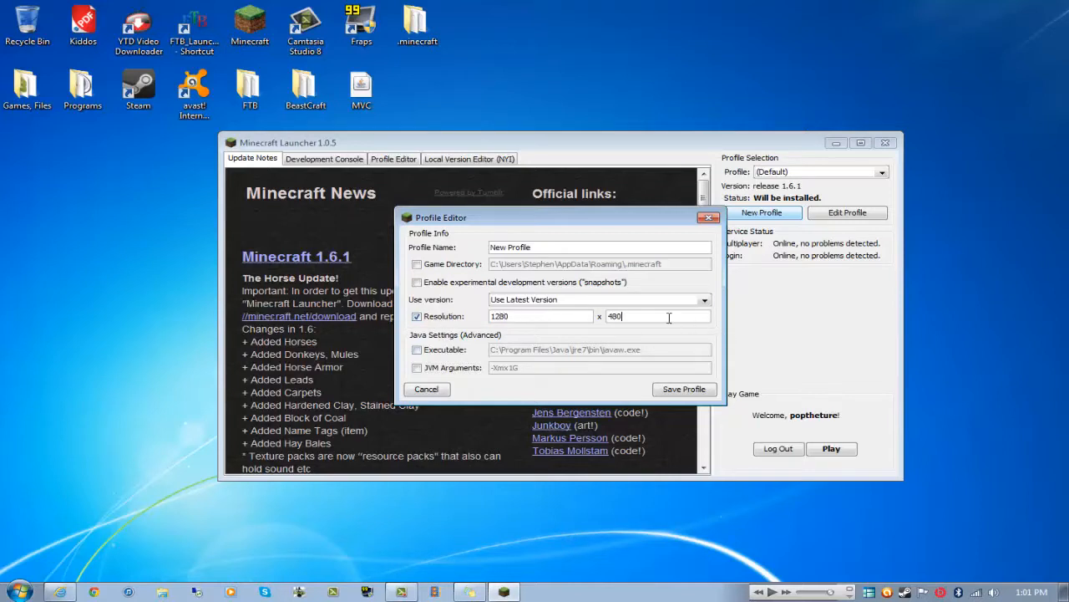
text(720)
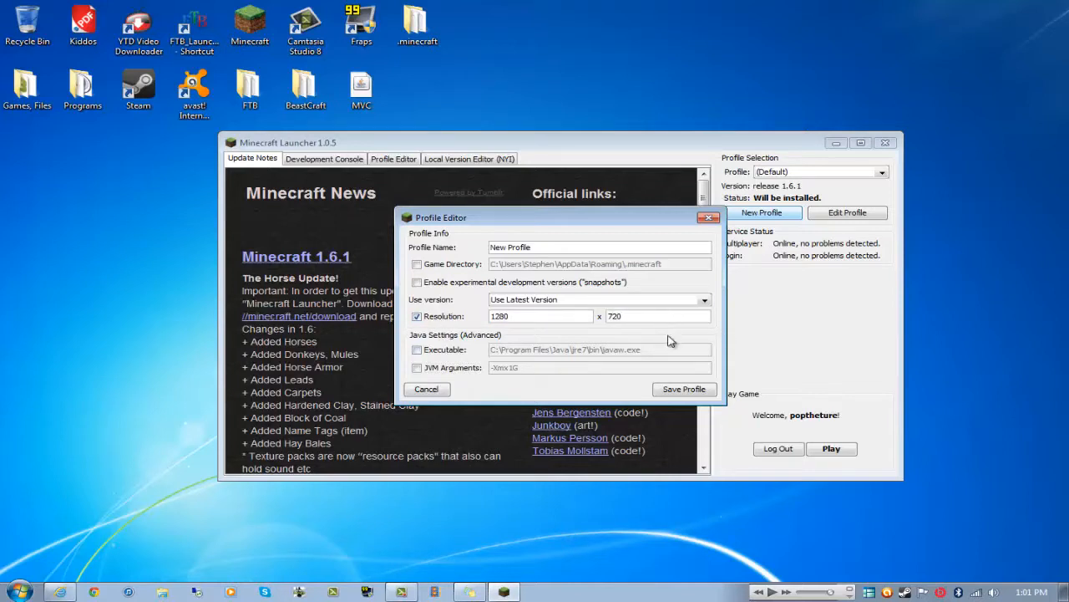
mouse_move(609, 336)
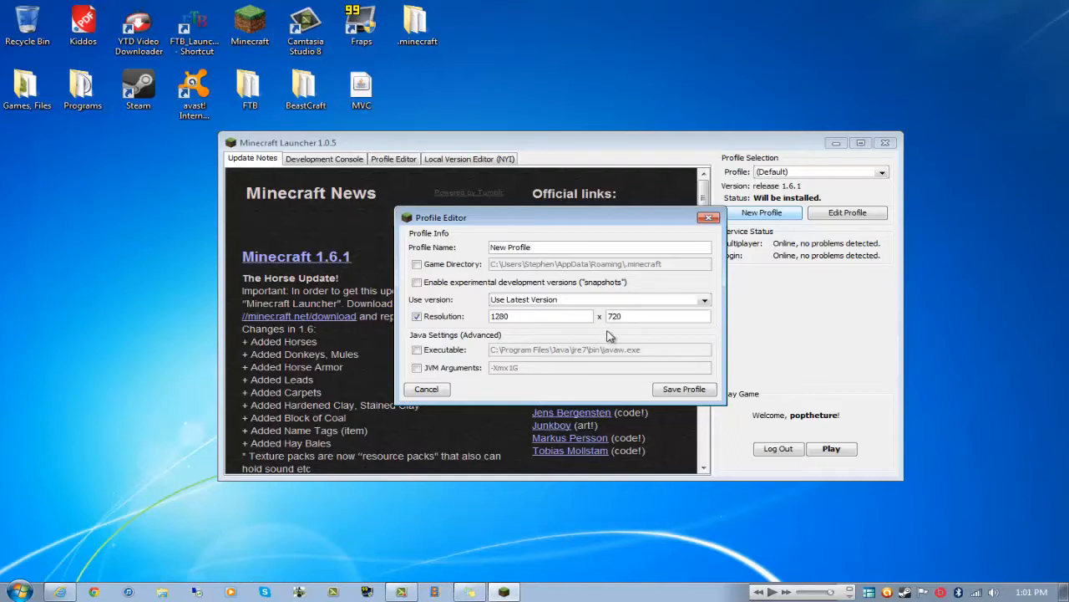
mouse_move(558, 336)
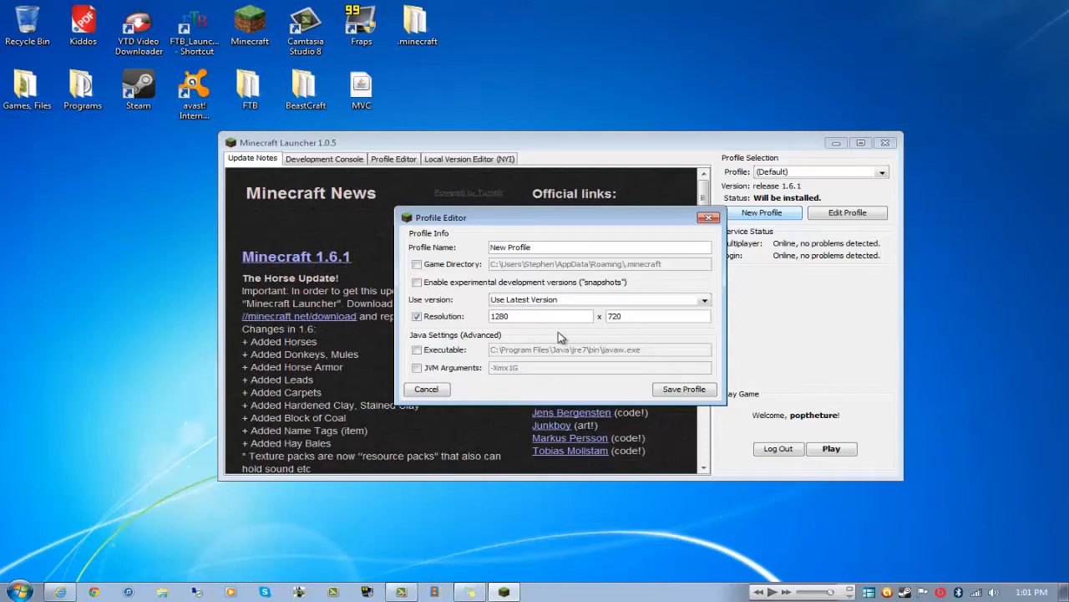
mouse_move(510, 334)
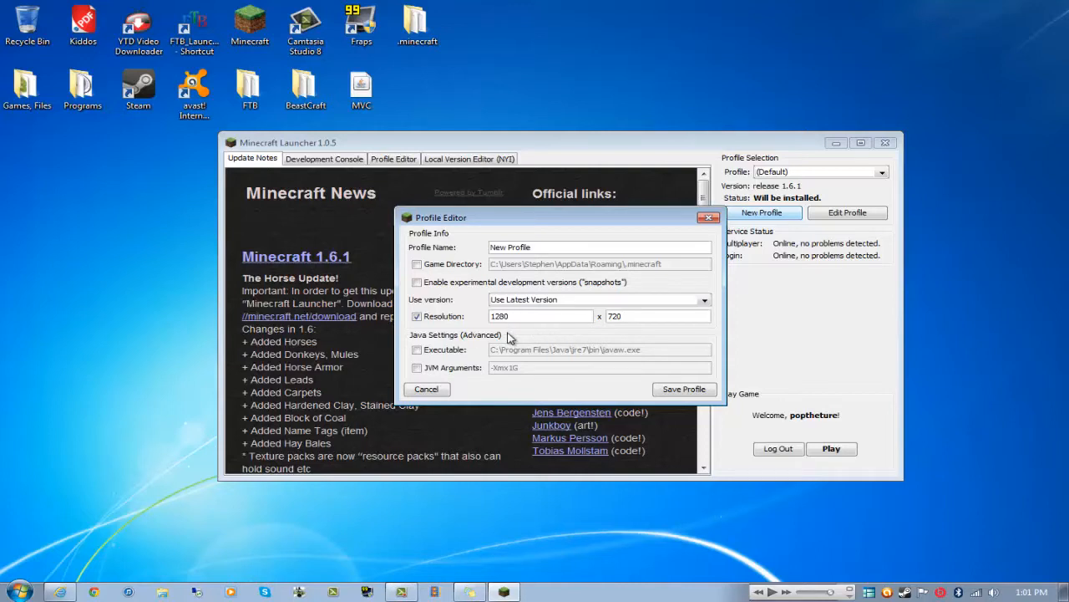
mouse_move(461, 314)
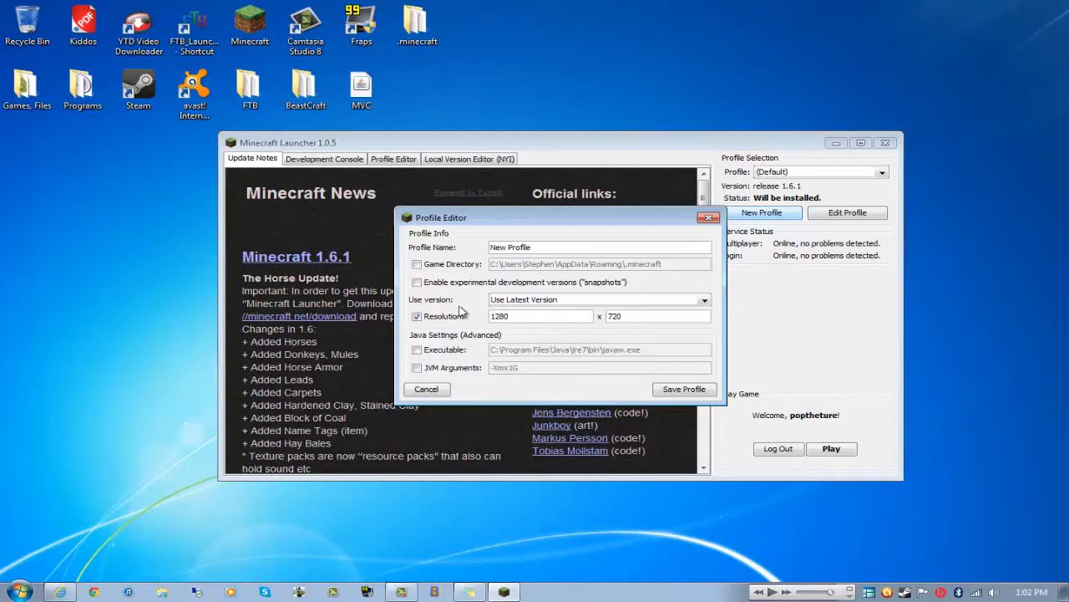
click(705, 300)
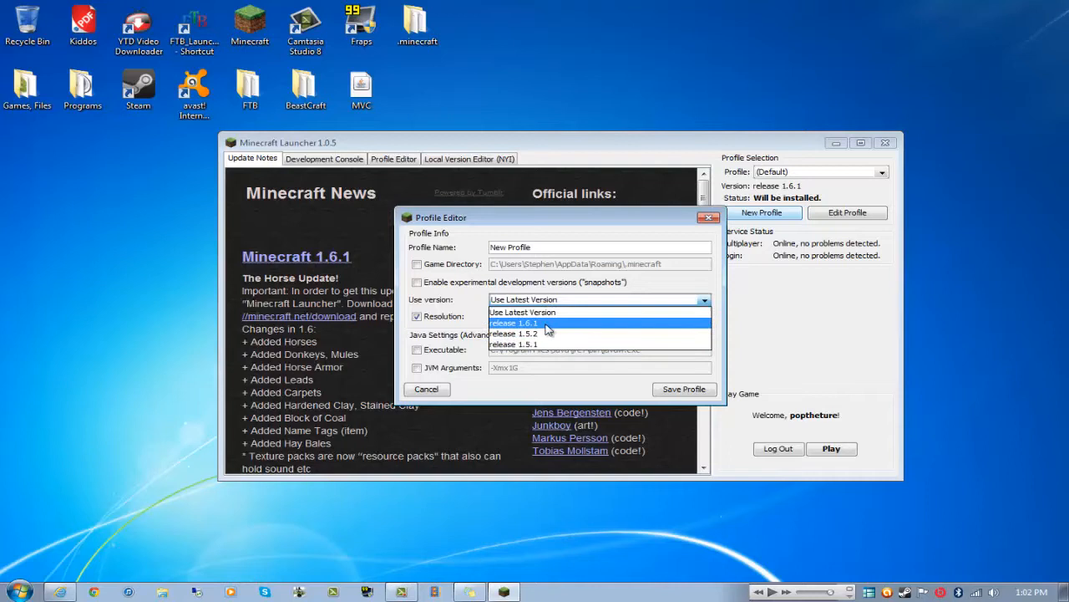
mouse_move(541, 344)
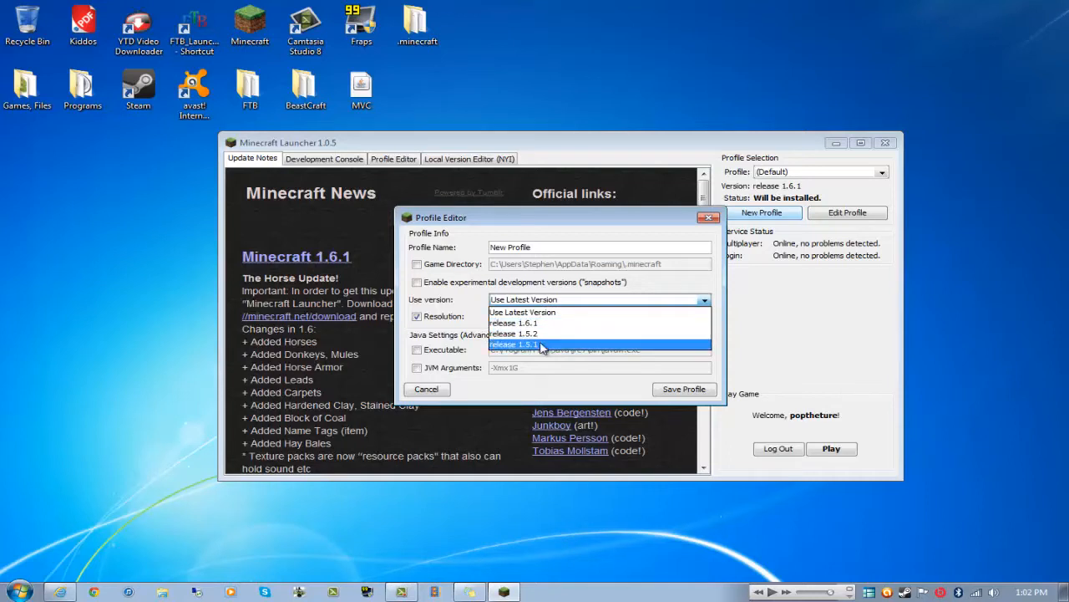
mouse_move(538, 334)
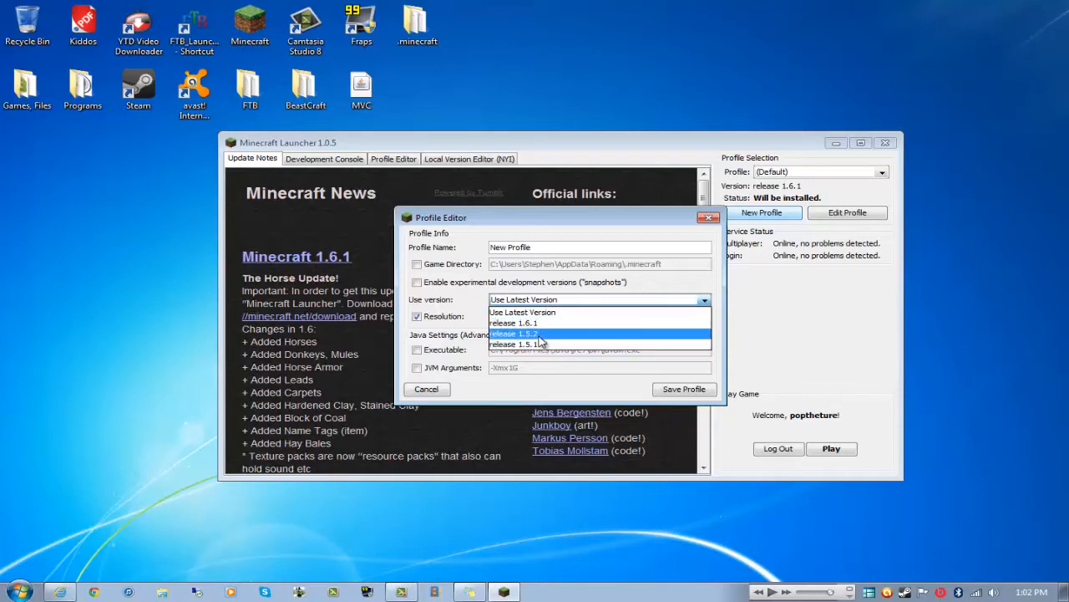
click(525, 313)
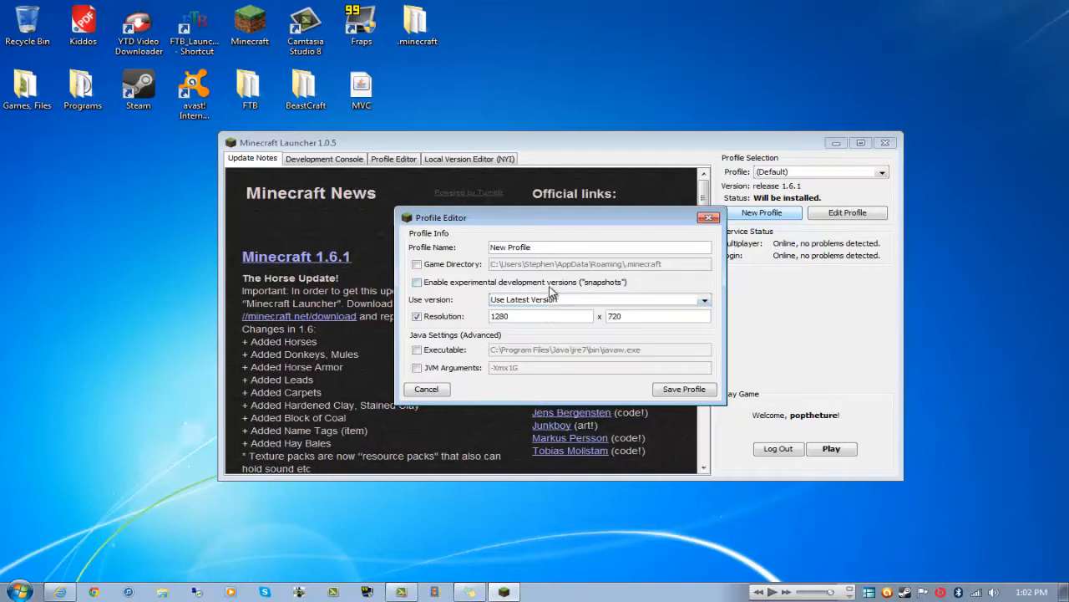
Step: Rename the profile to 720p Youtube Recording, leaving the custom game directory off
triple_click(585, 247)
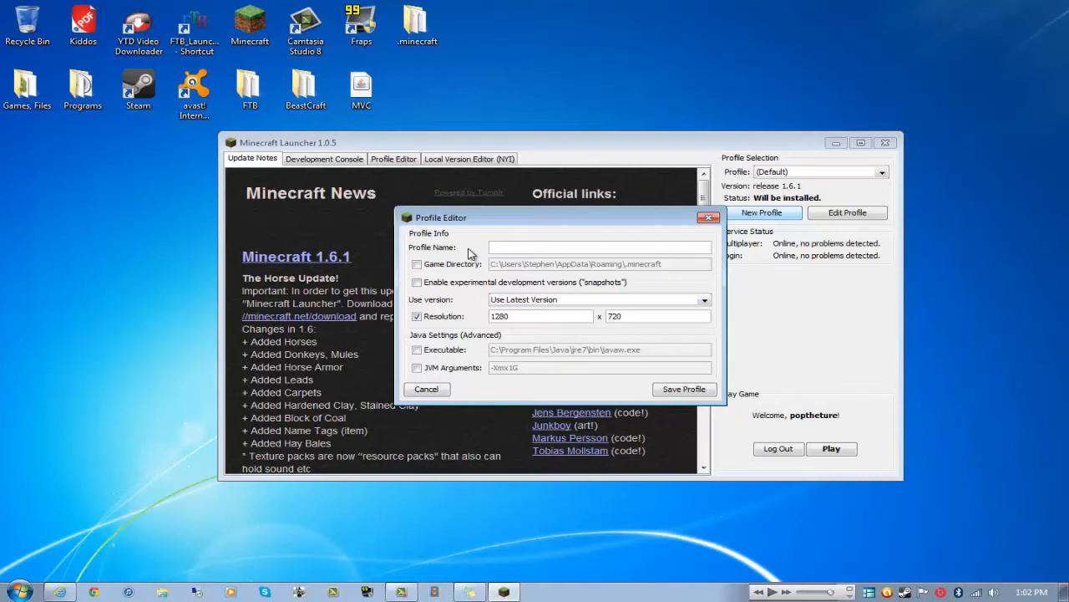
text(7)
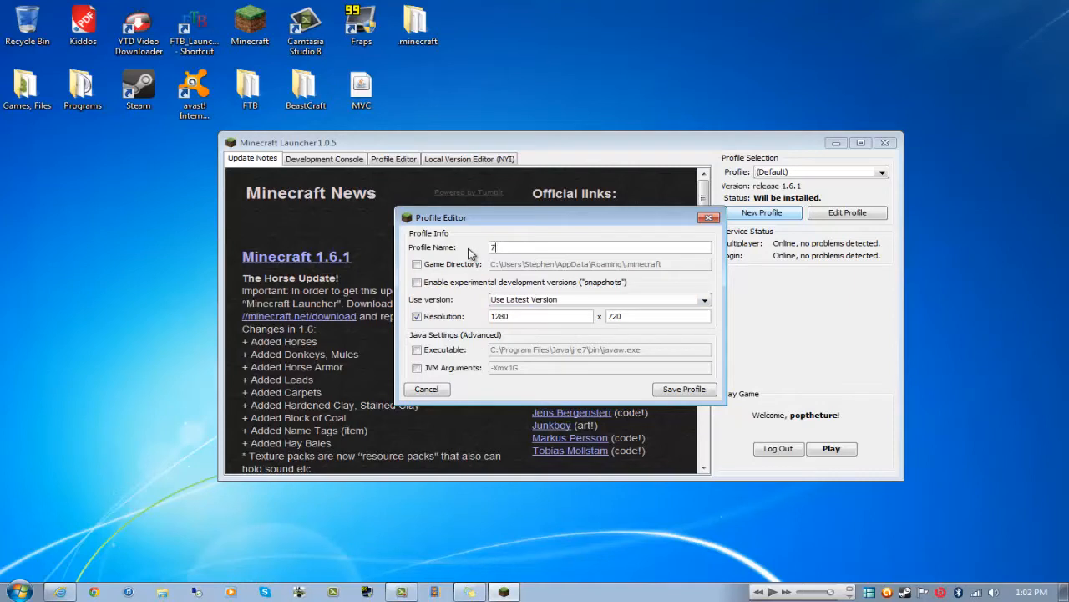
text(20p)
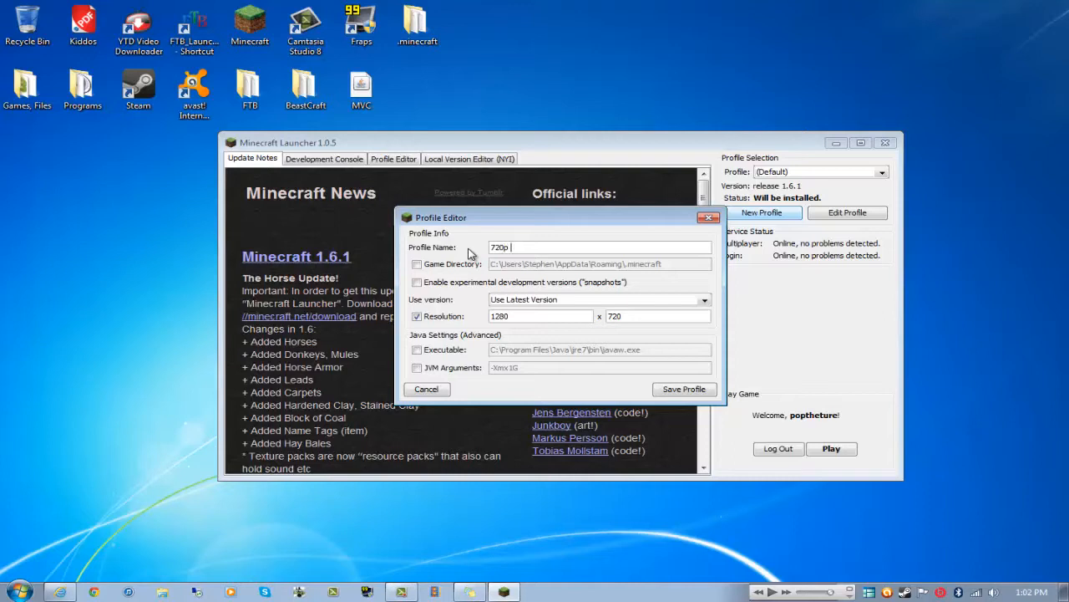
text(Youtube Record)
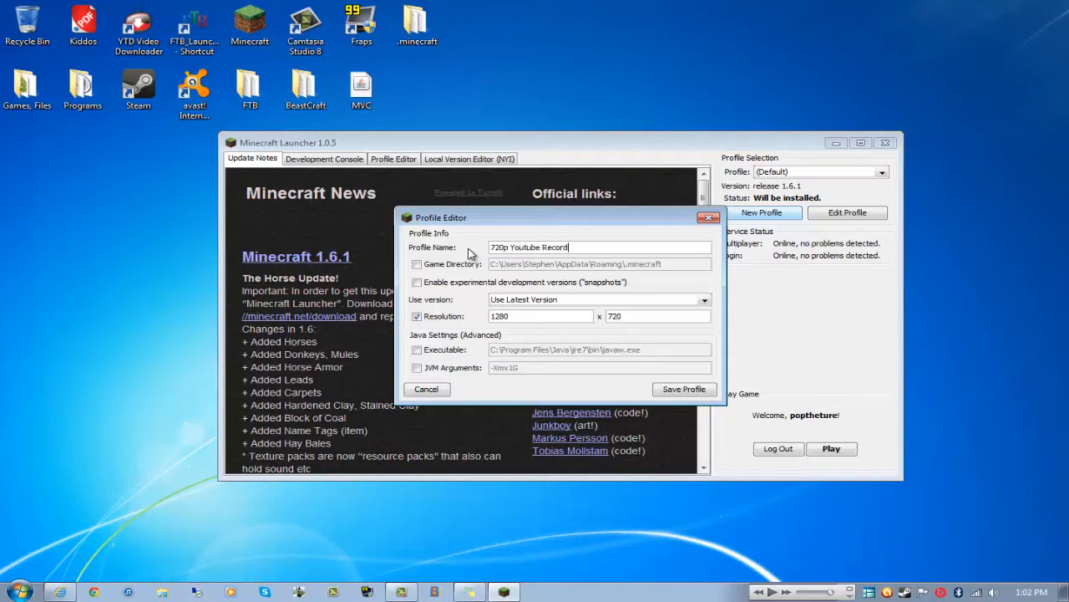
text(ing)
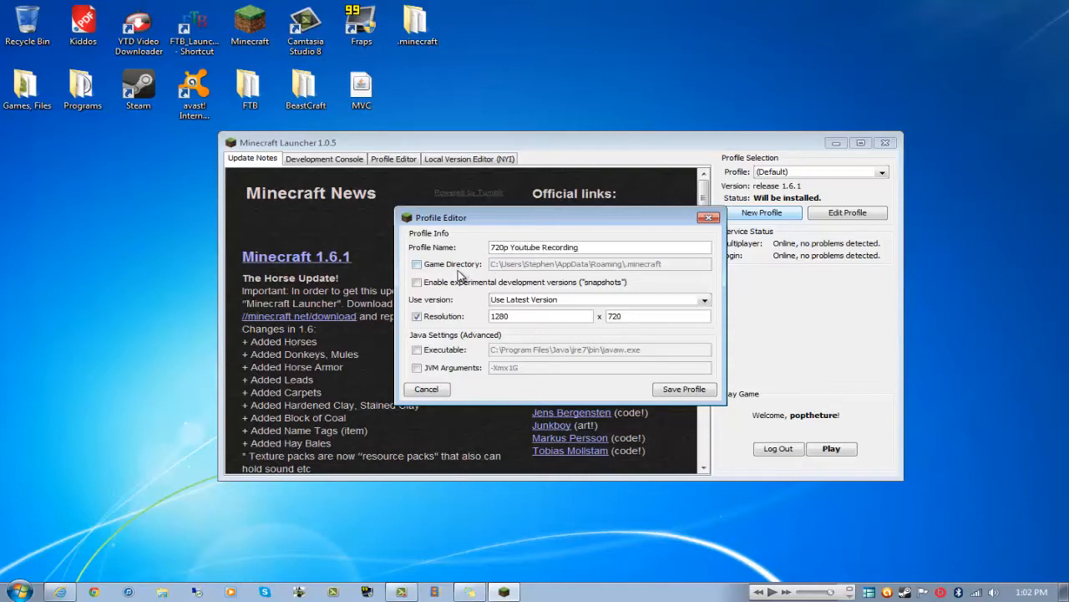
click(418, 264)
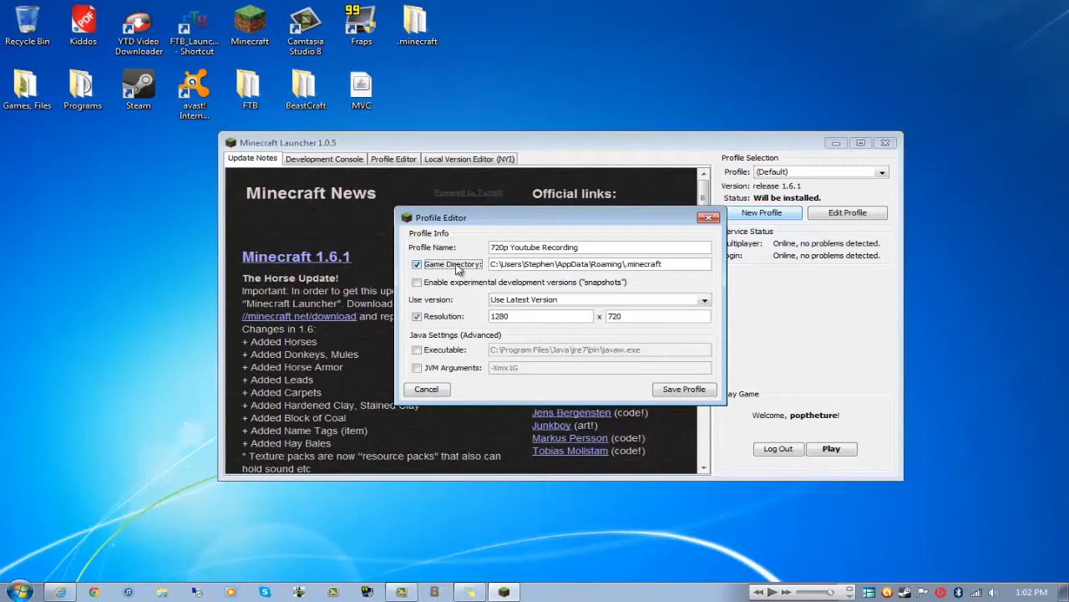
click(416, 264)
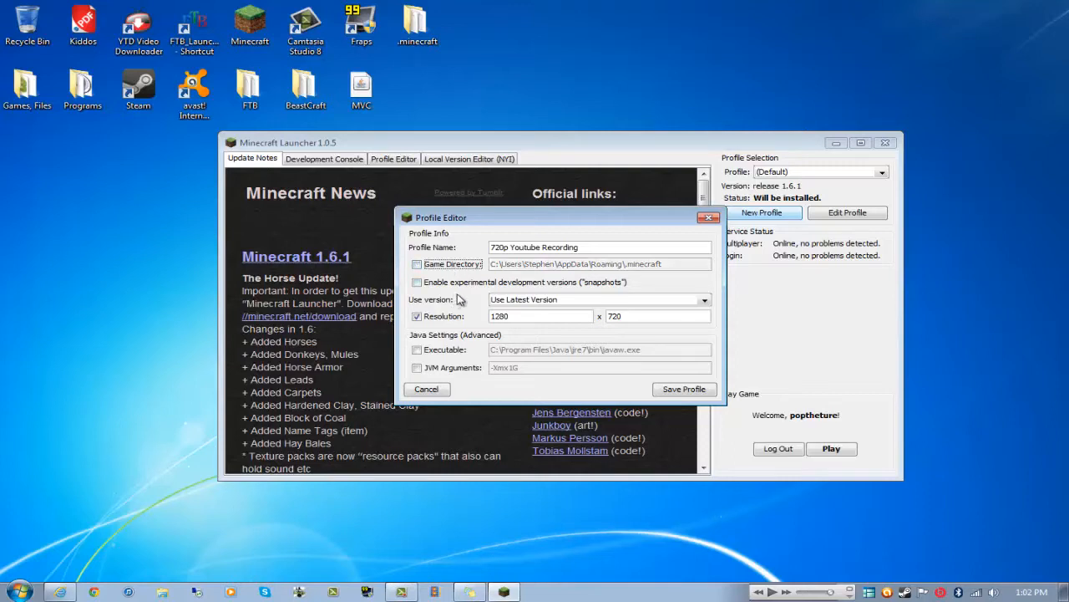
mouse_move(512, 291)
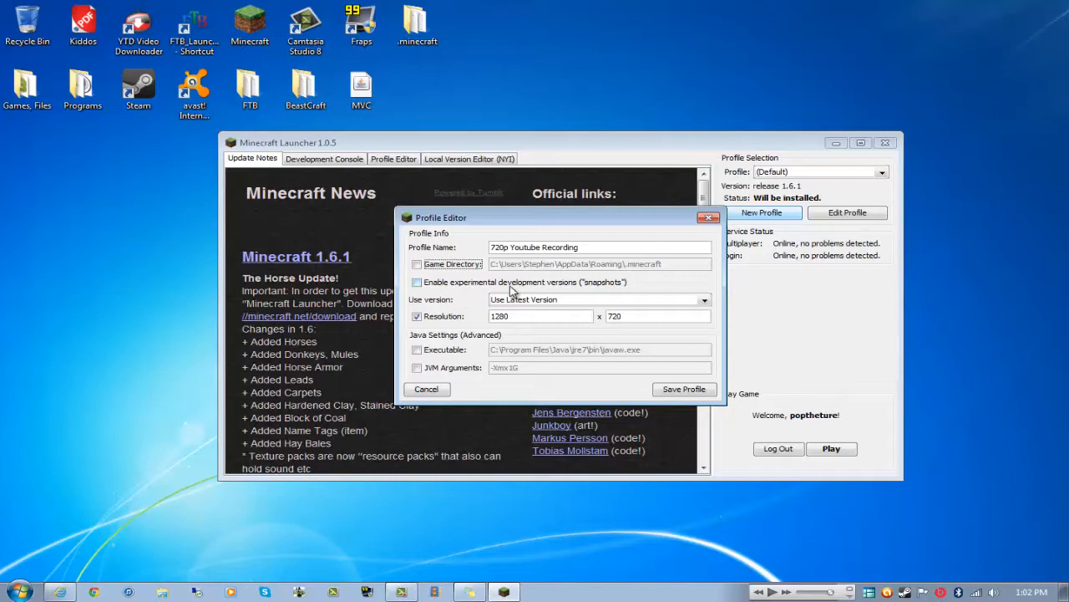
mouse_move(588, 291)
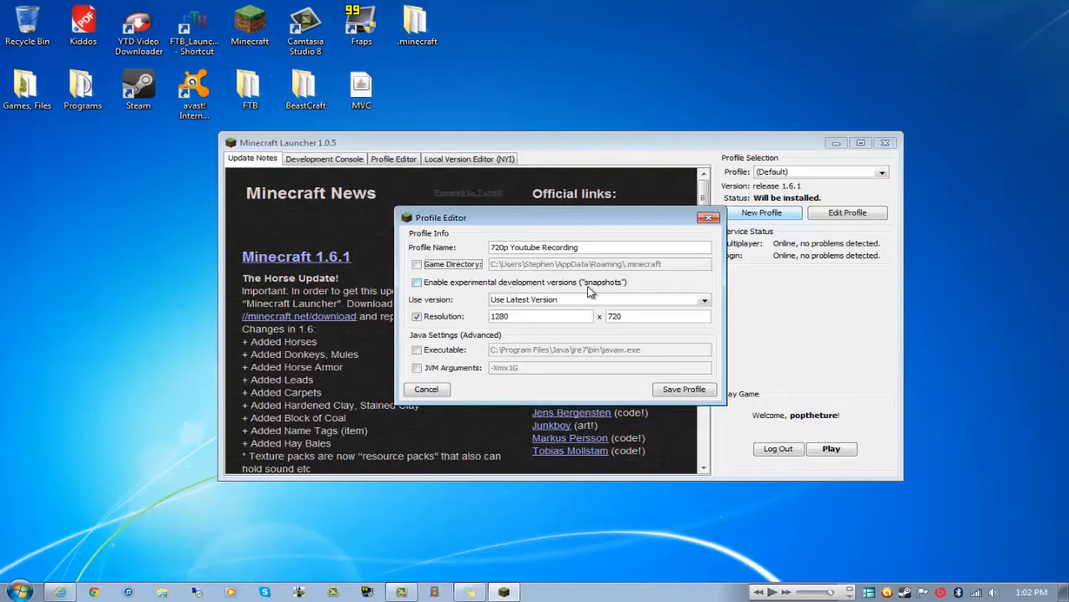
mouse_move(455, 394)
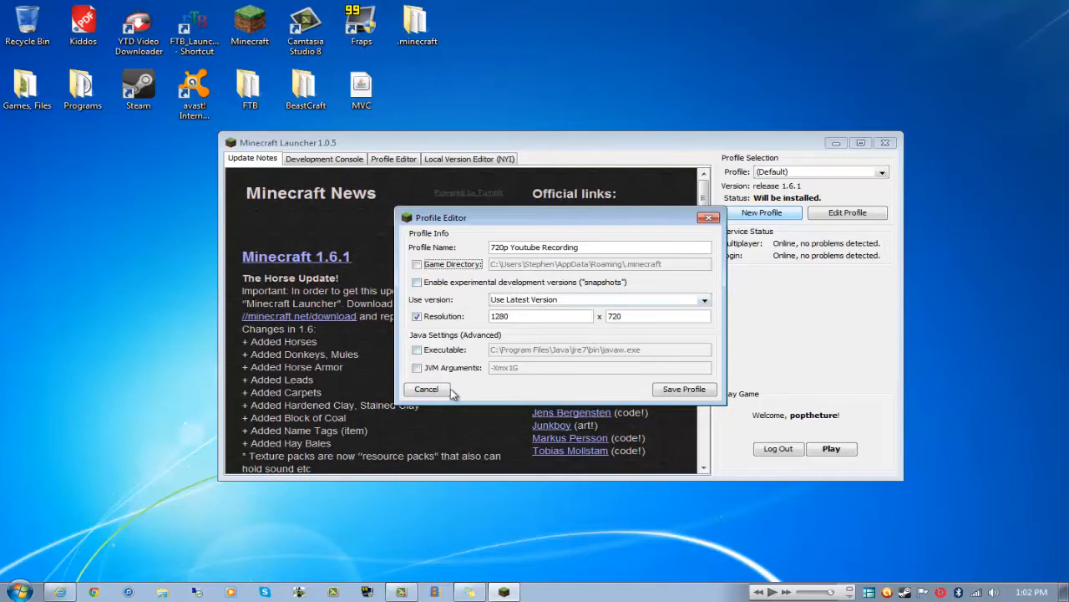
Step: Cancel the new profile and save the Default profile with -Xmx3G JVM arguments
click(426, 388)
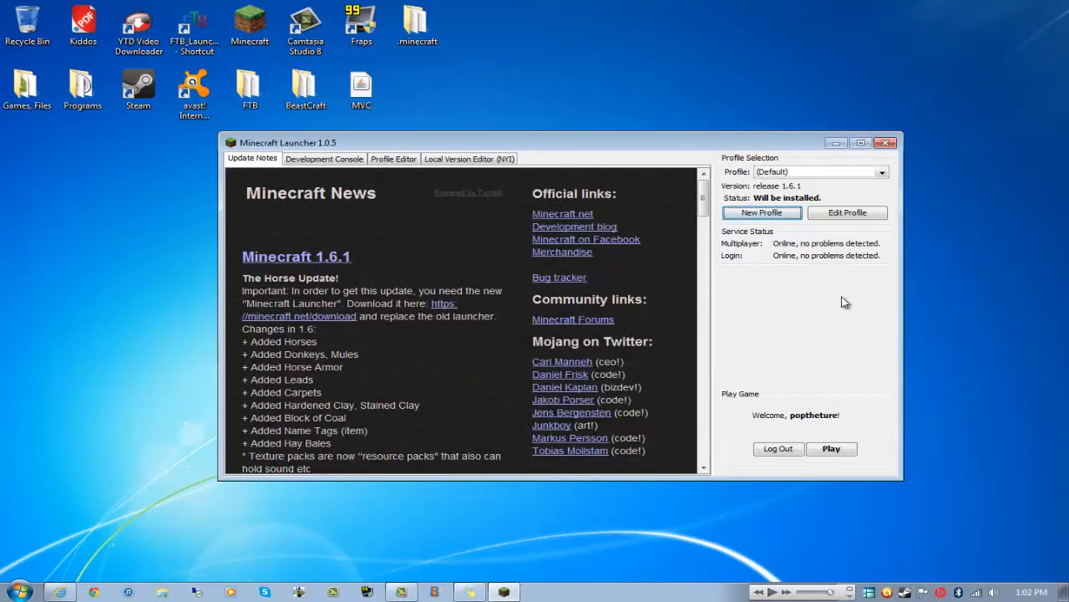
click(848, 211)
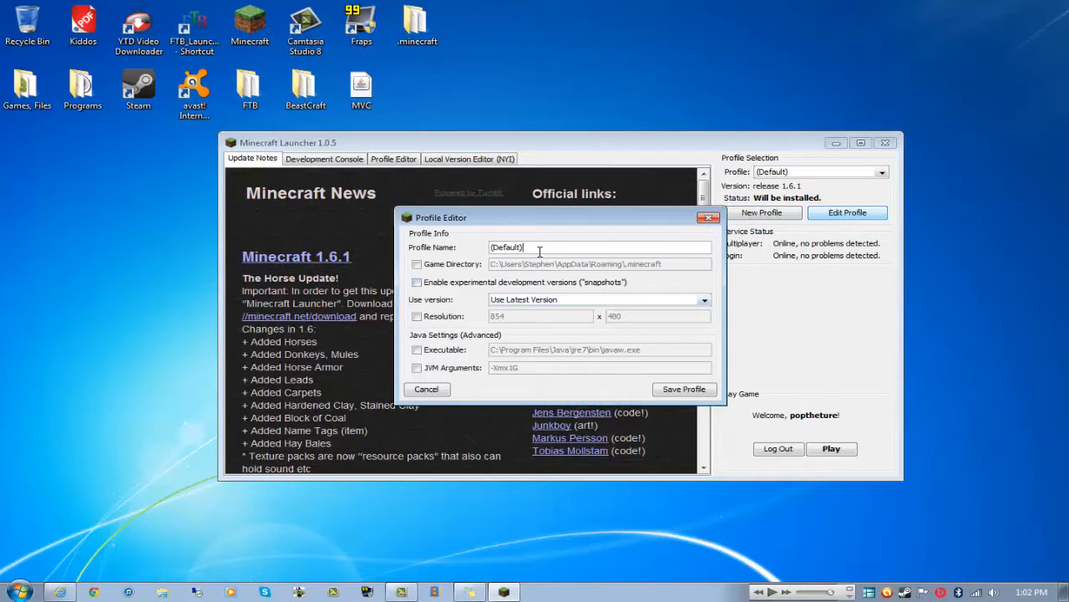
click(417, 368)
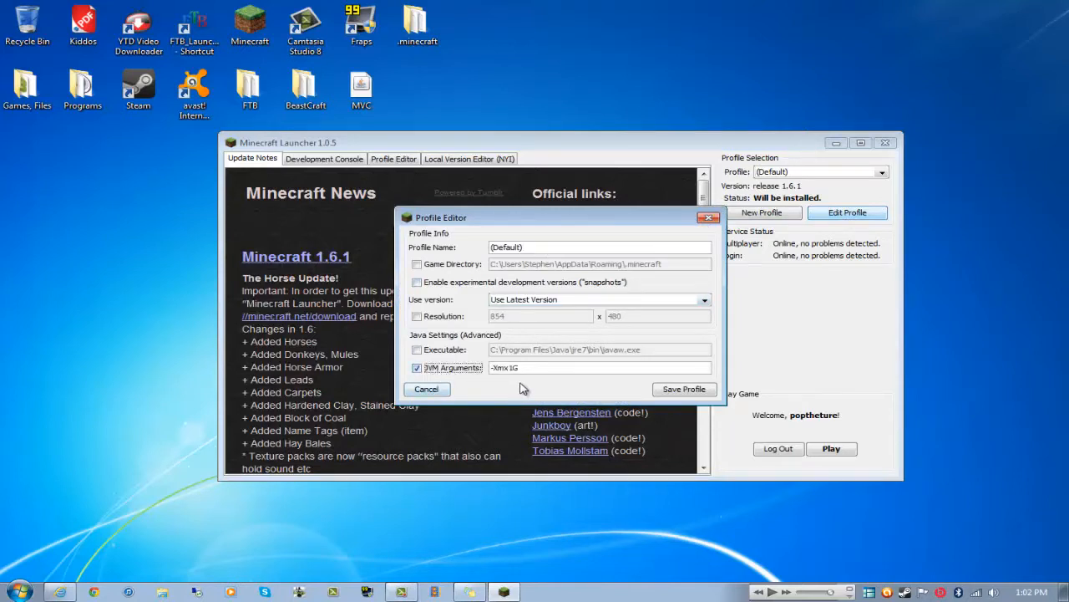
text(3G)
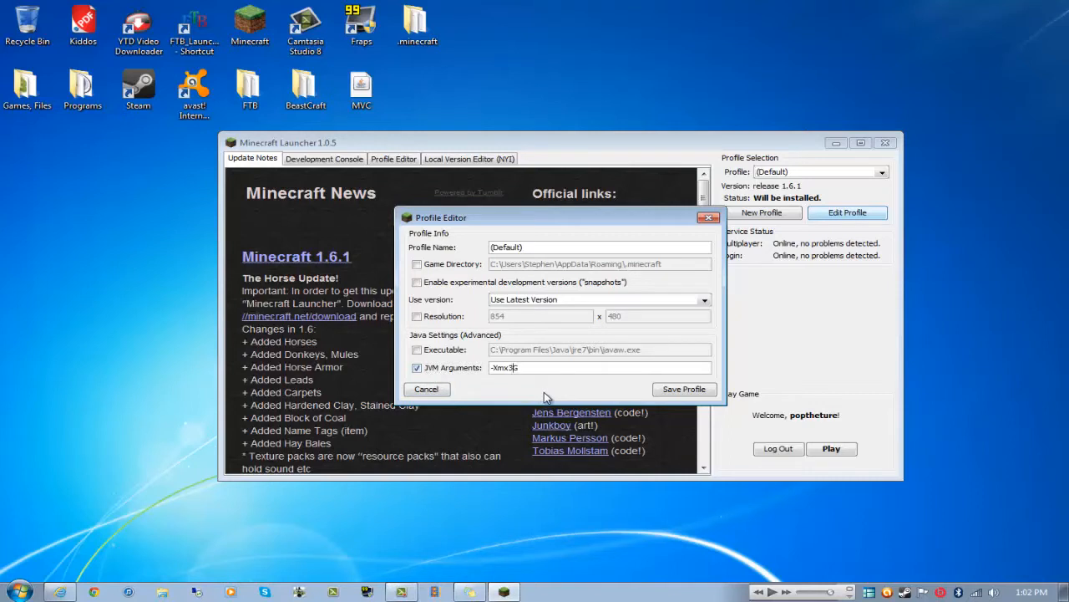
mouse_move(684, 388)
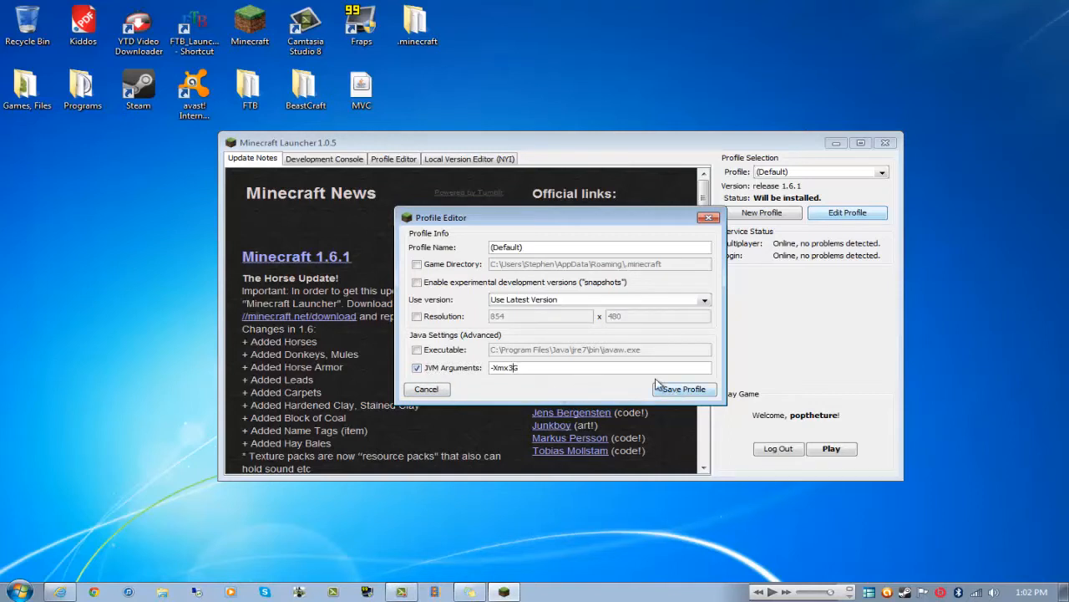
click(684, 388)
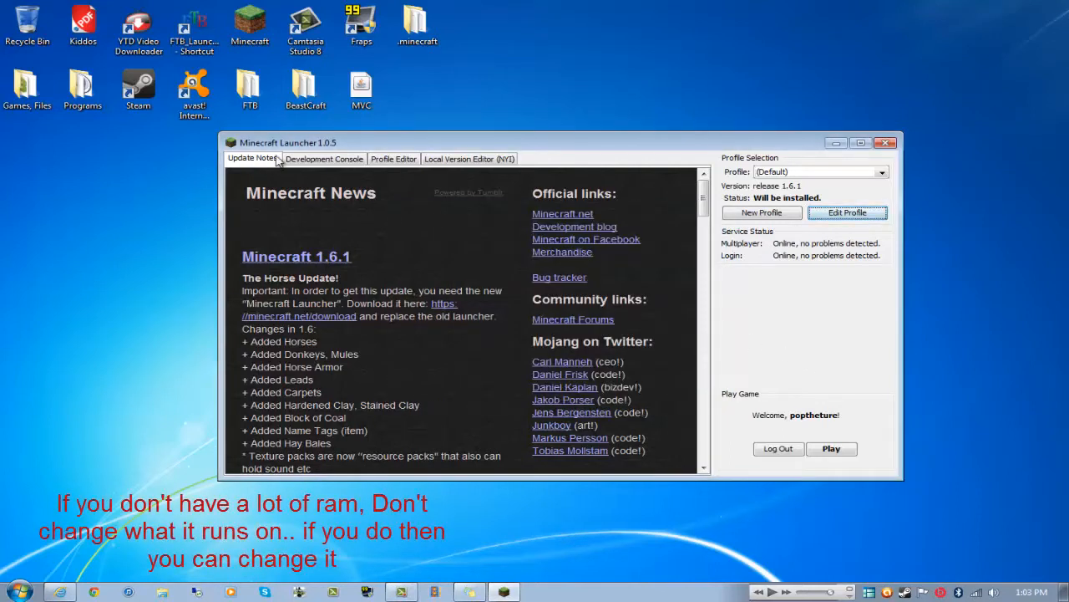
Step: Cycle through the console, profile list and local versions, then maximize on the news page
click(324, 159)
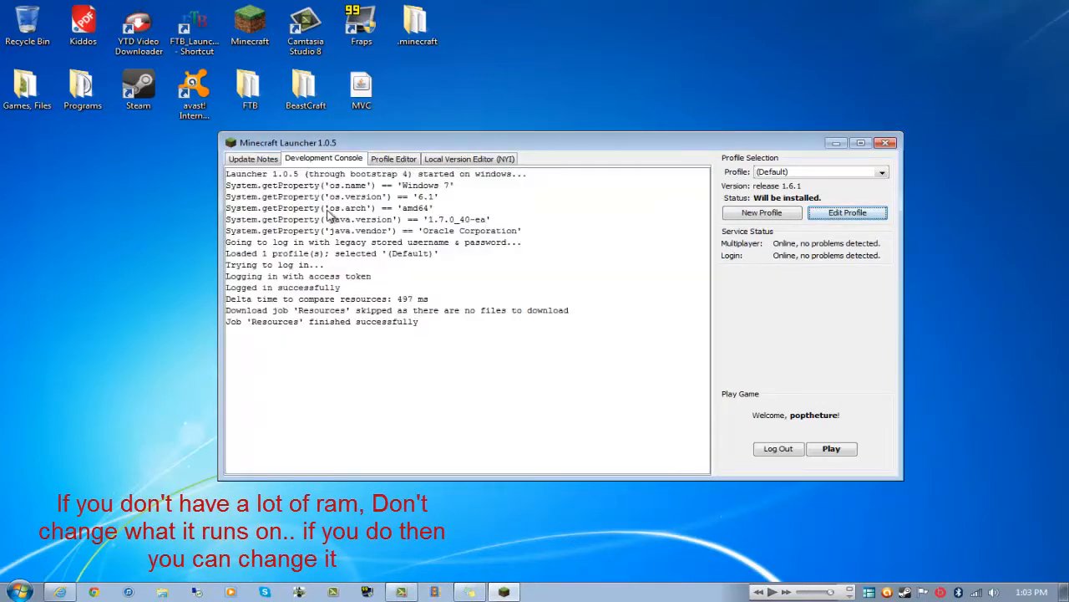
mouse_move(314, 346)
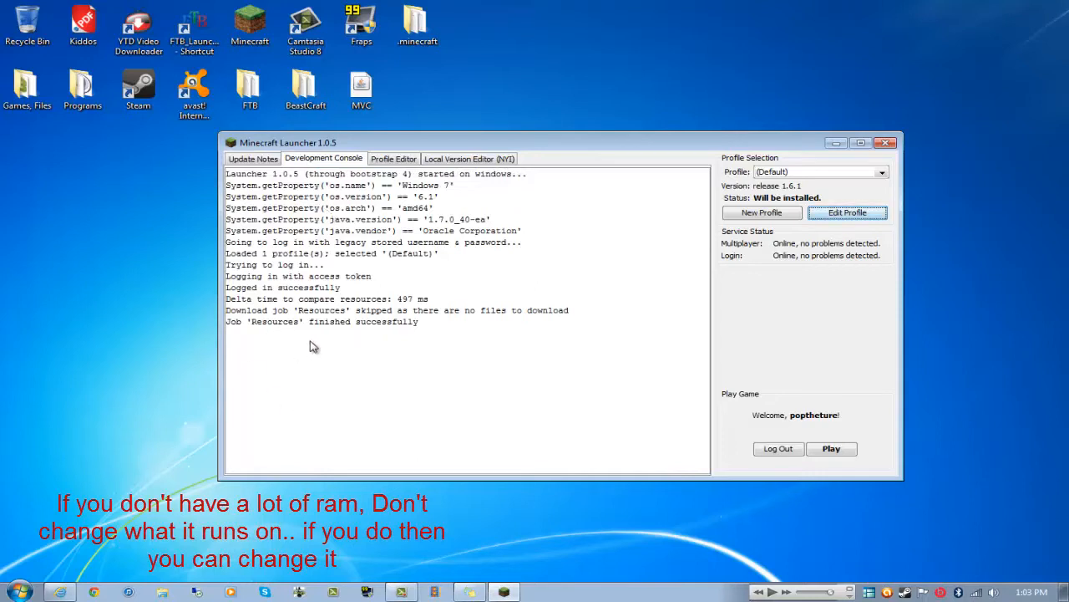
mouse_move(391, 241)
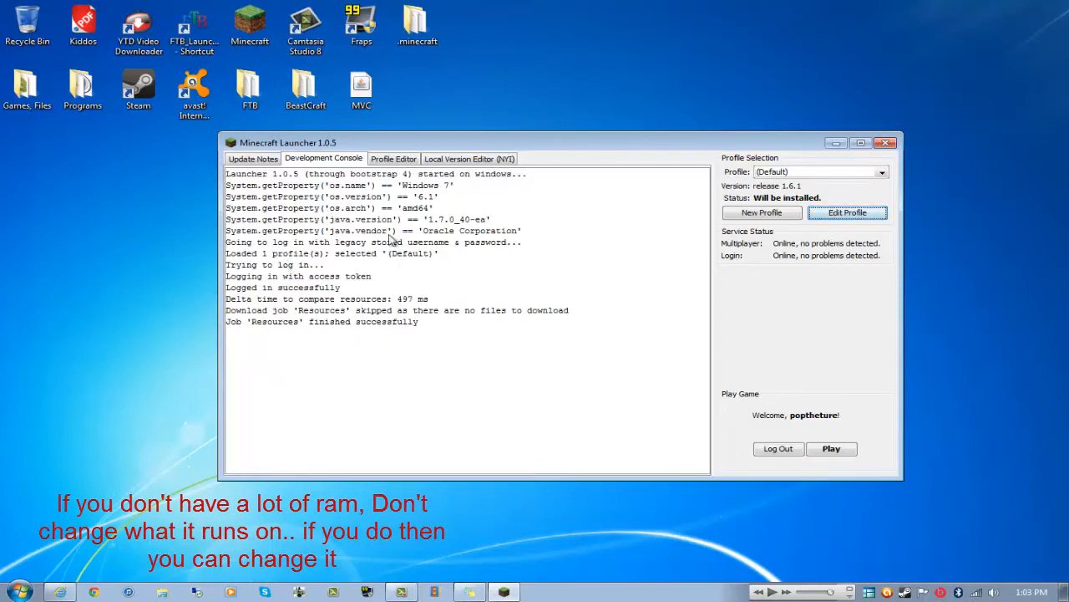
click(393, 157)
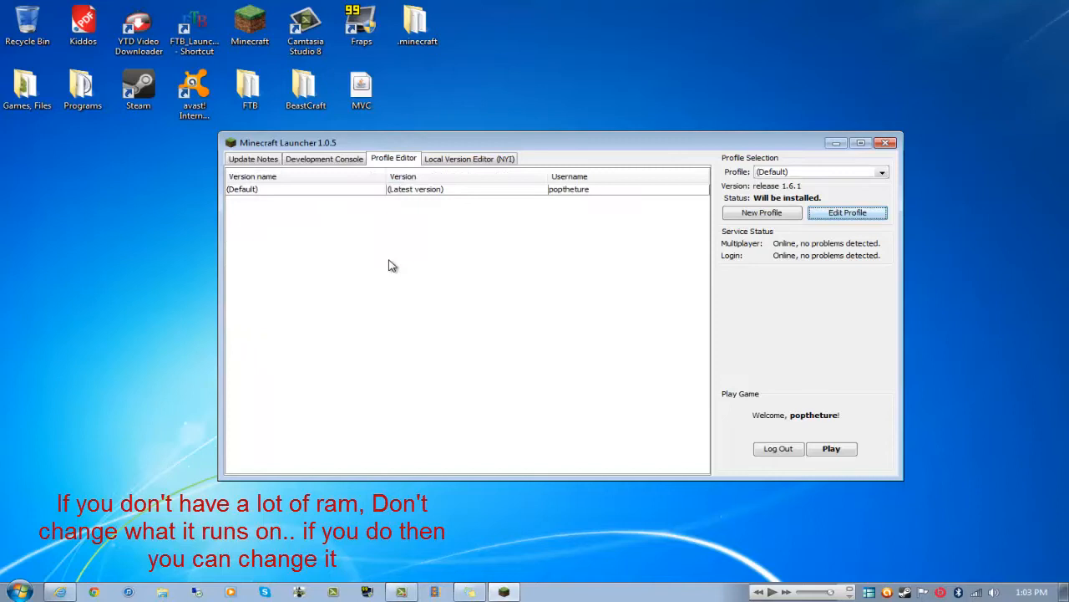
mouse_move(336, 205)
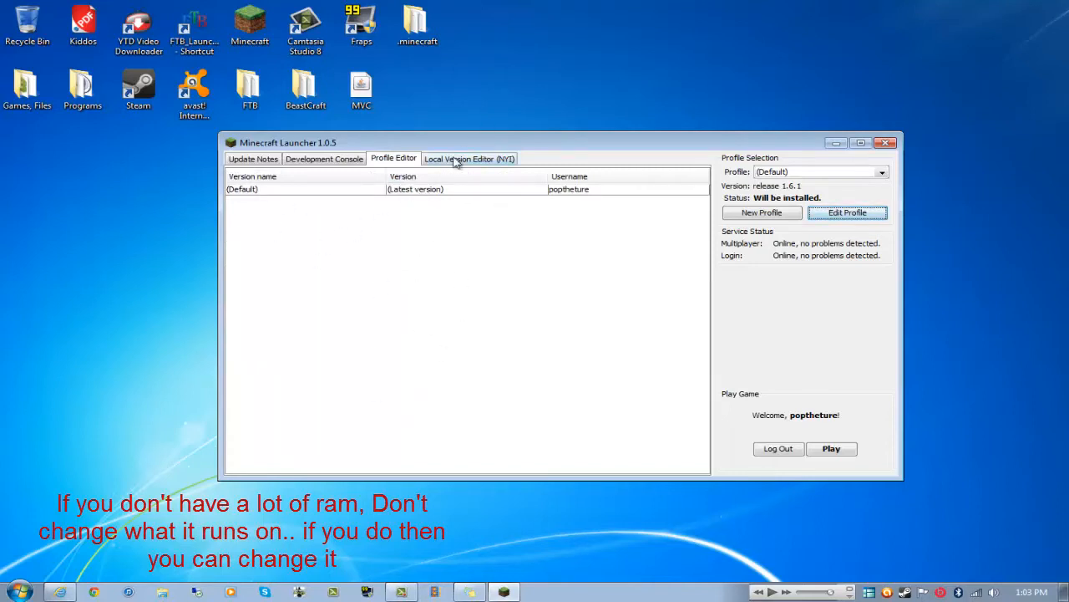
click(468, 157)
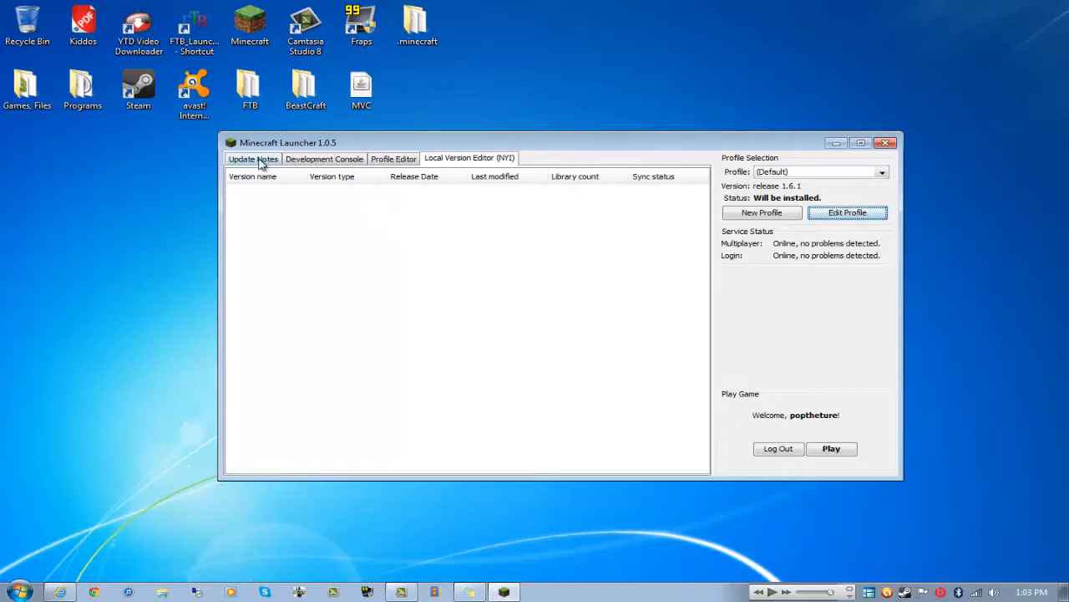
click(254, 159)
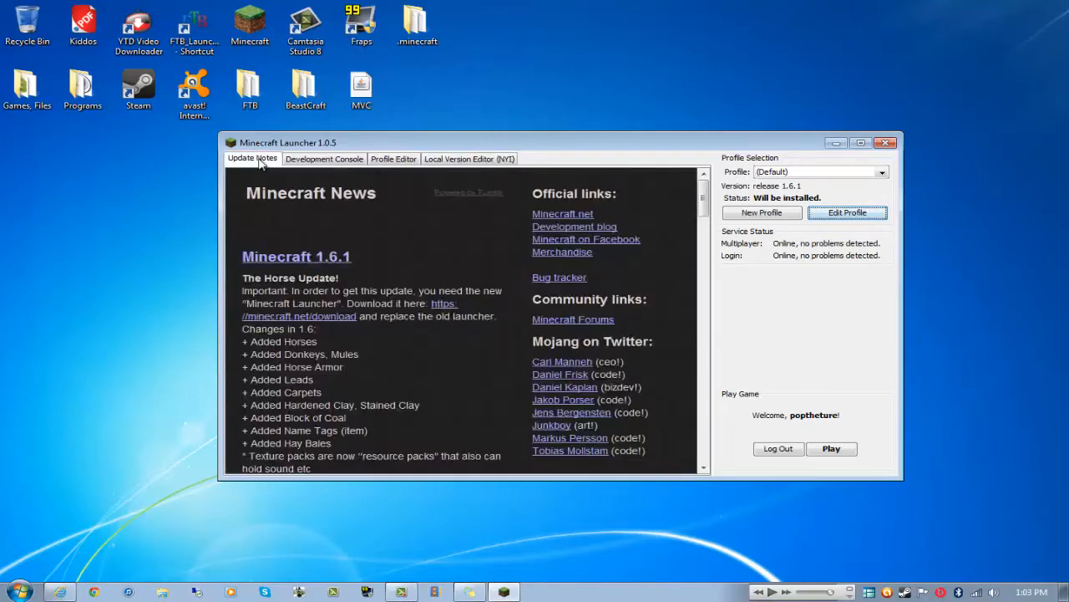
click(861, 142)
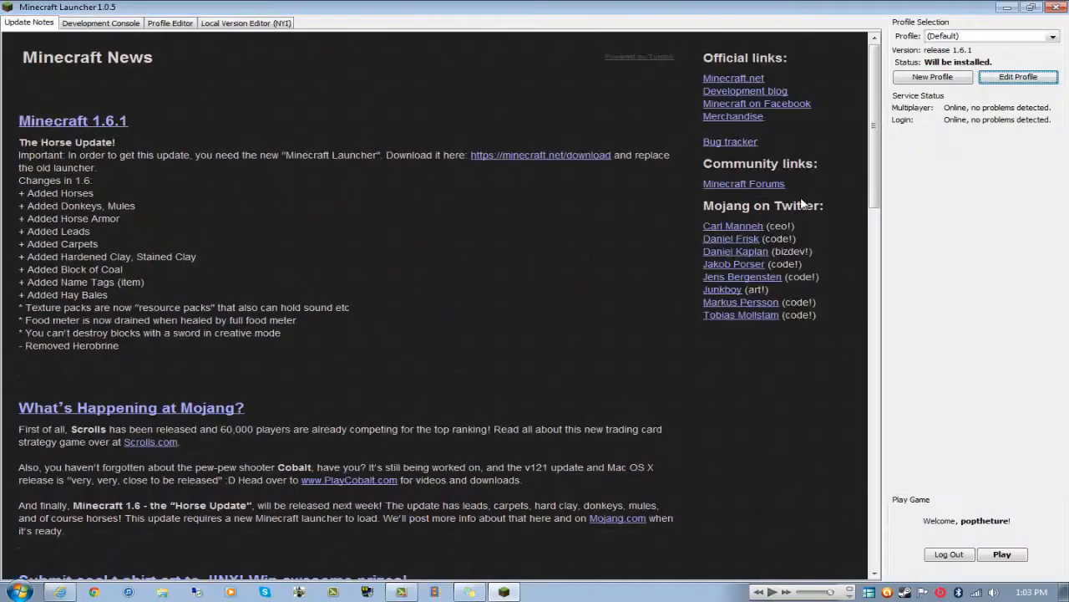
mouse_move(819, 324)
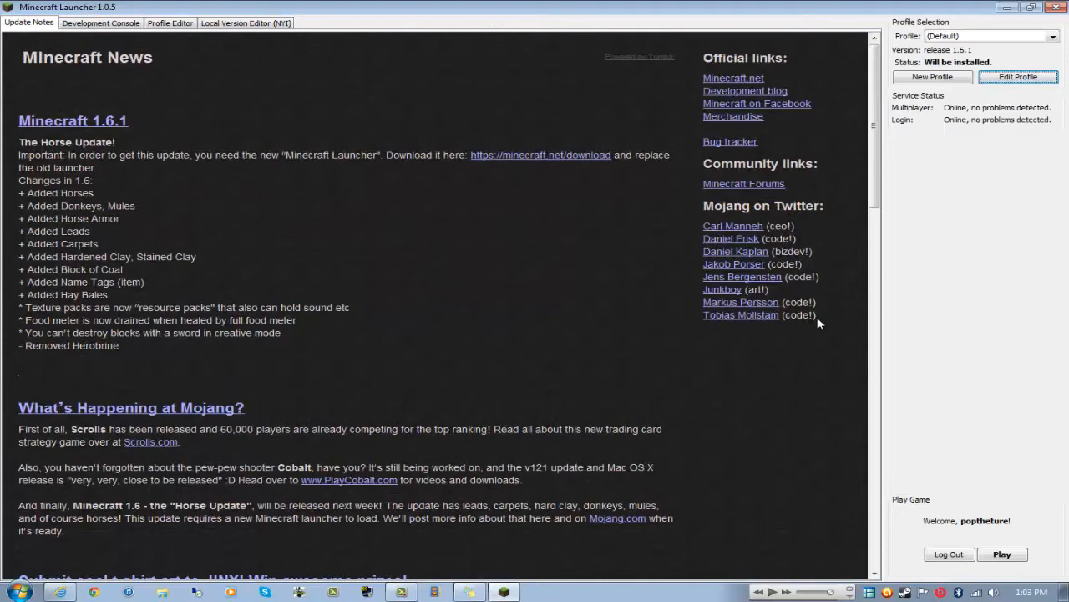
mouse_move(1003, 555)
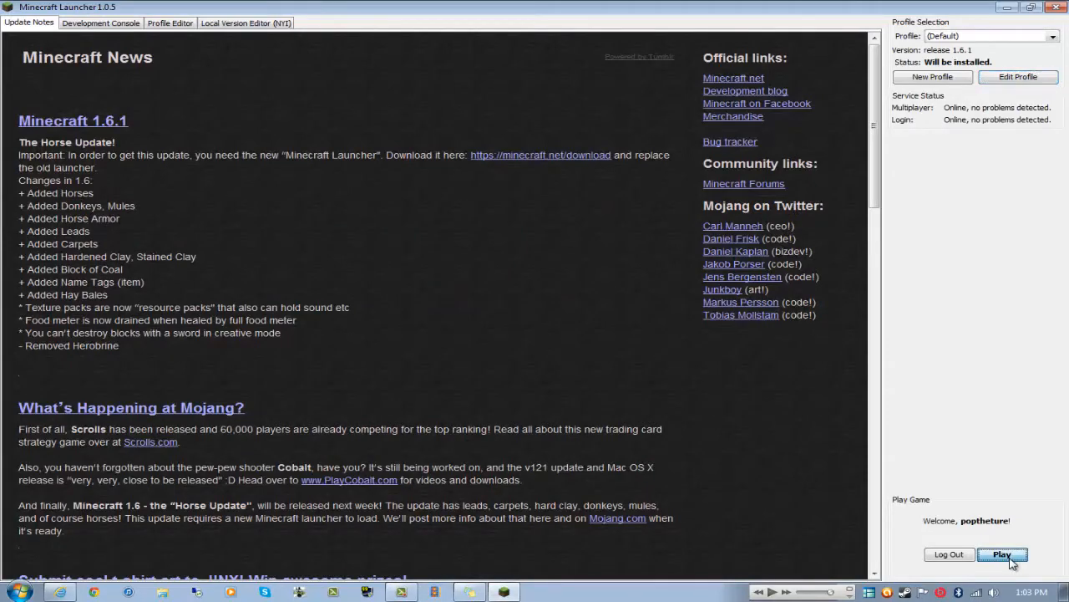
Step: Play with the Default profile so release 1.6.1 downloads its libraries and launches
click(1003, 555)
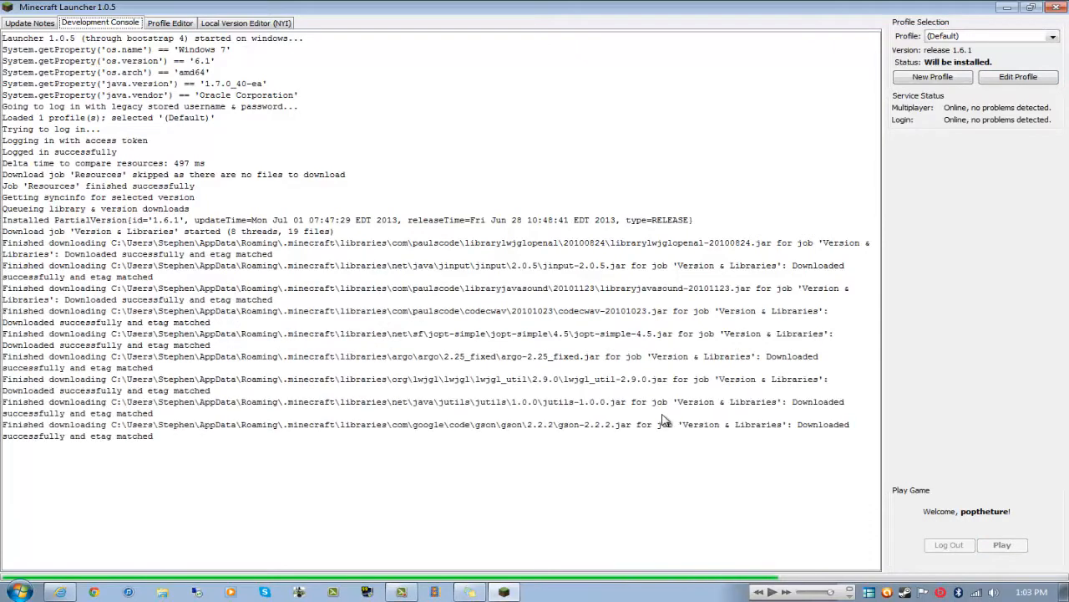
scroll(down, 3)
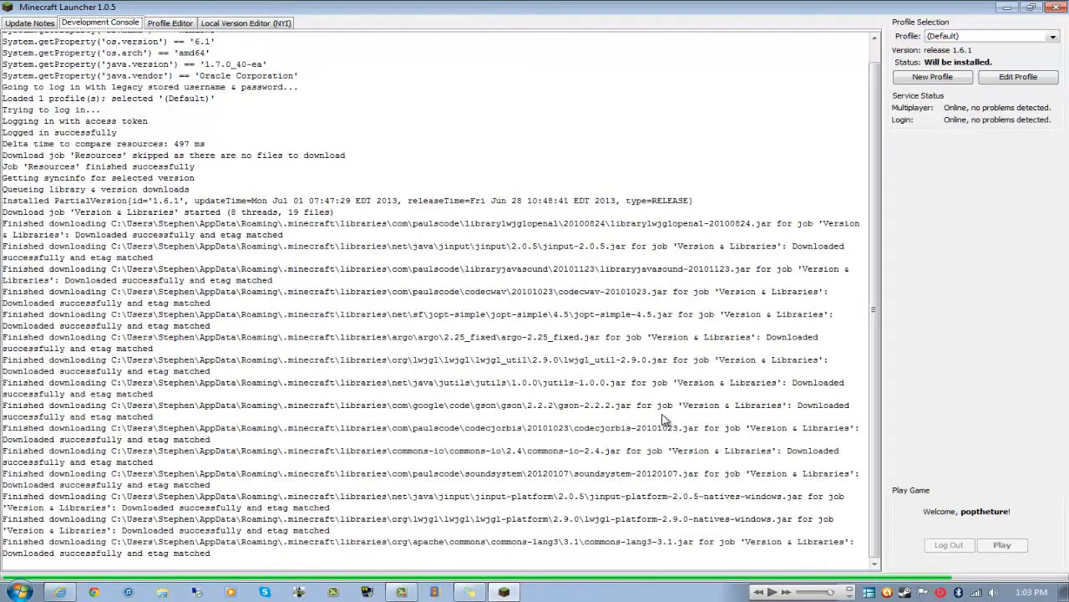
scroll(down, 3)
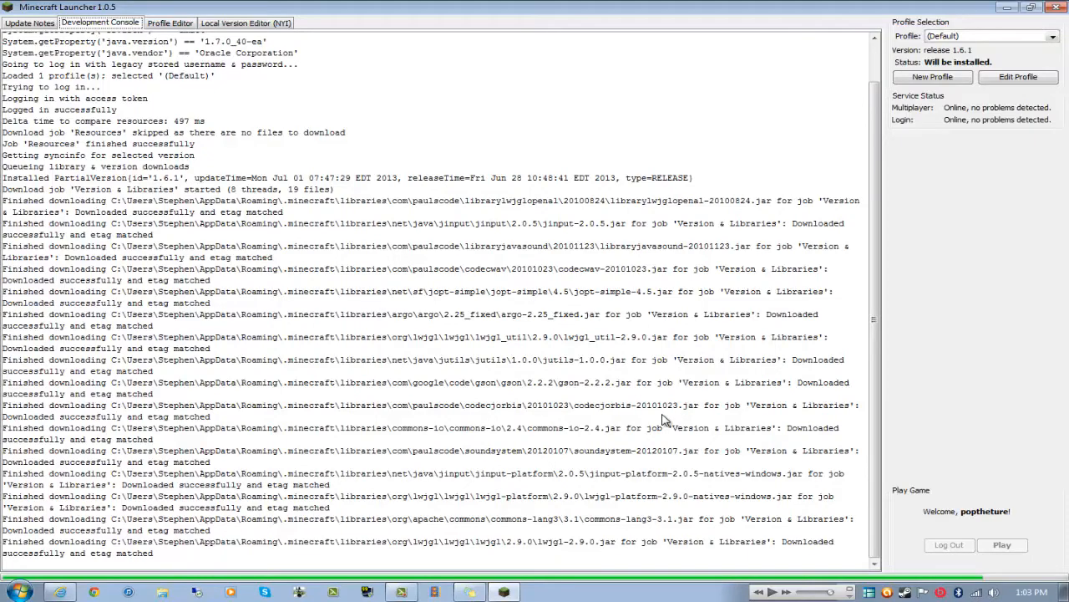
scroll(down, 3)
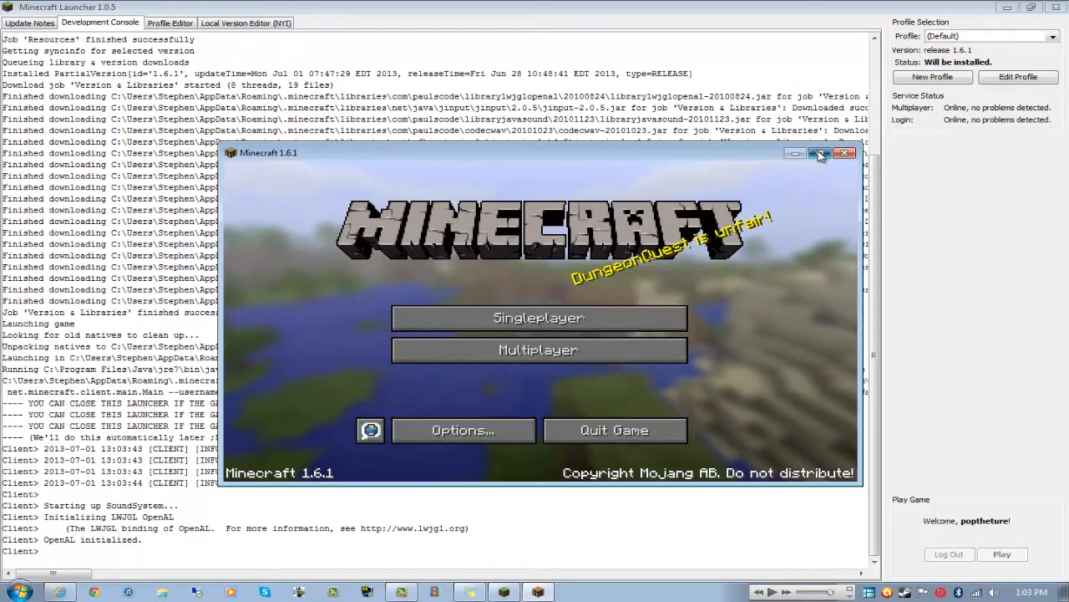
Step: Maximize the game window and show the Select World list with Minecraft Craftz
click(823, 154)
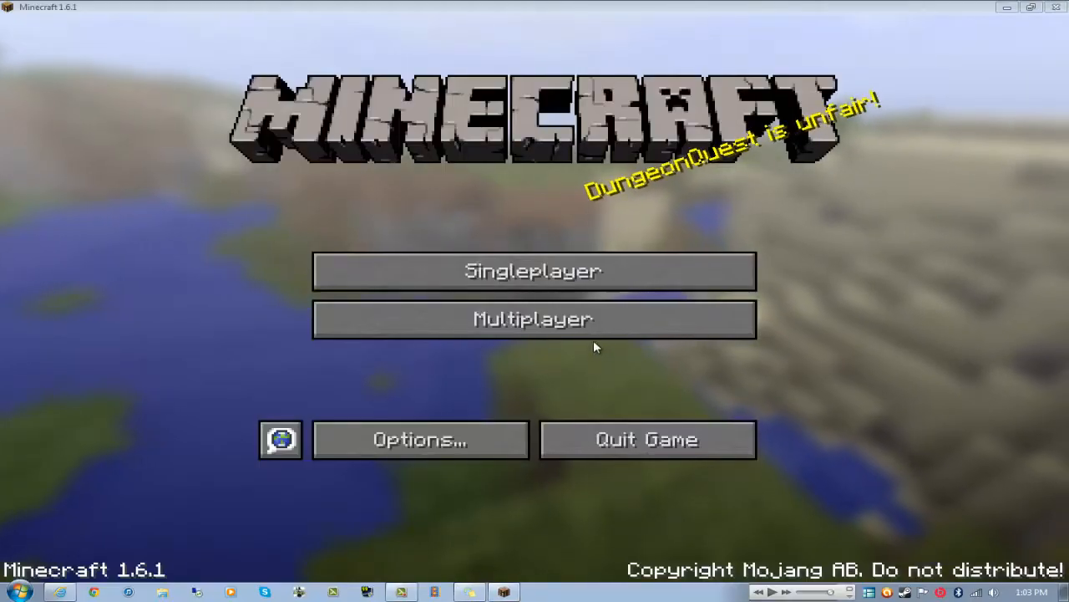
click(531, 270)
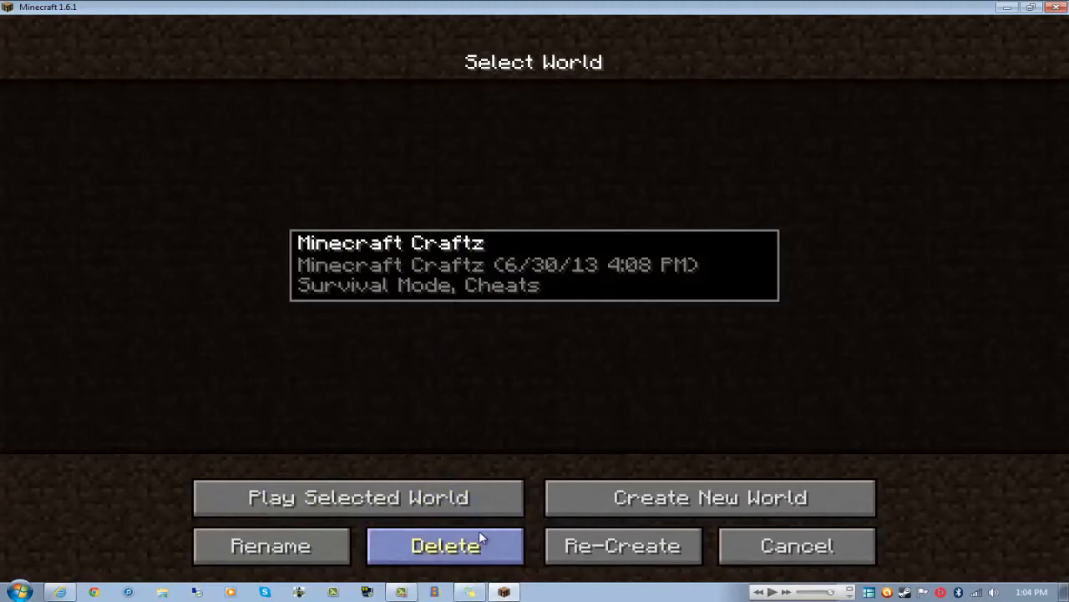
Step: Create a new world named PlasmaCreations and show its More World Options
click(708, 498)
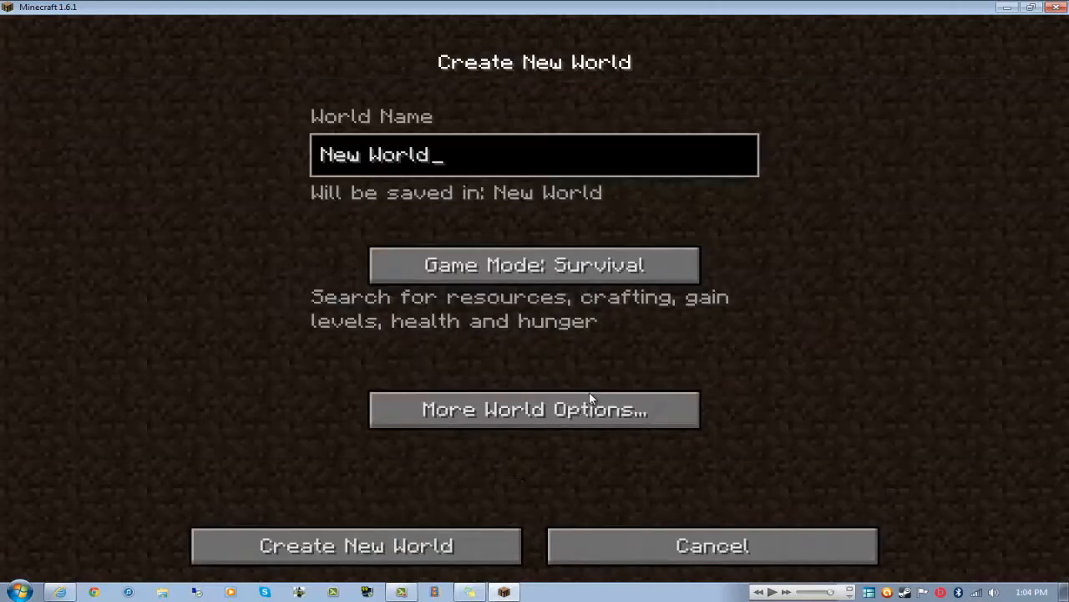
key(ctrl+a)
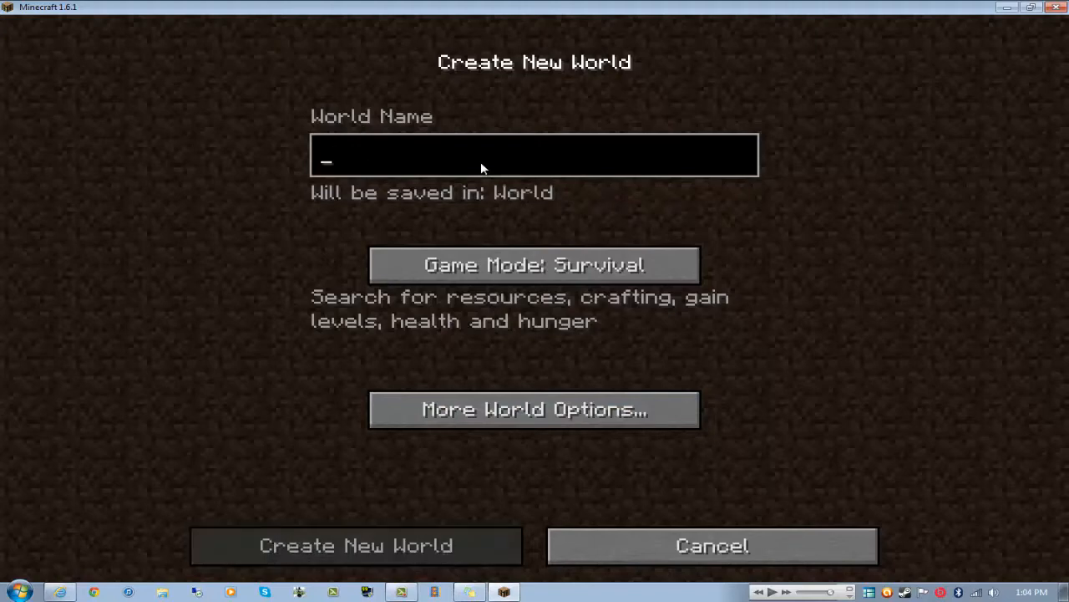
text(PlasmaCrea)
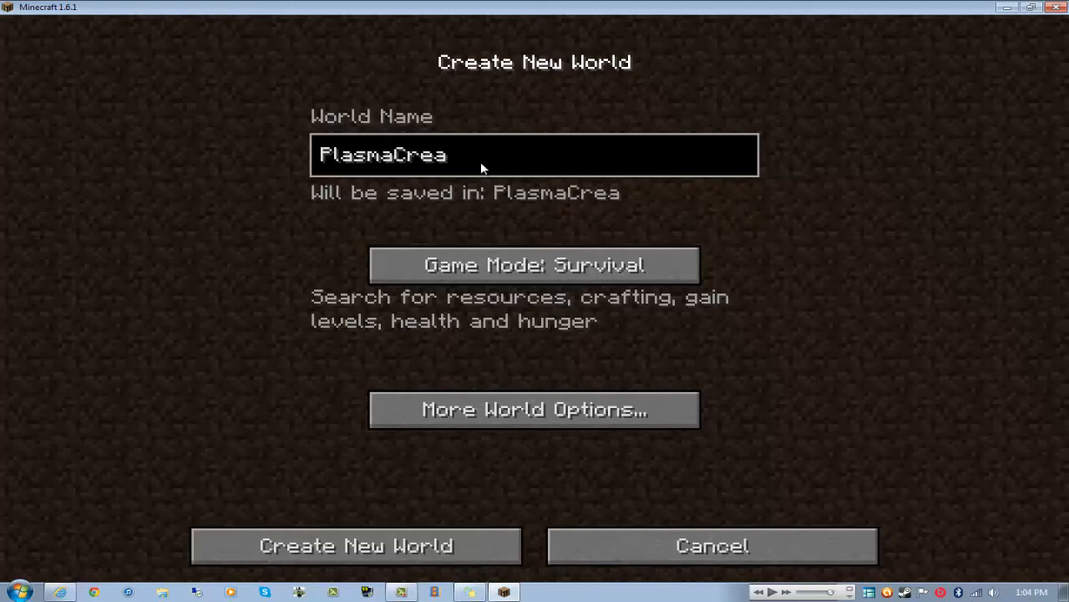
text(tions)
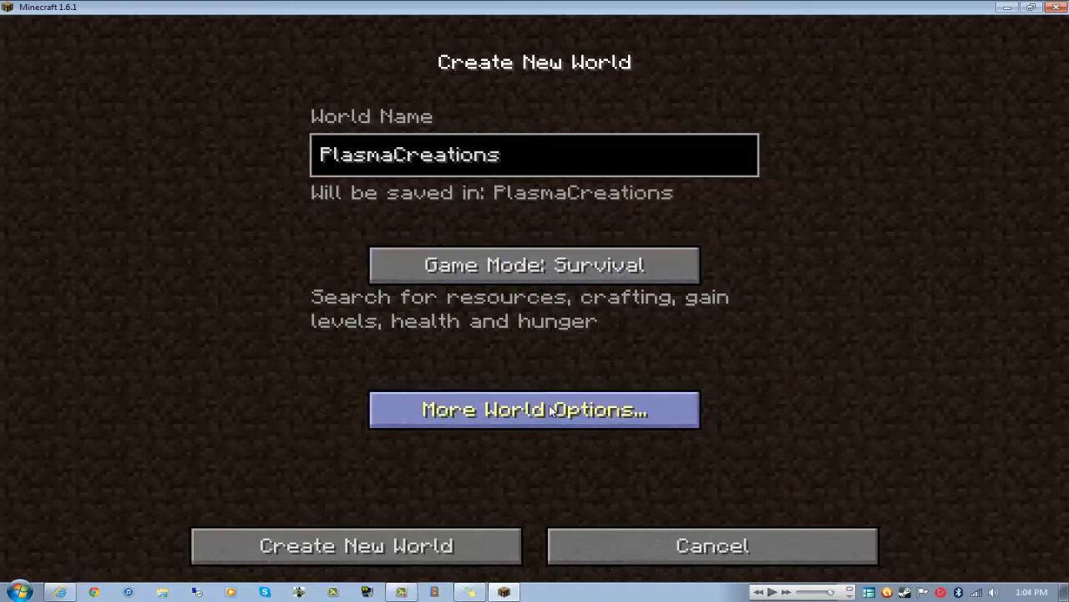
click(534, 409)
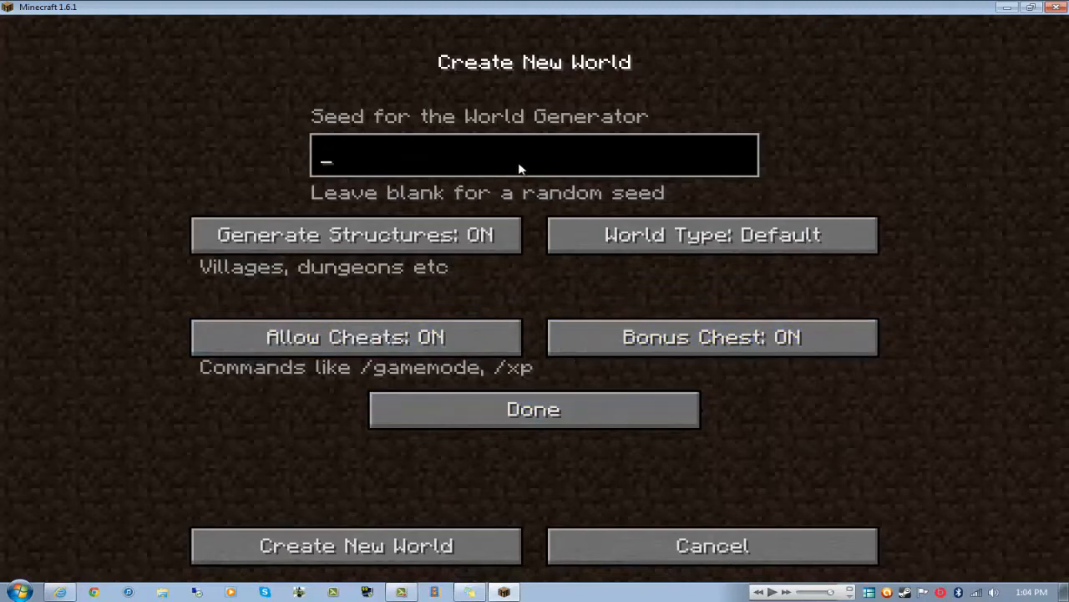
Step: Enter the seed DiamondChicken and create the PlasmaCreations world
text(Tem)
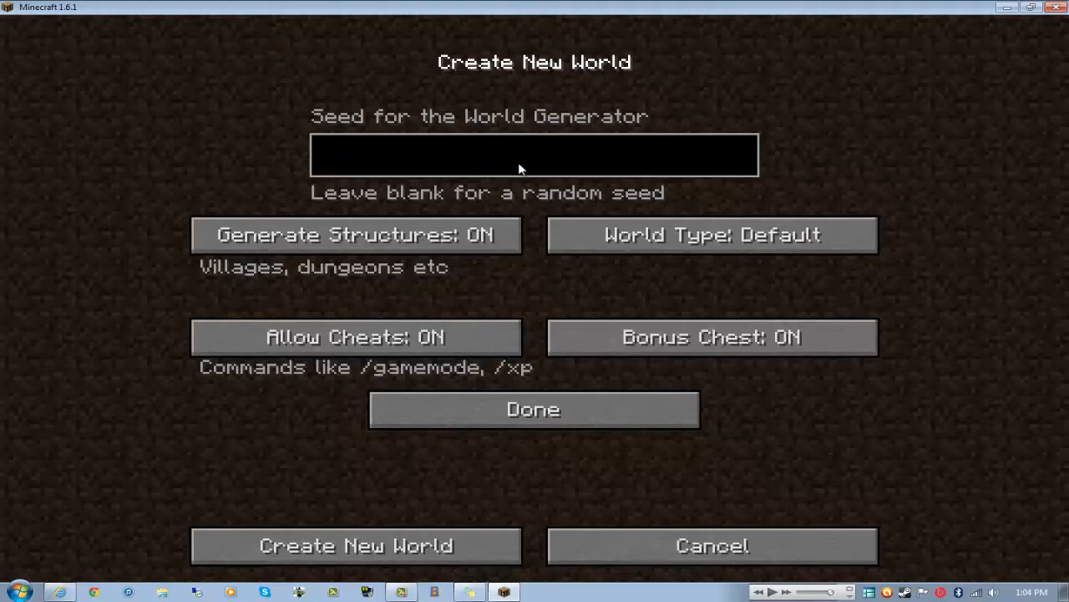
text(Diamonds)
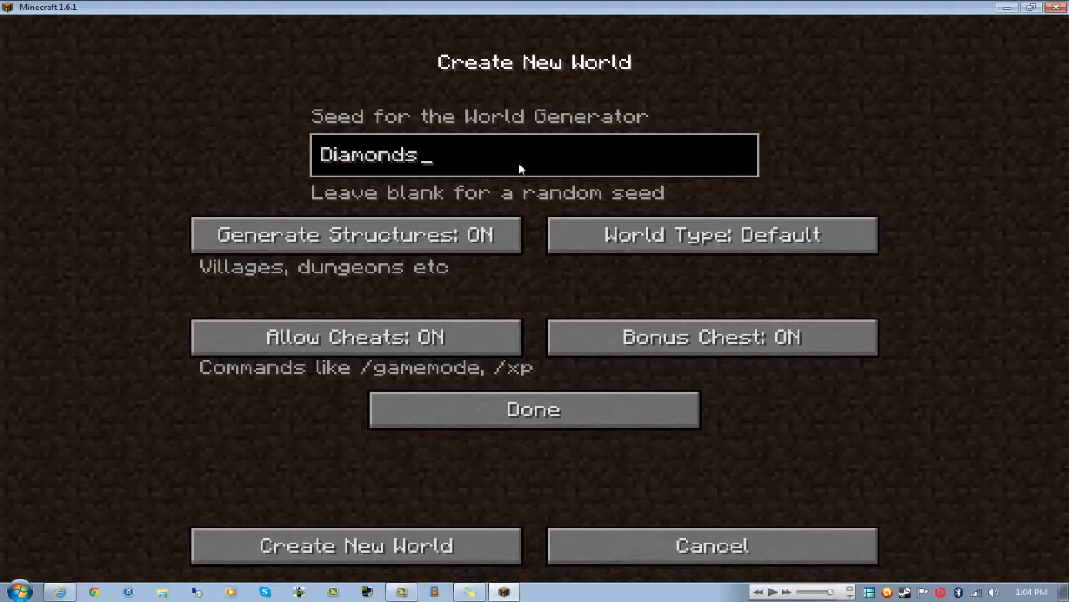
text(C)
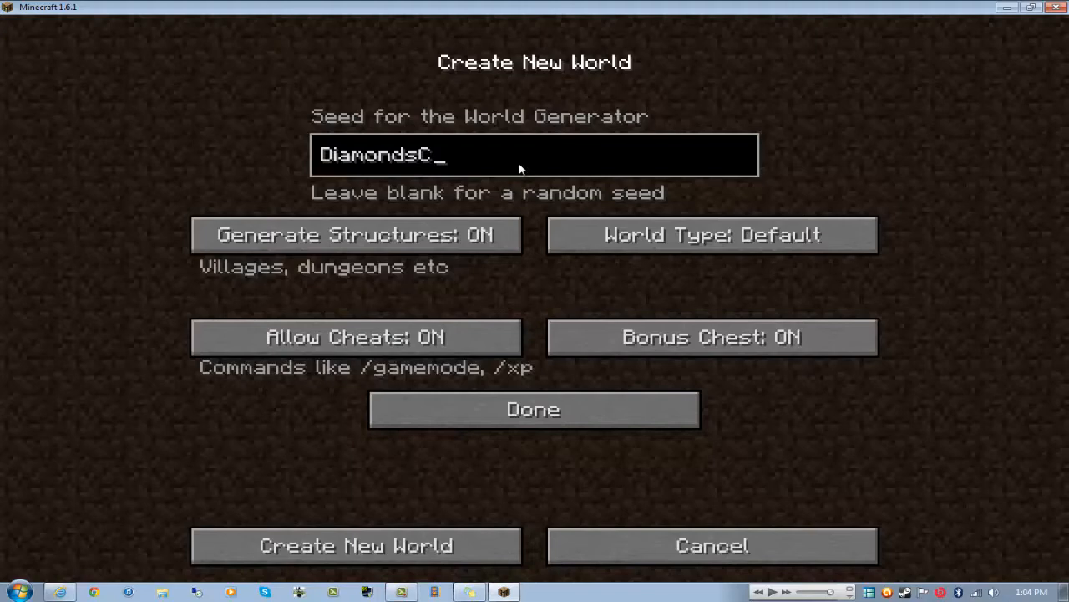
text(hicken)
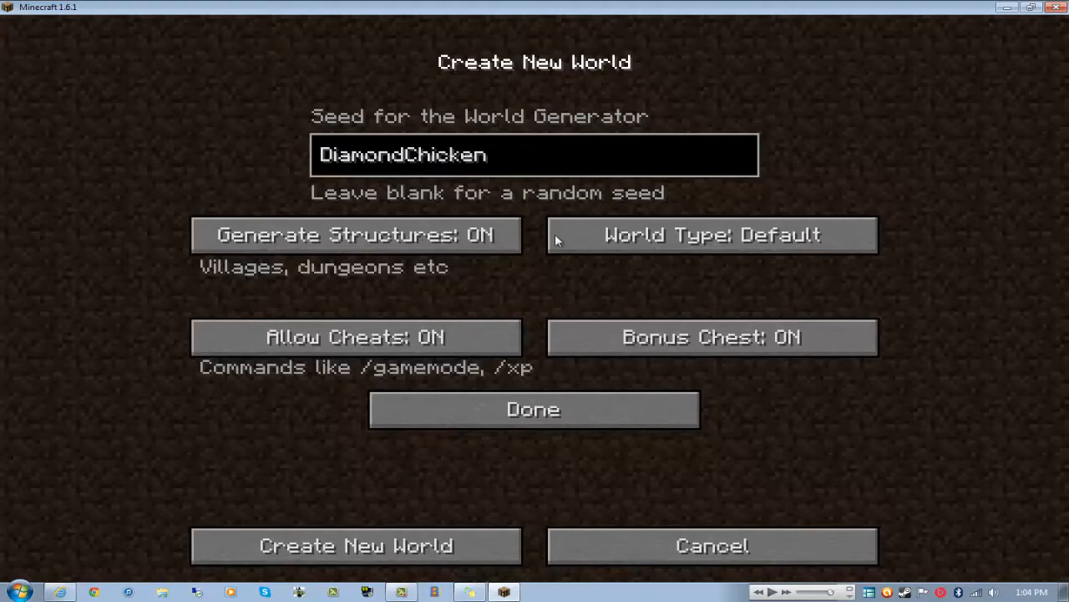
click(357, 544)
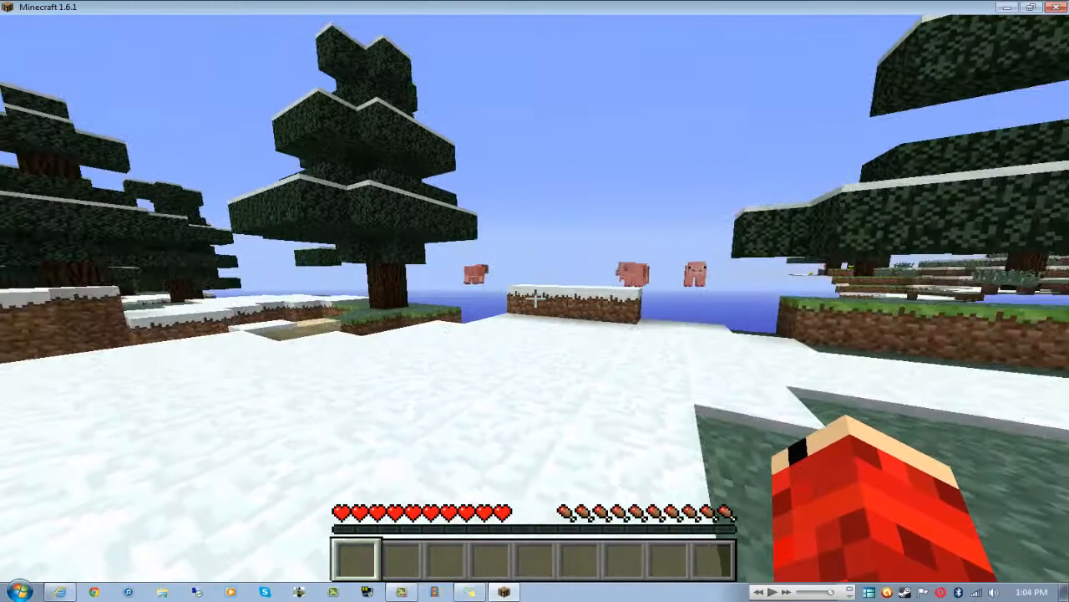
Step: Pause the freshly loaded snowy spruce world to reach the game menu
key(Escape)
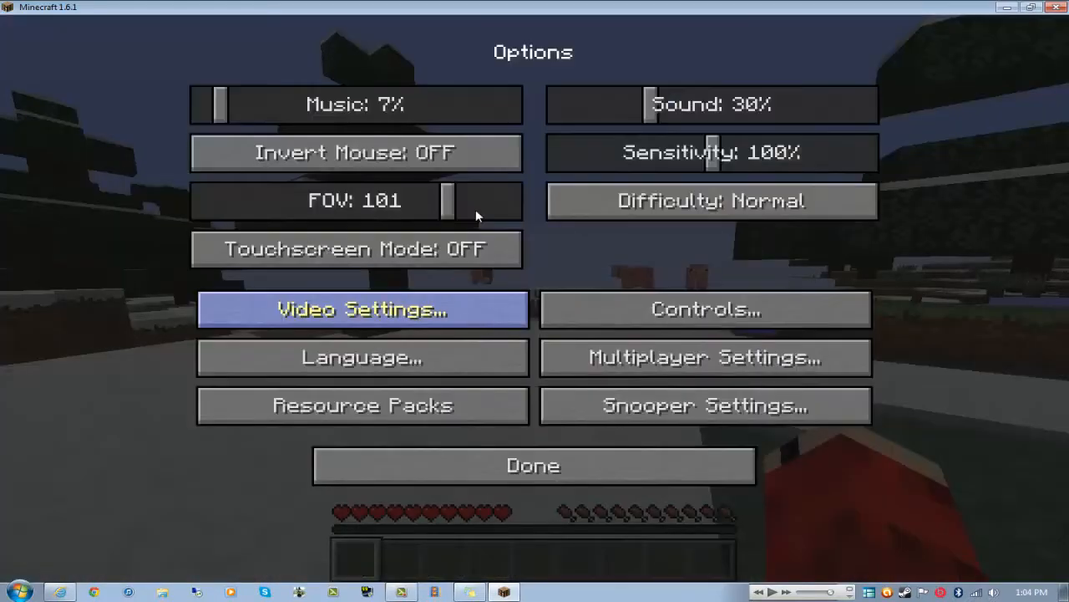
Step: Review Video Settings, return to Options, and go to the Select Resource Pack screen
click(361, 309)
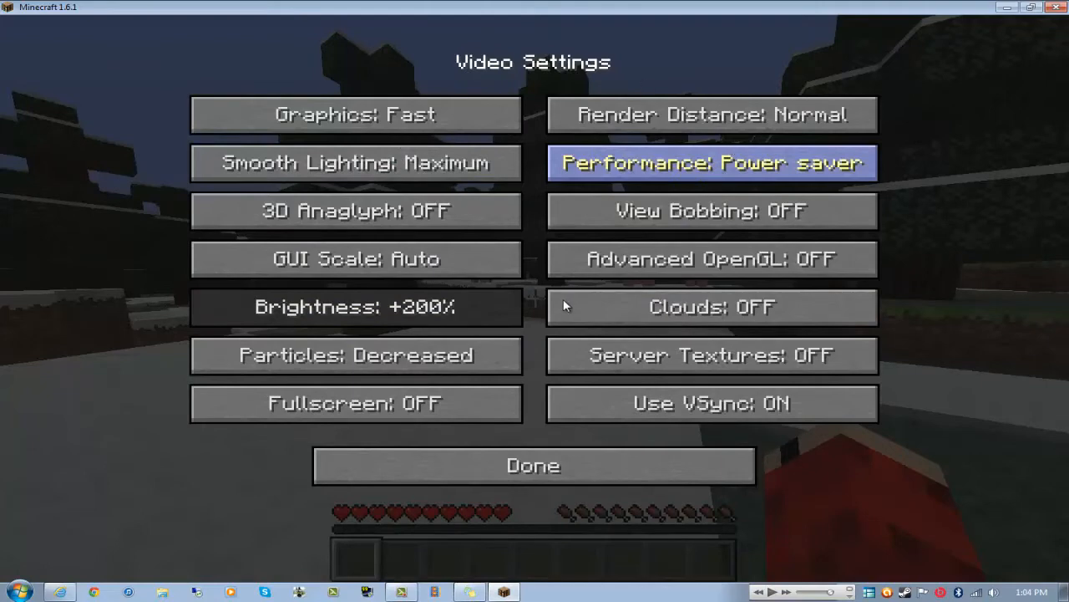
mouse_move(533, 464)
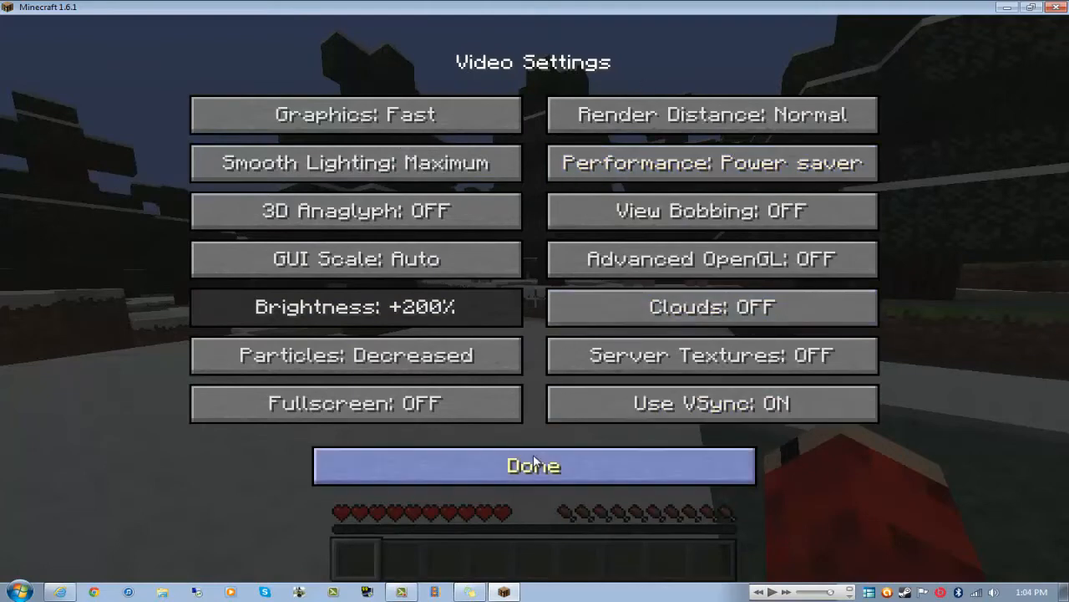
mouse_move(533, 461)
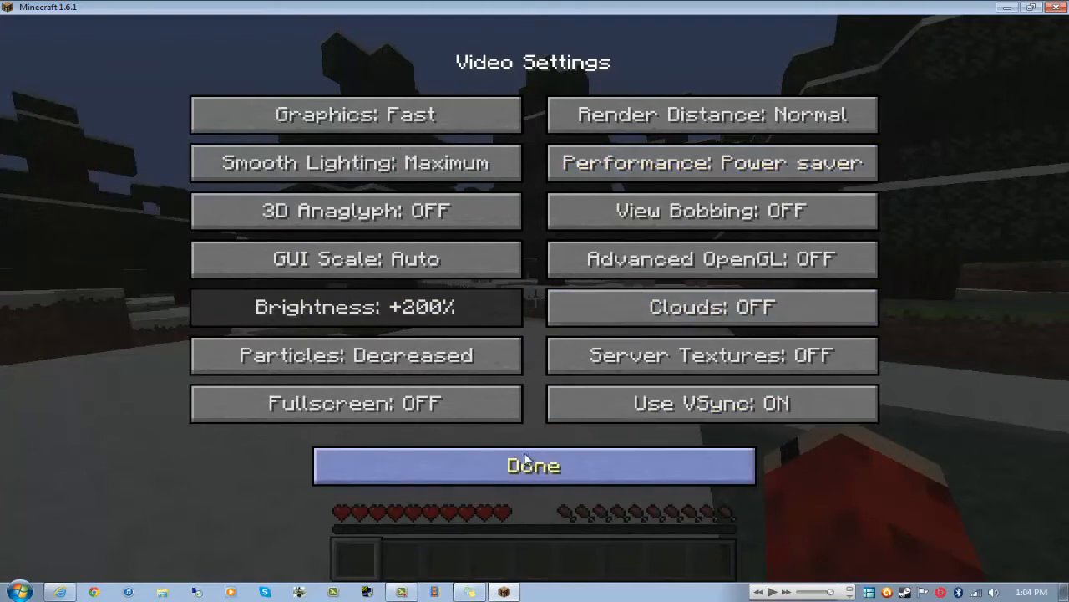
click(533, 465)
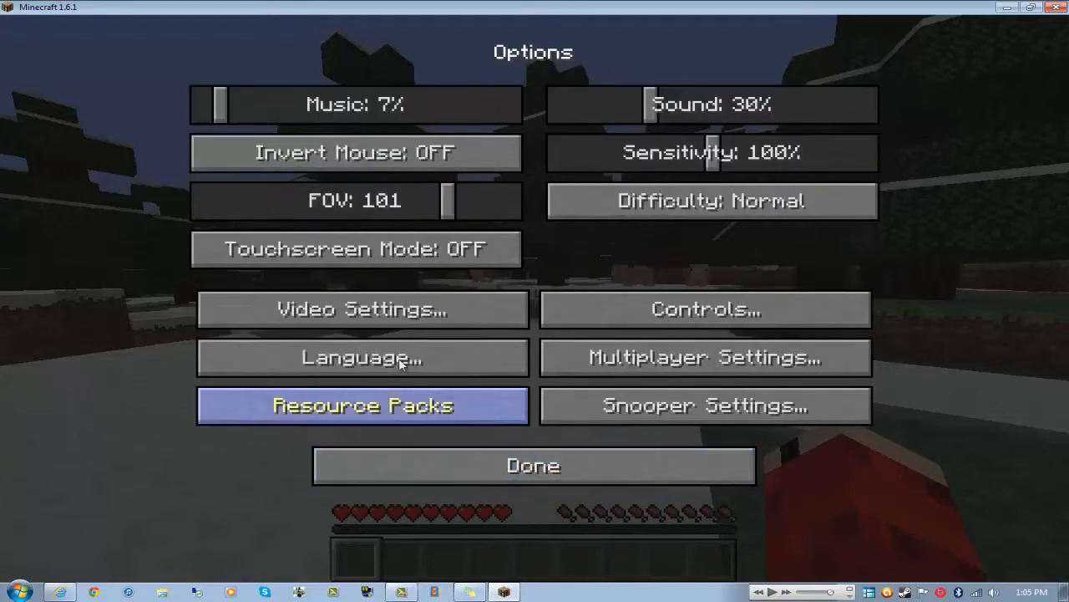
mouse_move(705, 309)
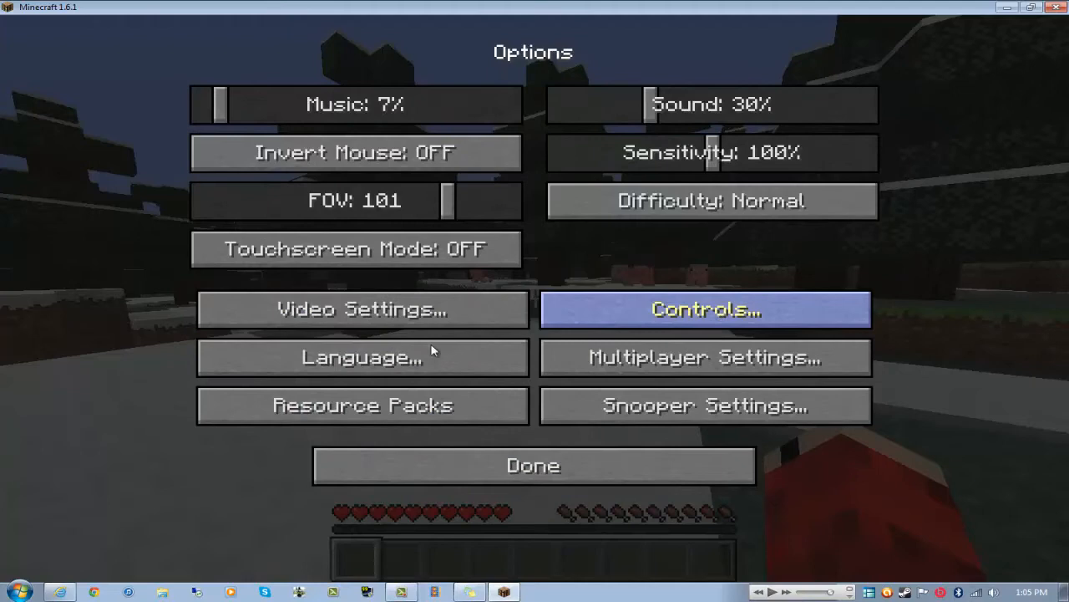
mouse_move(361, 406)
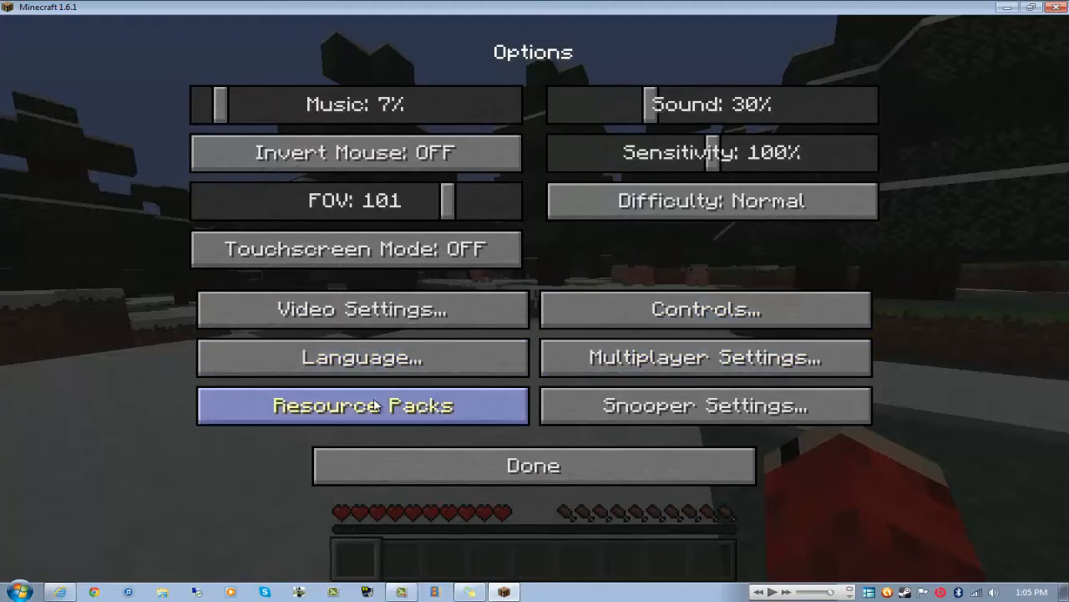
click(361, 406)
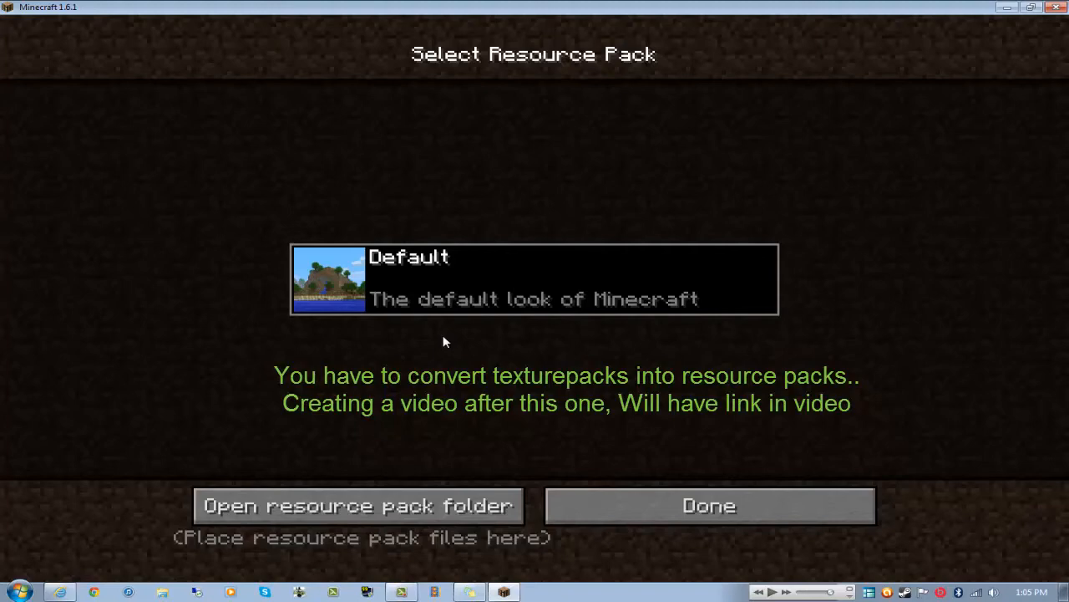
mouse_move(698, 346)
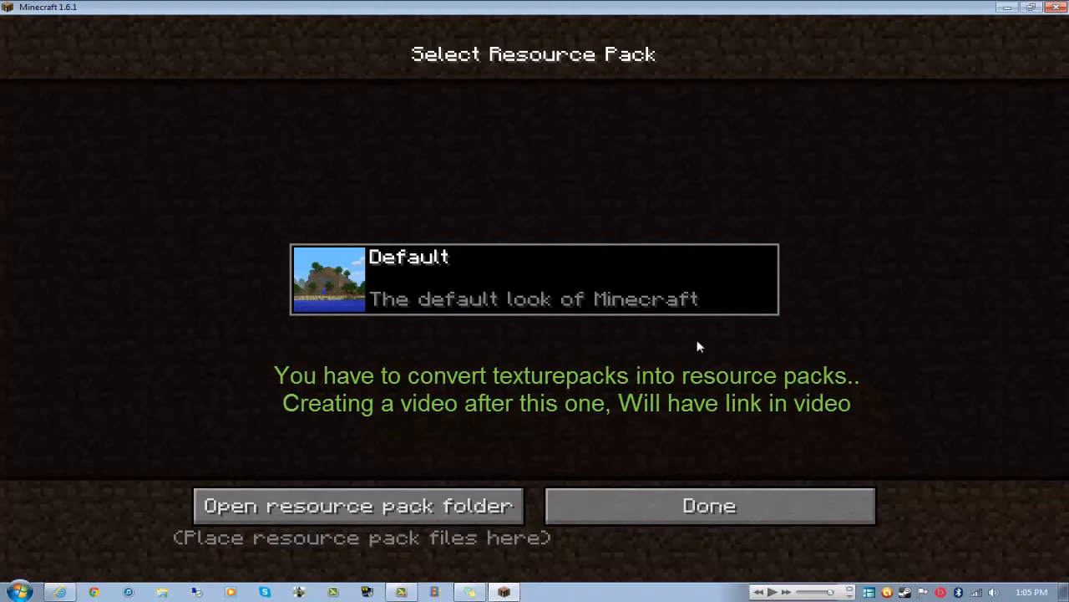
mouse_move(708, 504)
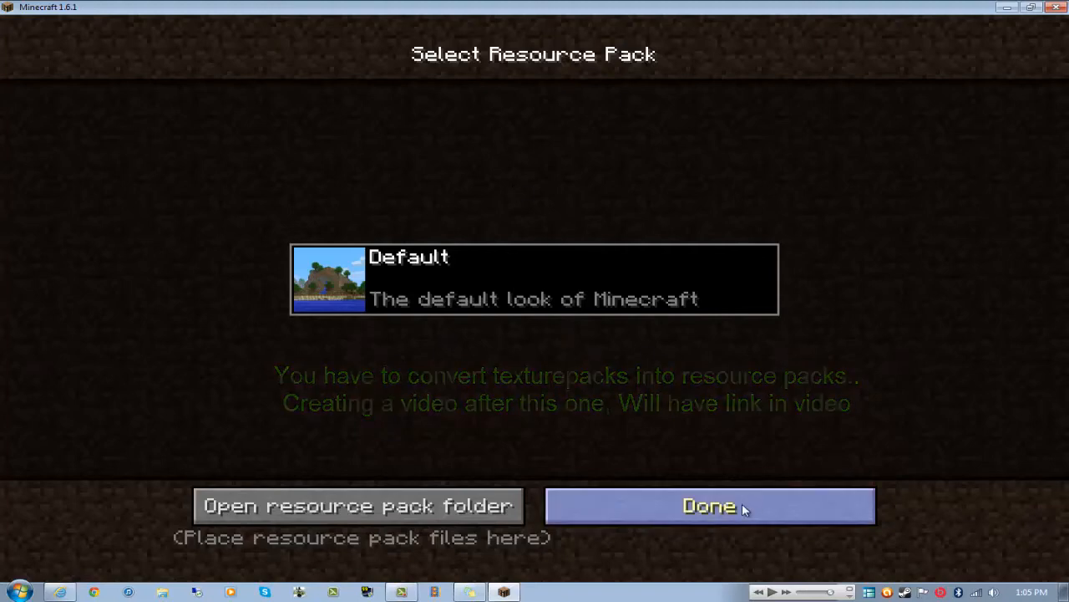
Step: Leave the resource pack screen with only Default active, back to Options
click(709, 505)
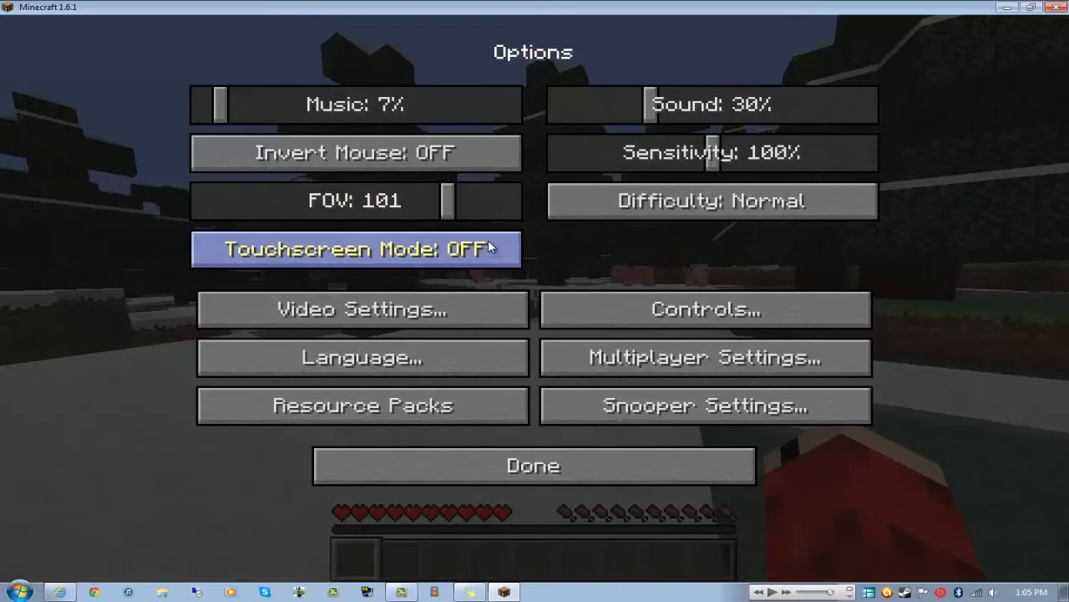
mouse_move(493, 281)
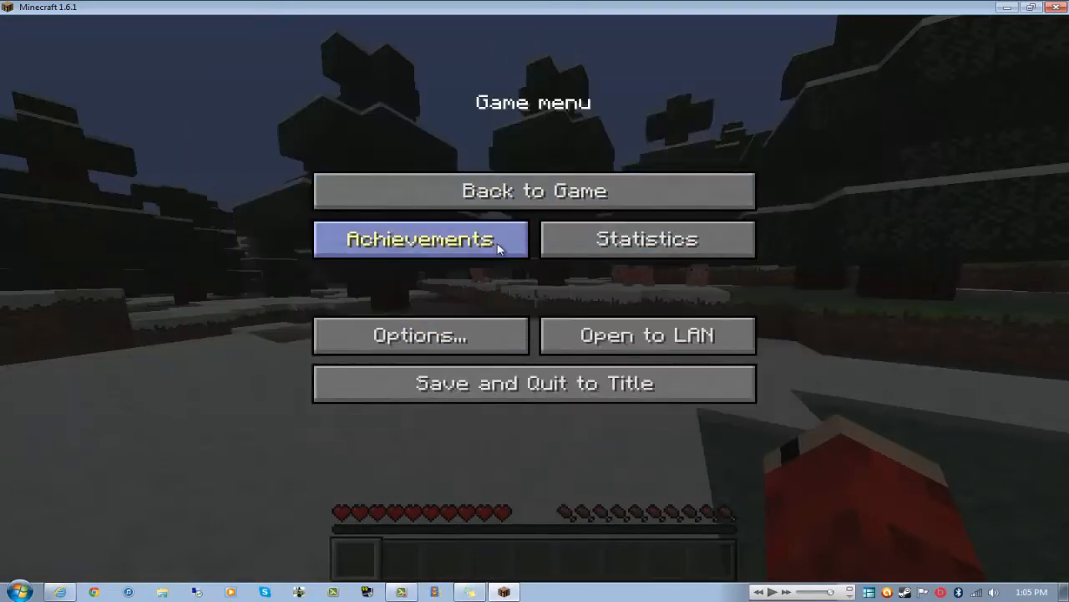
Step: Browse the achievements map, panning across the tree, then close it
click(421, 238)
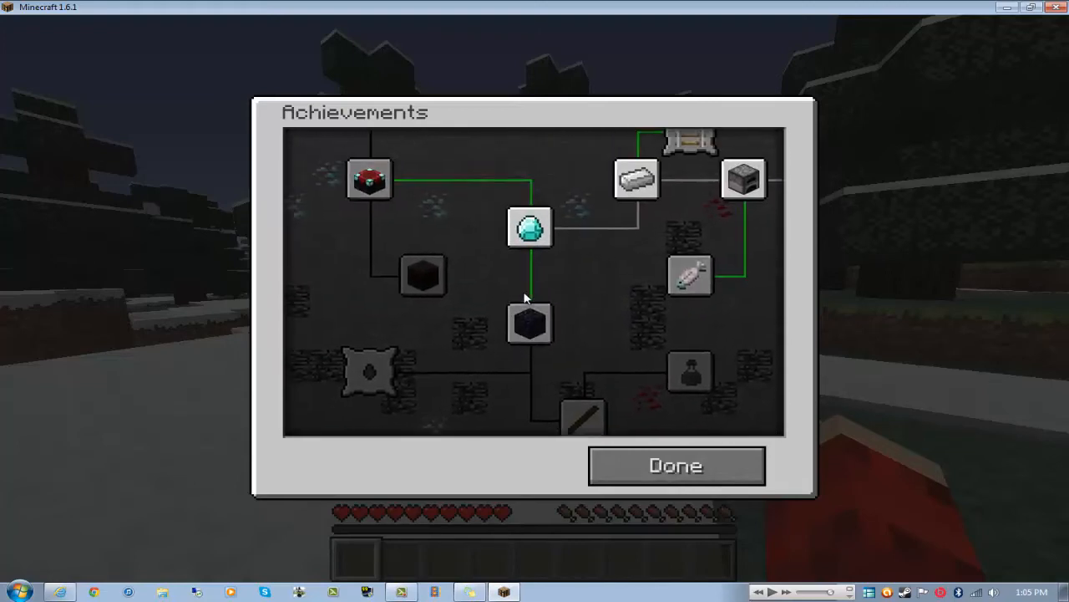
mouse_move(438, 284)
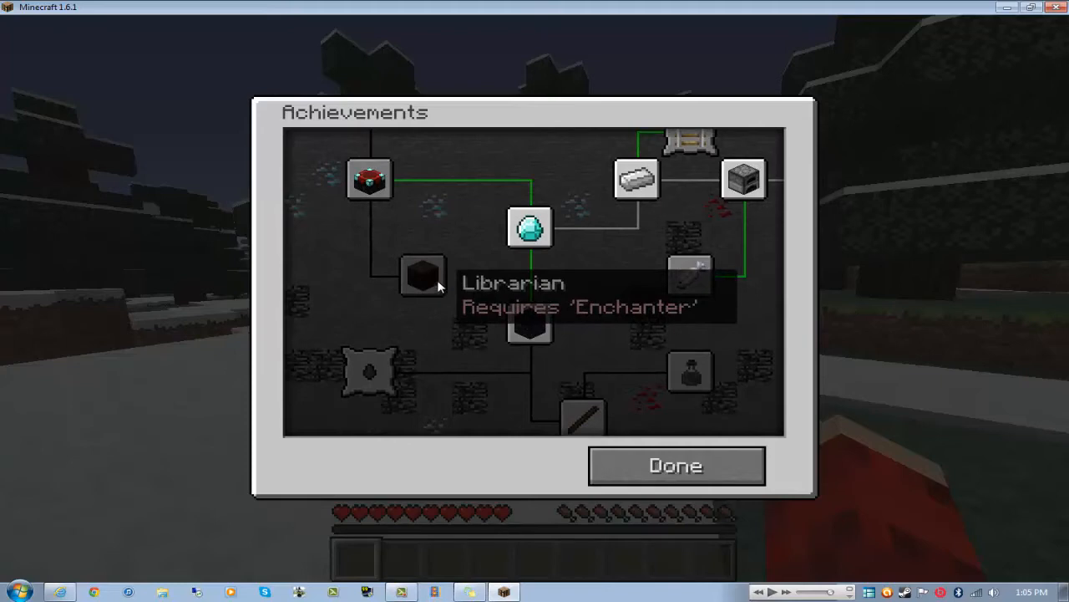
drag(443, 284, 452, 167)
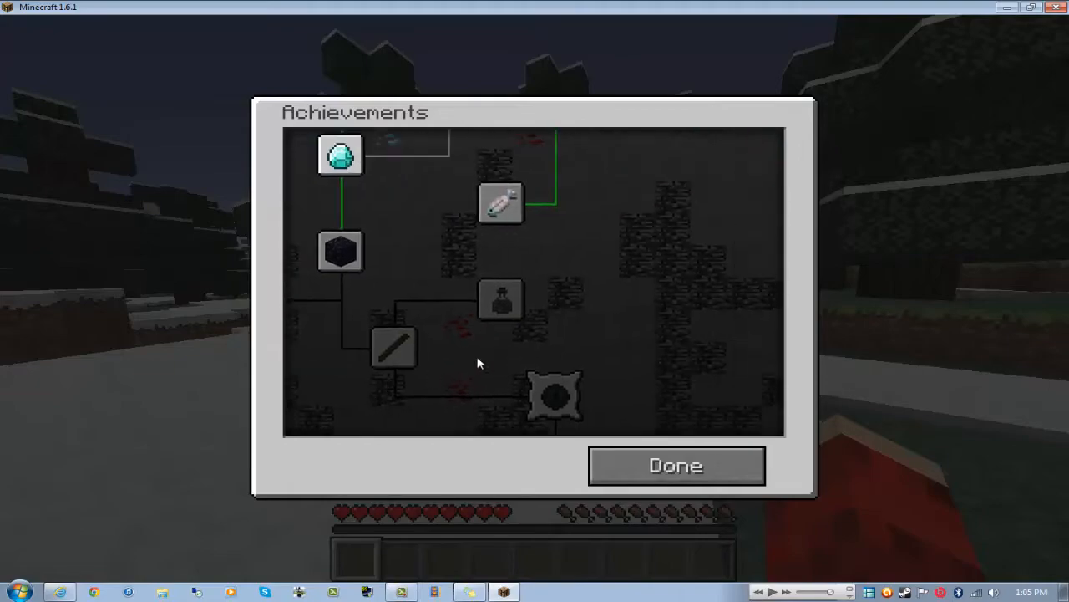
click(675, 464)
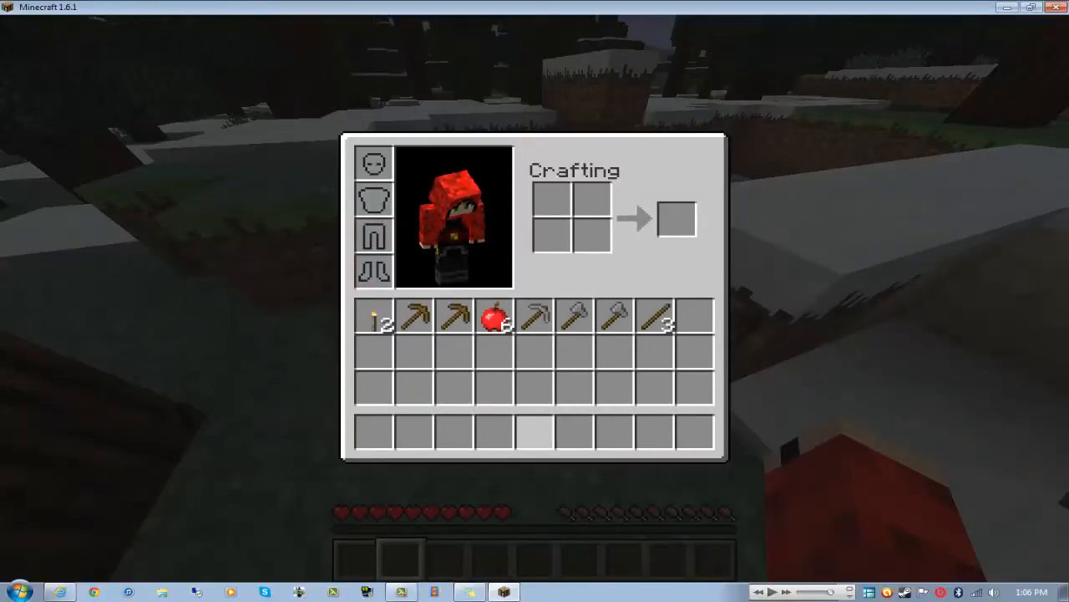
Step: Arrange the pickaxes and axes into the hotbar via the inventory and return to play
key(Escape)
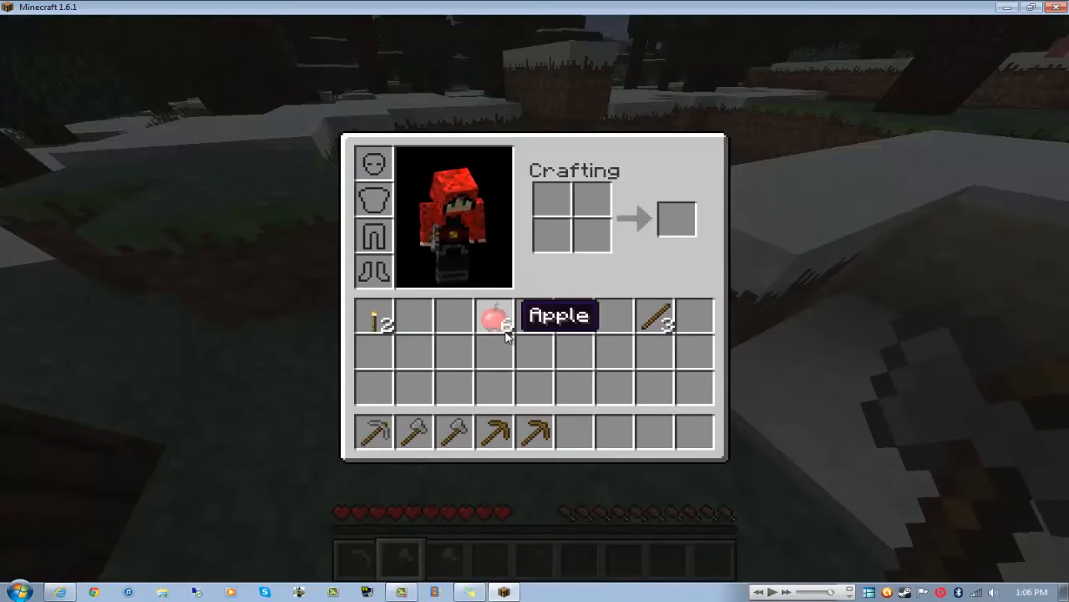
key(Escape)
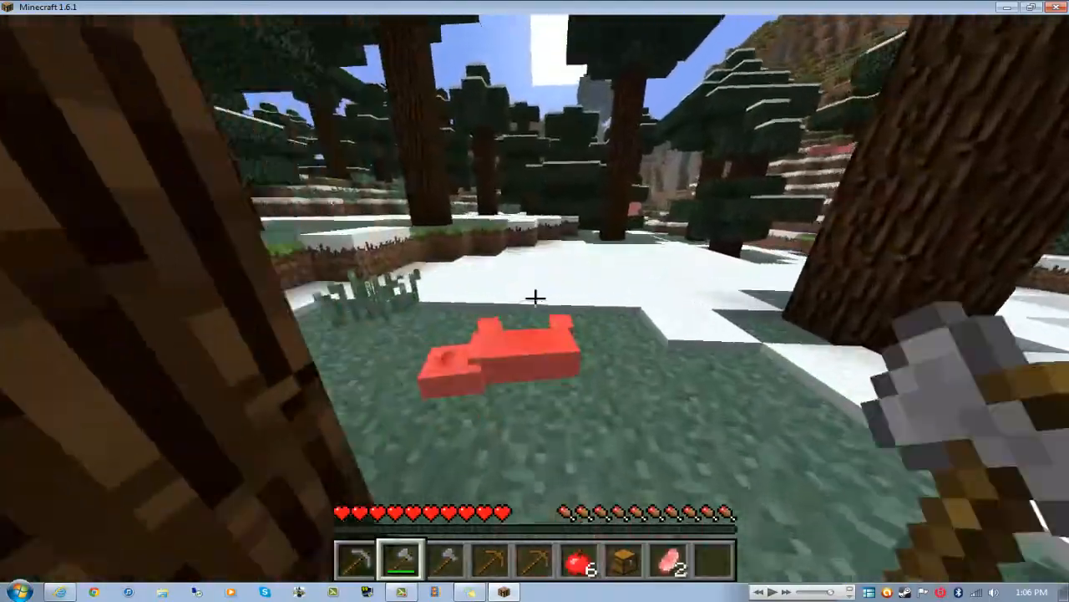
mouse_move(535, 301)
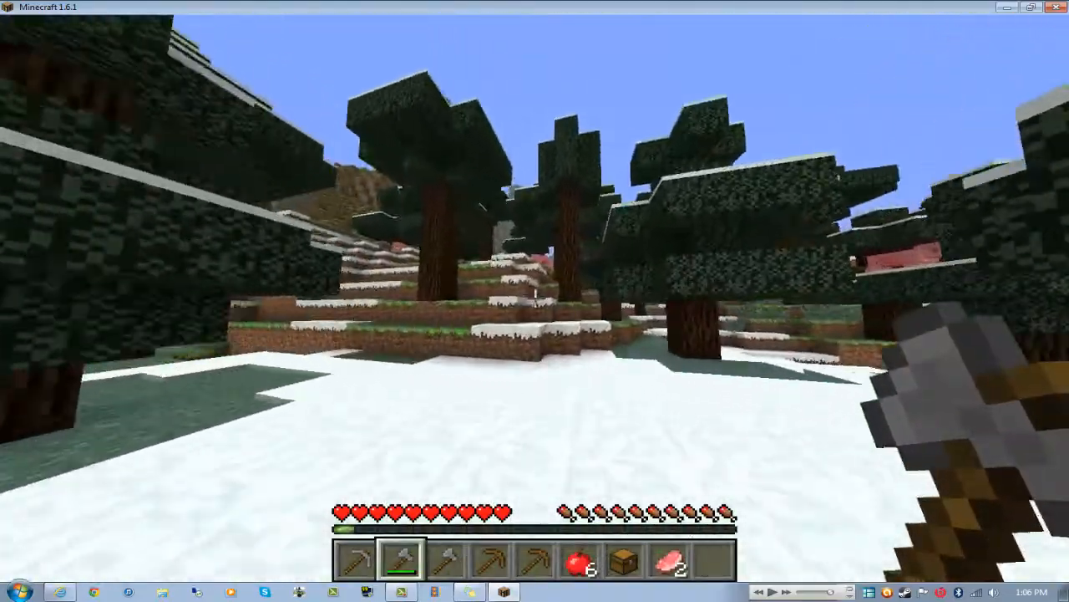
mouse_move(535, 300)
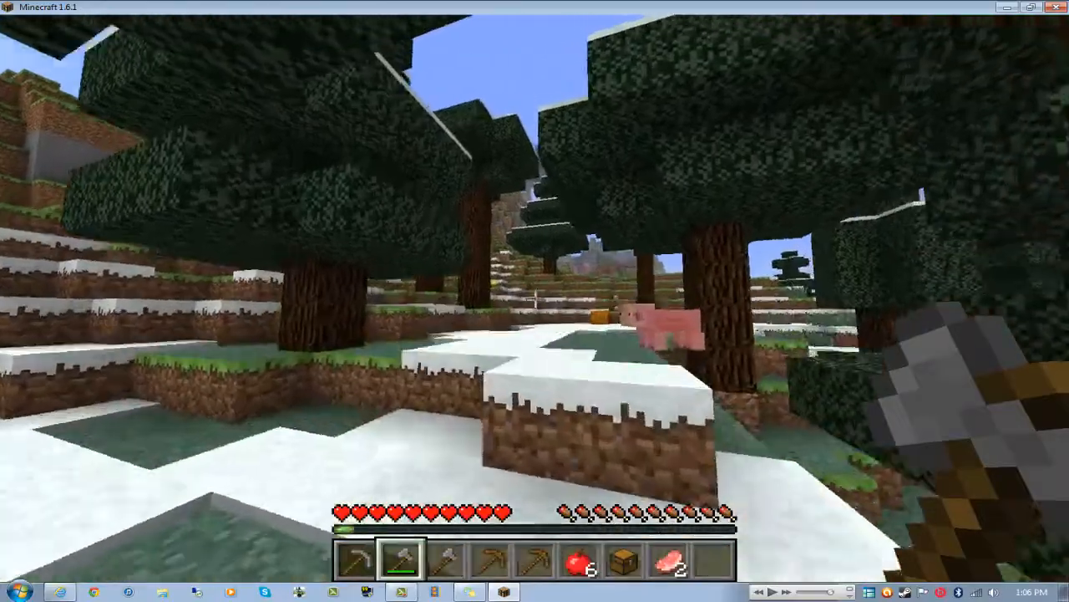
mouse_move(535, 301)
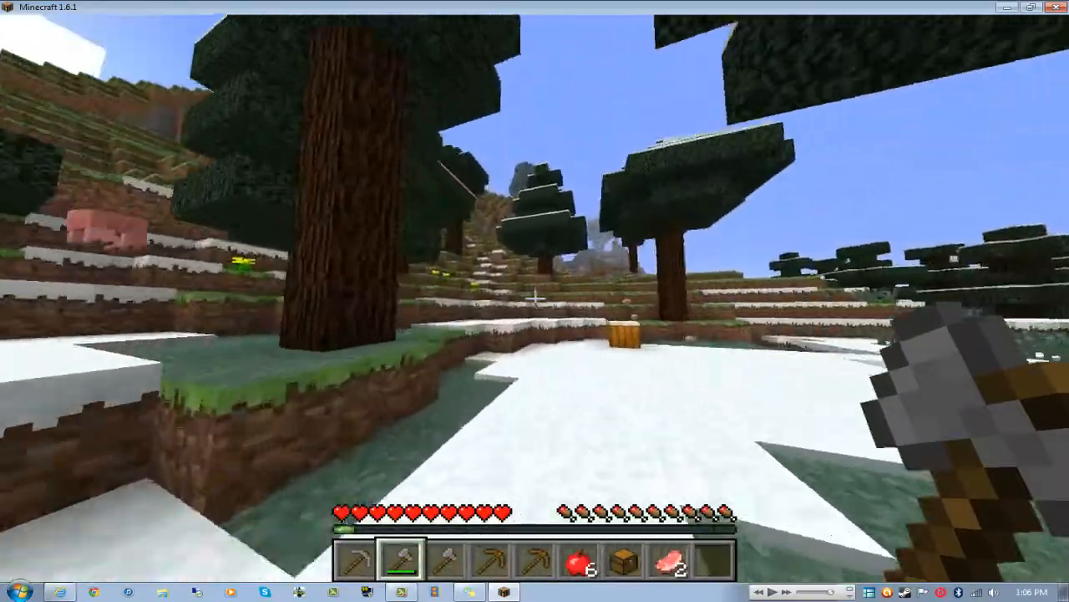
mouse_move(535, 301)
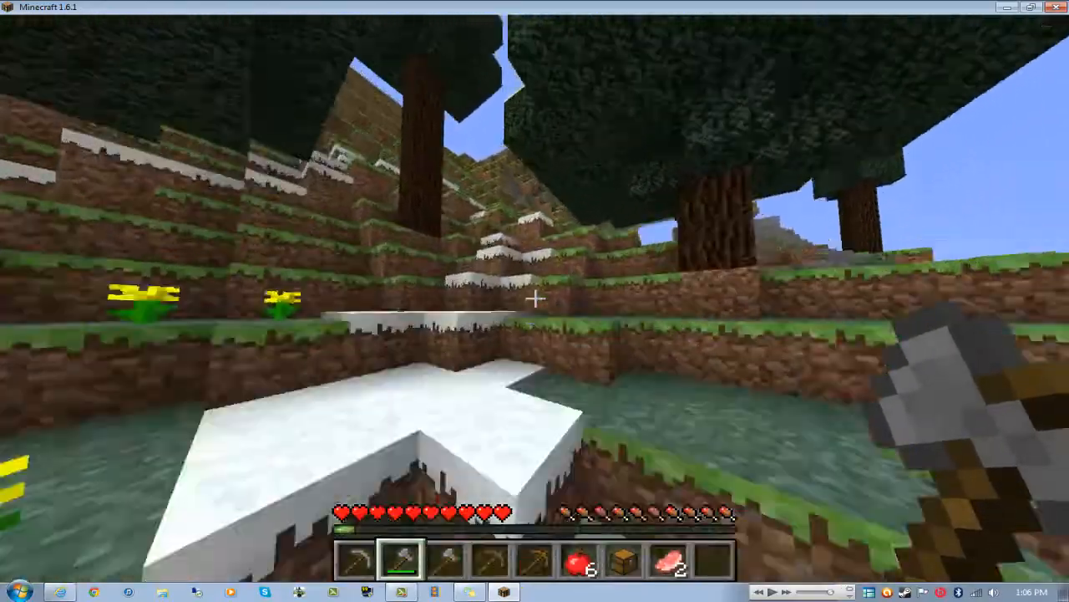
mouse_move(534, 301)
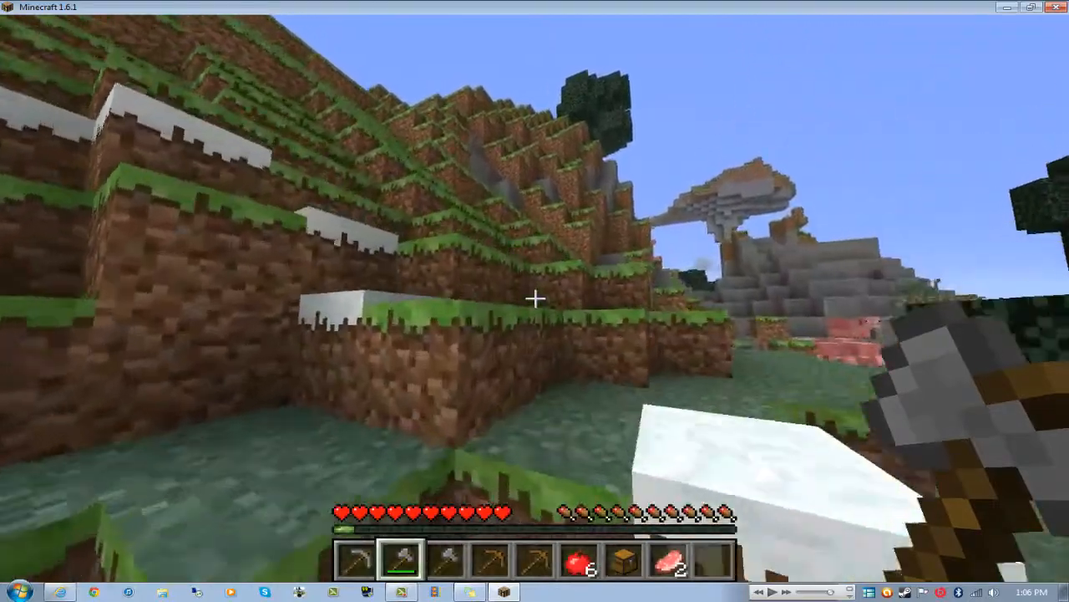
mouse_move(535, 301)
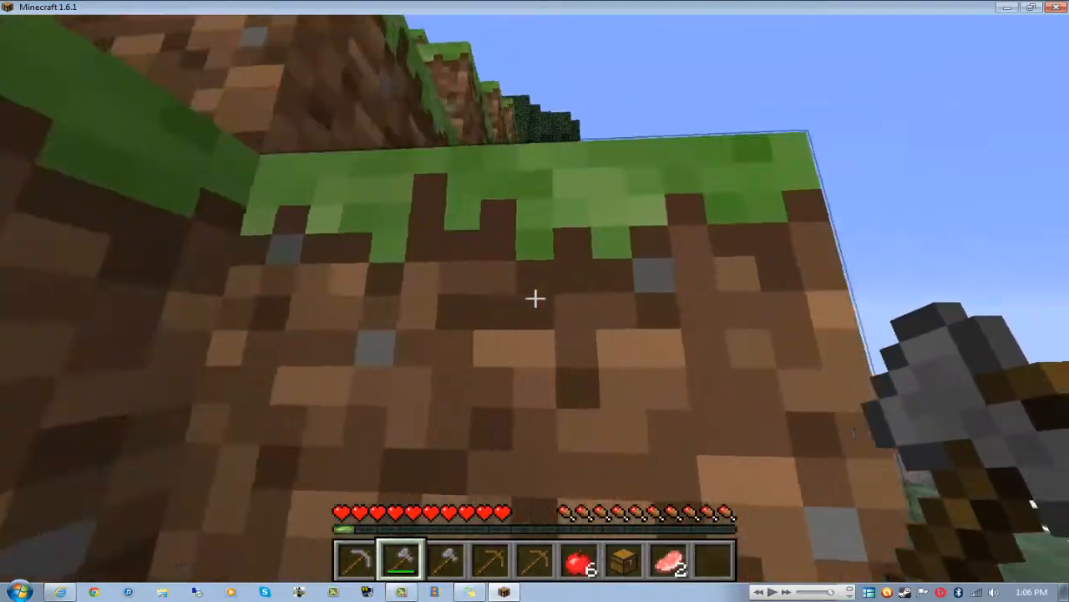
mouse_move(534, 300)
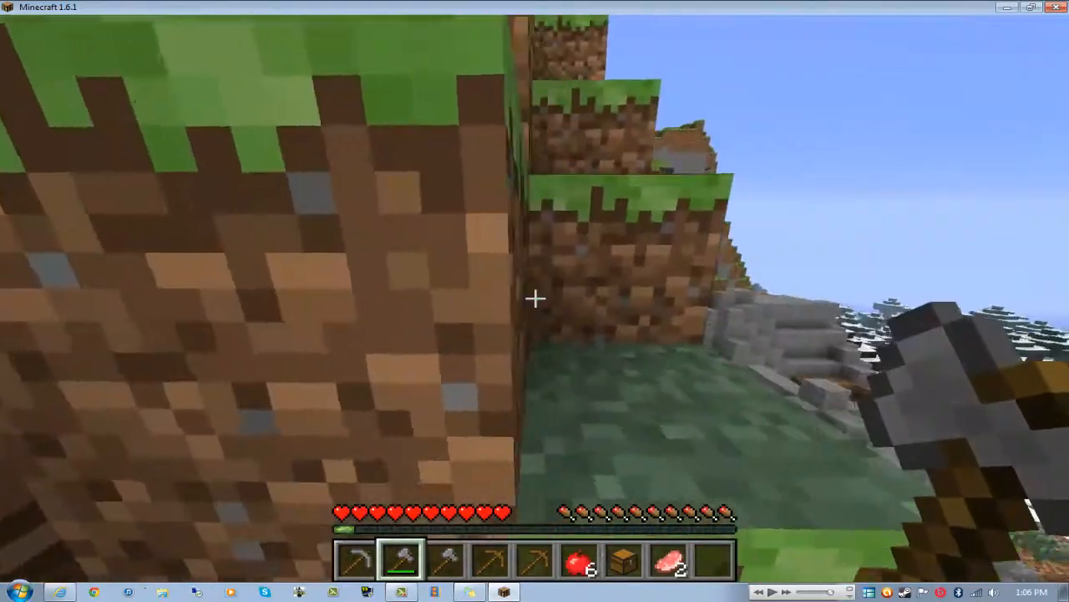
mouse_move(535, 301)
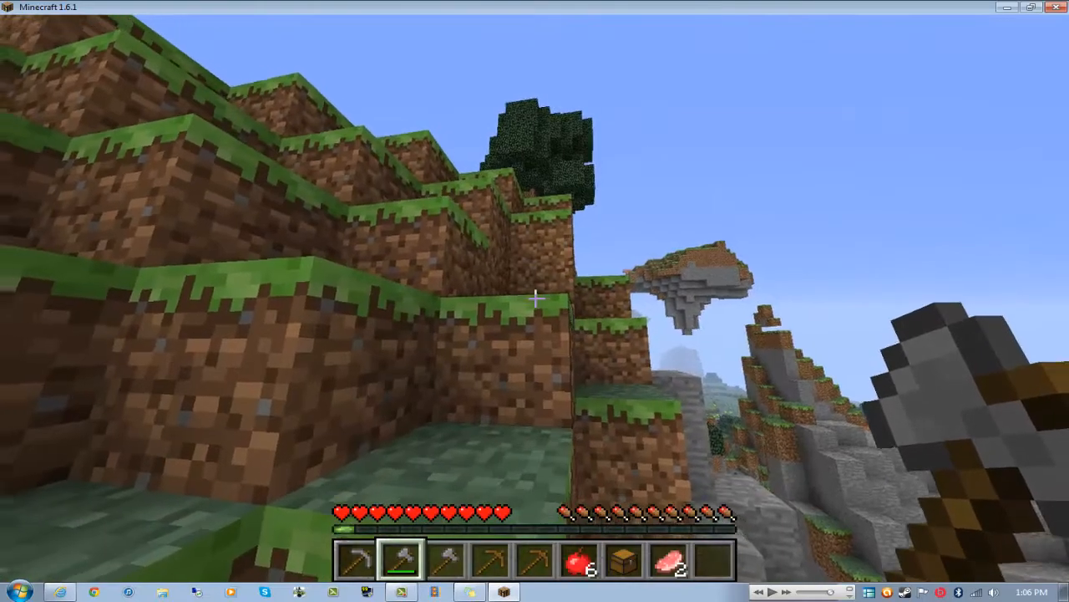
mouse_move(535, 300)
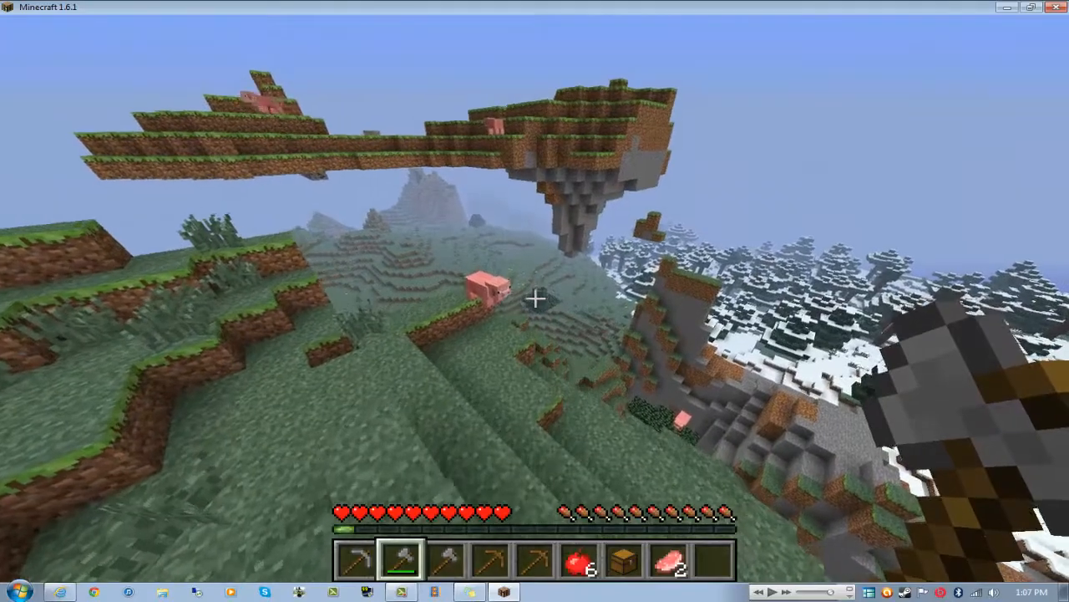
mouse_move(535, 301)
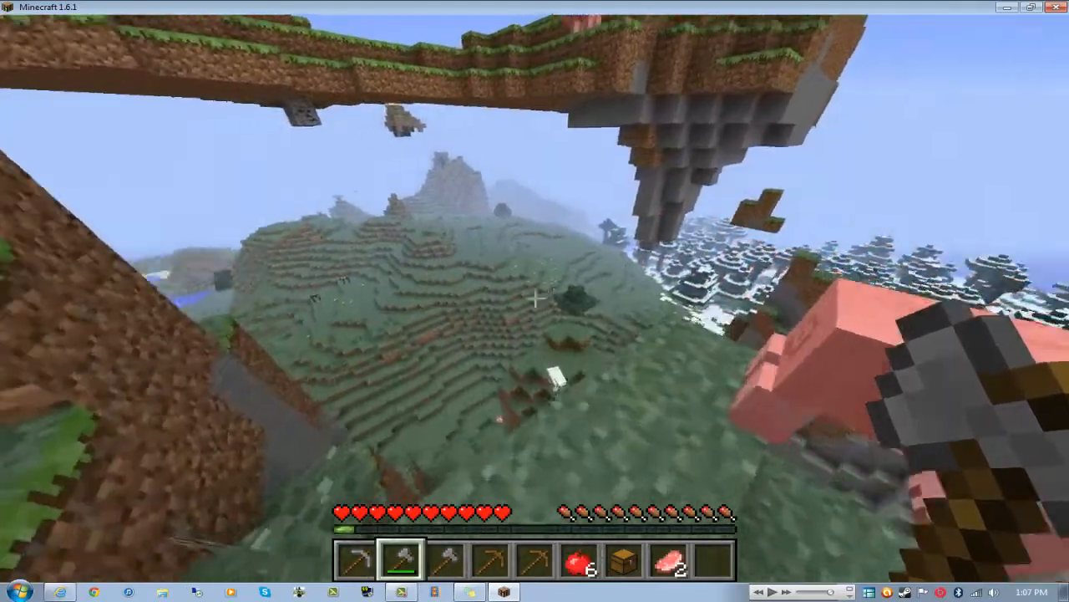
mouse_move(534, 301)
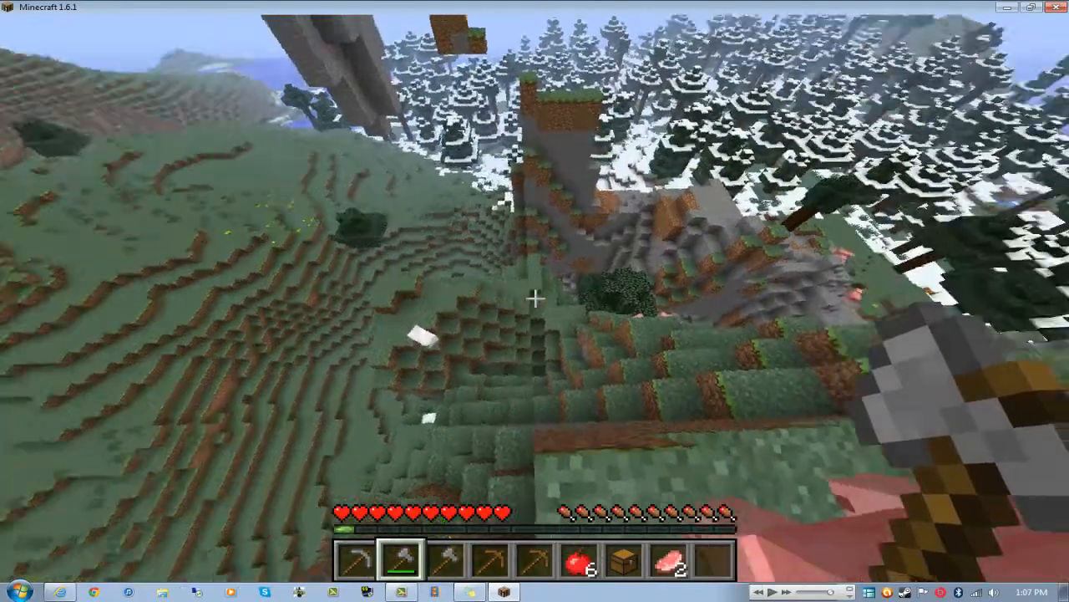
mouse_move(535, 300)
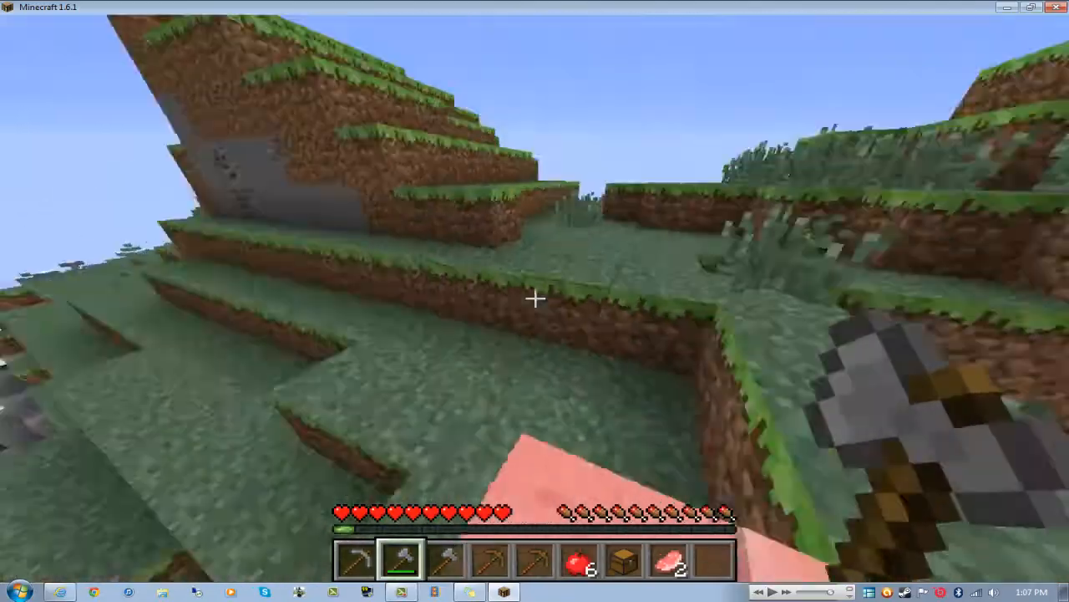
Step: Show the F3 debug overlay while standing on the grassy hill near the floating islands
key(f3)
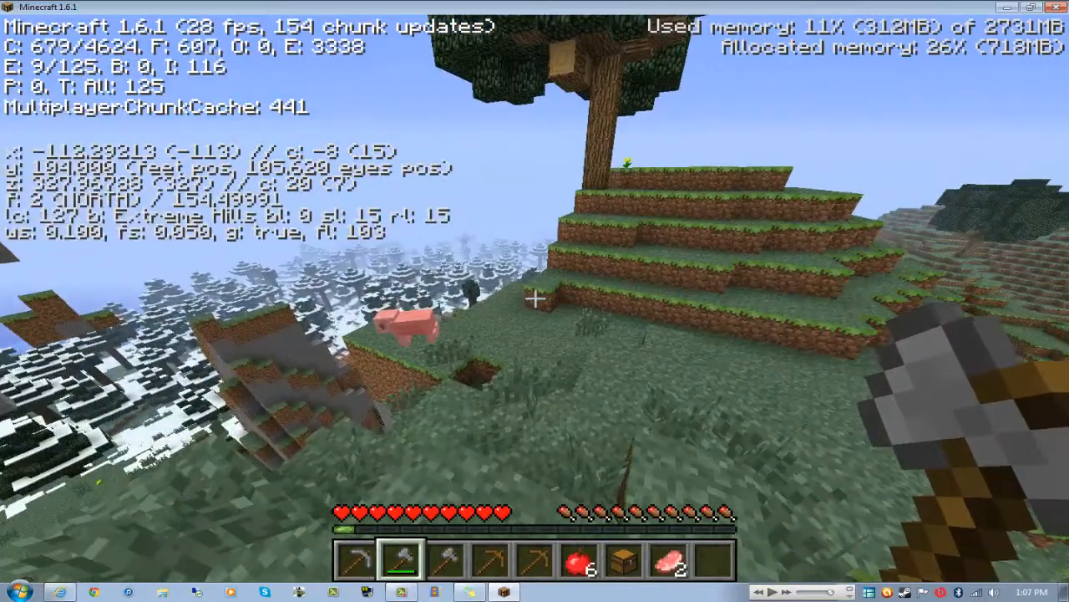
mouse_move(534, 301)
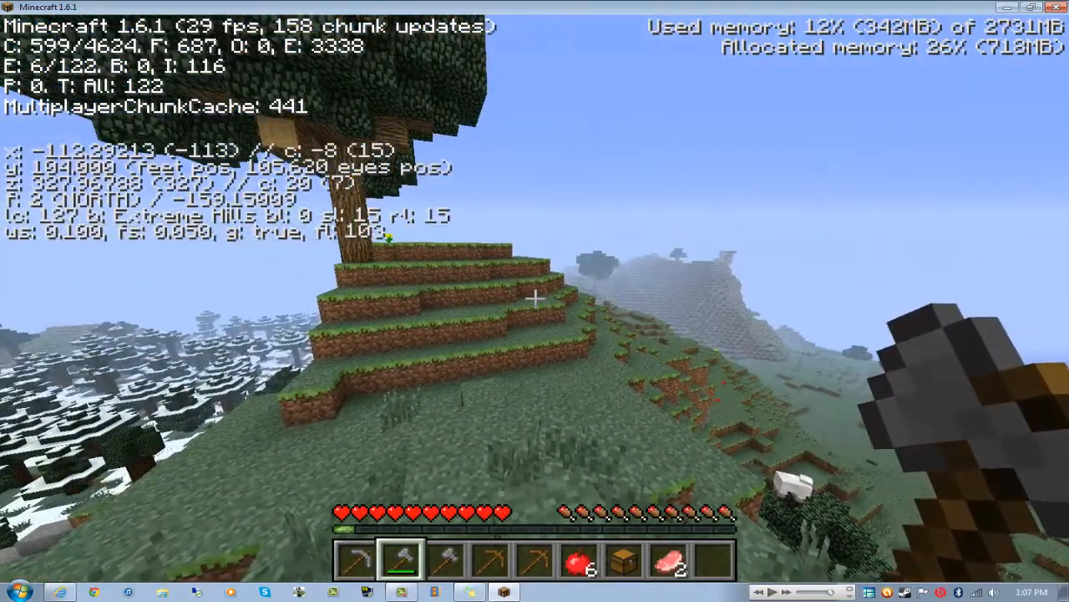
mouse_move(535, 301)
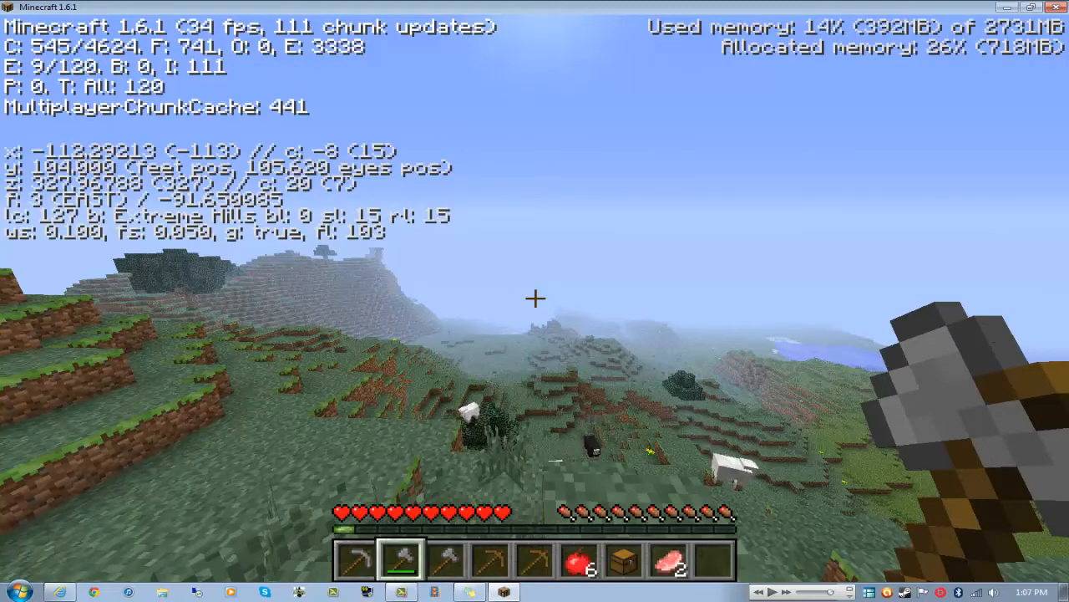
mouse_move(534, 301)
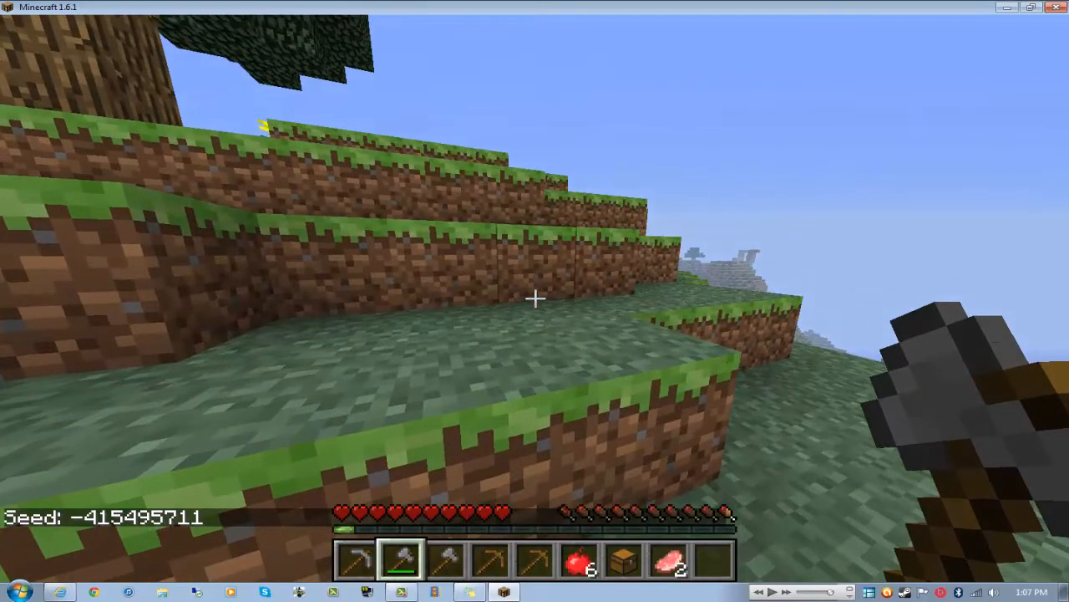
mouse_move(535, 301)
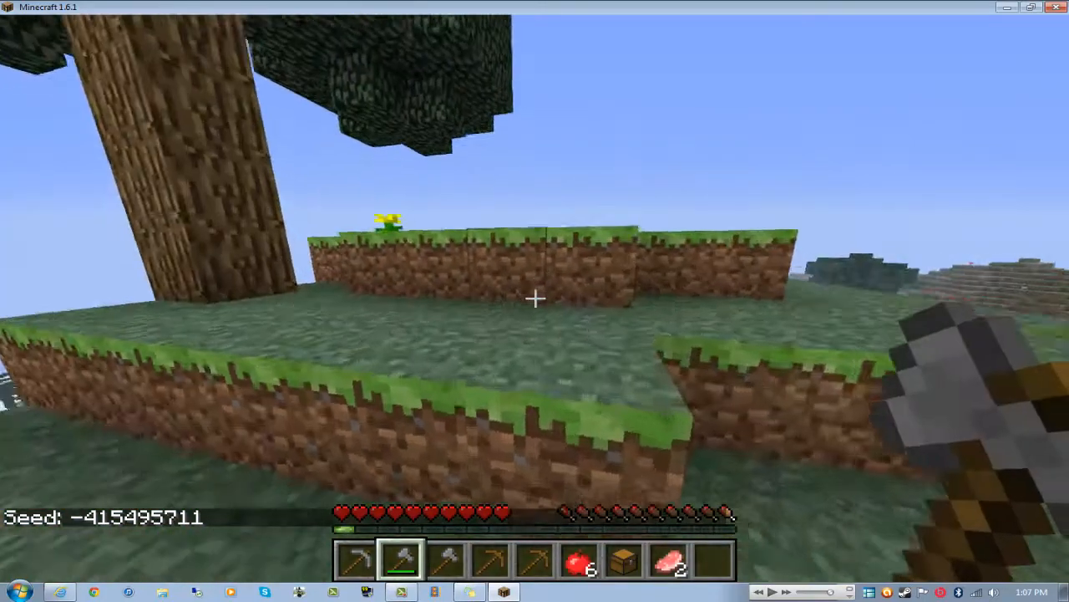
mouse_move(535, 301)
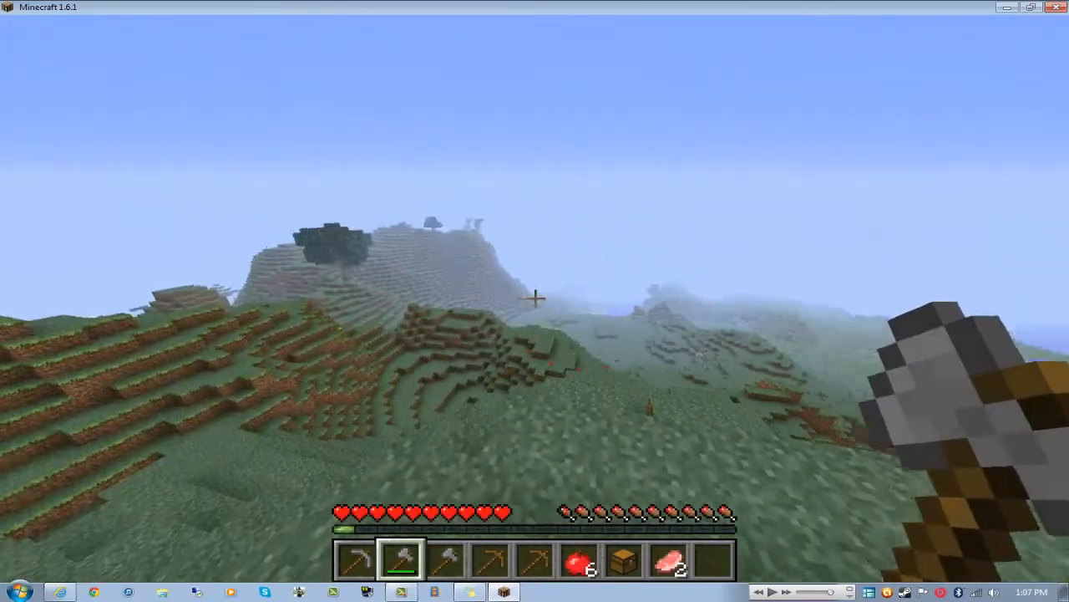
mouse_move(535, 301)
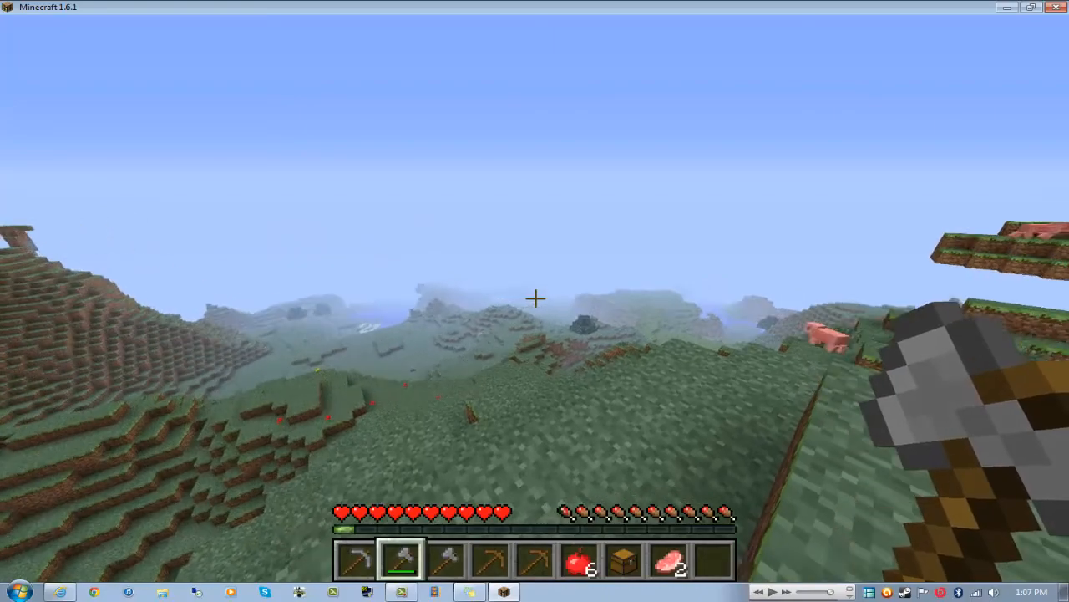
mouse_move(535, 301)
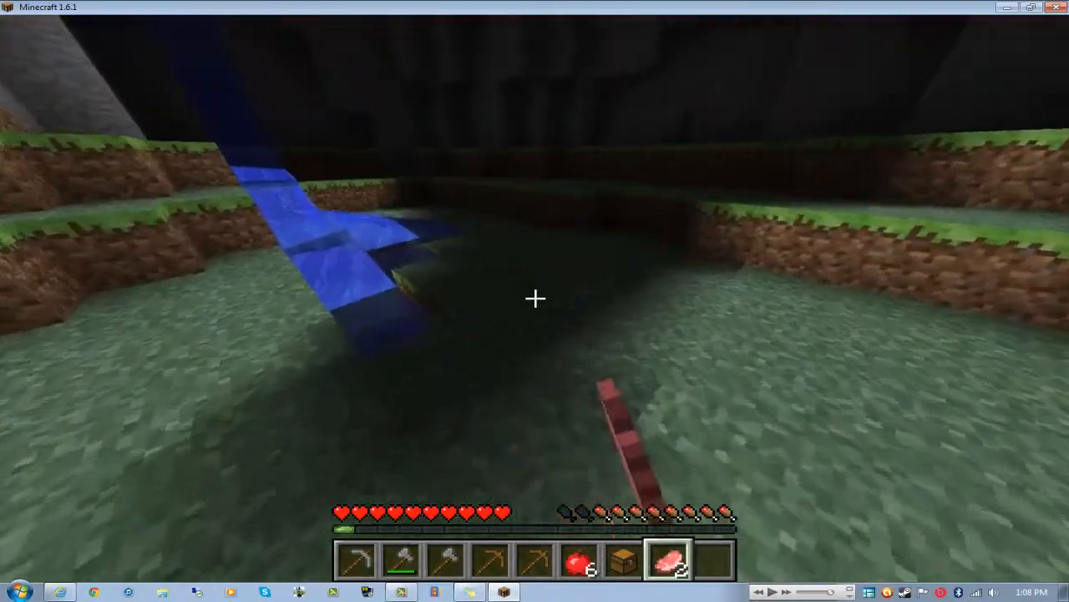
mouse_move(535, 301)
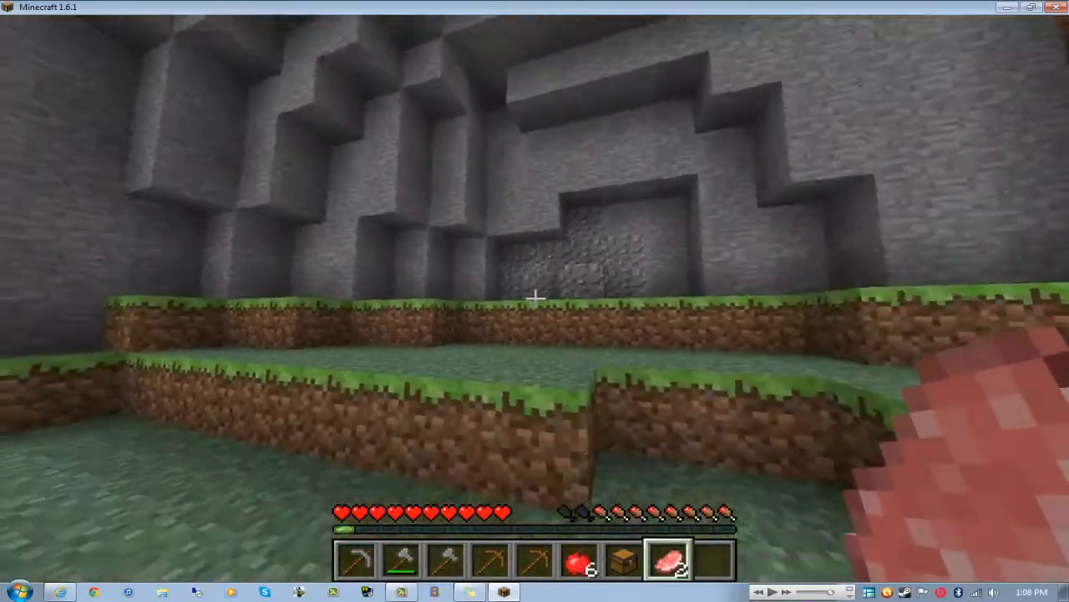
mouse_move(535, 301)
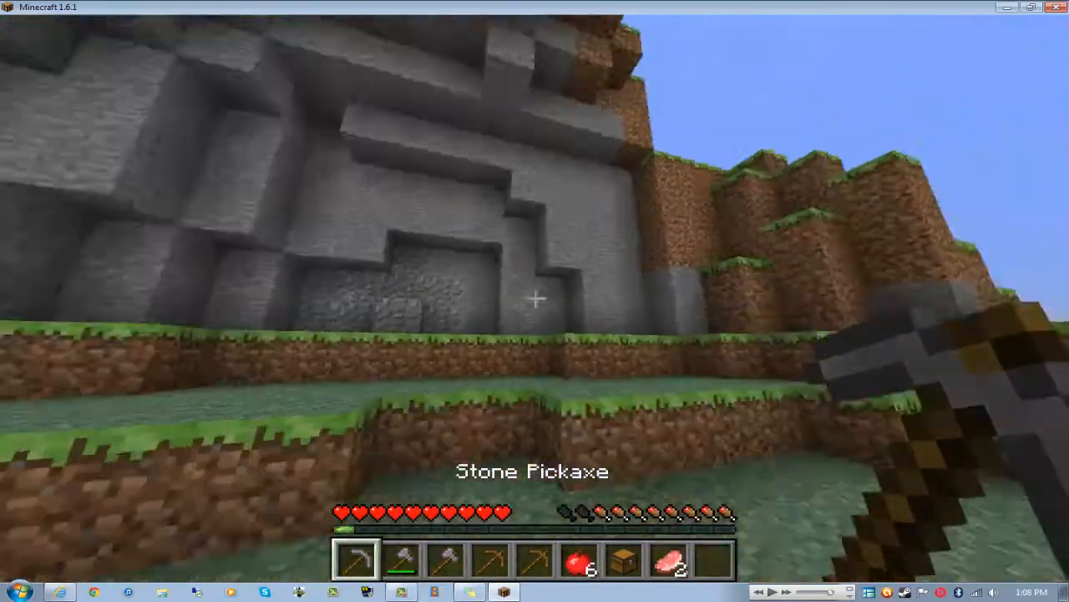
mouse_move(535, 301)
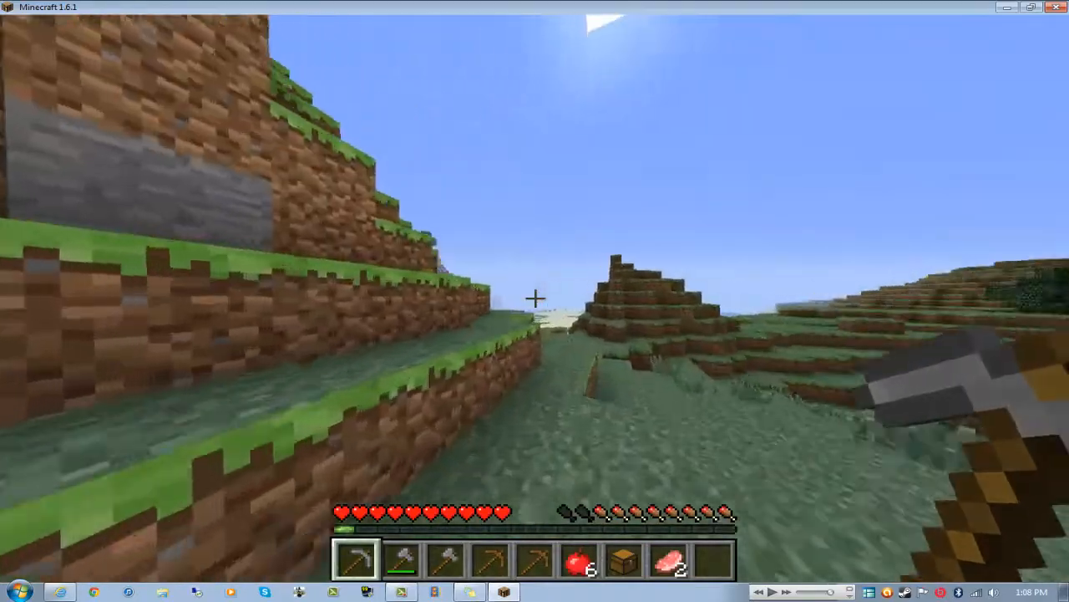
mouse_move(535, 301)
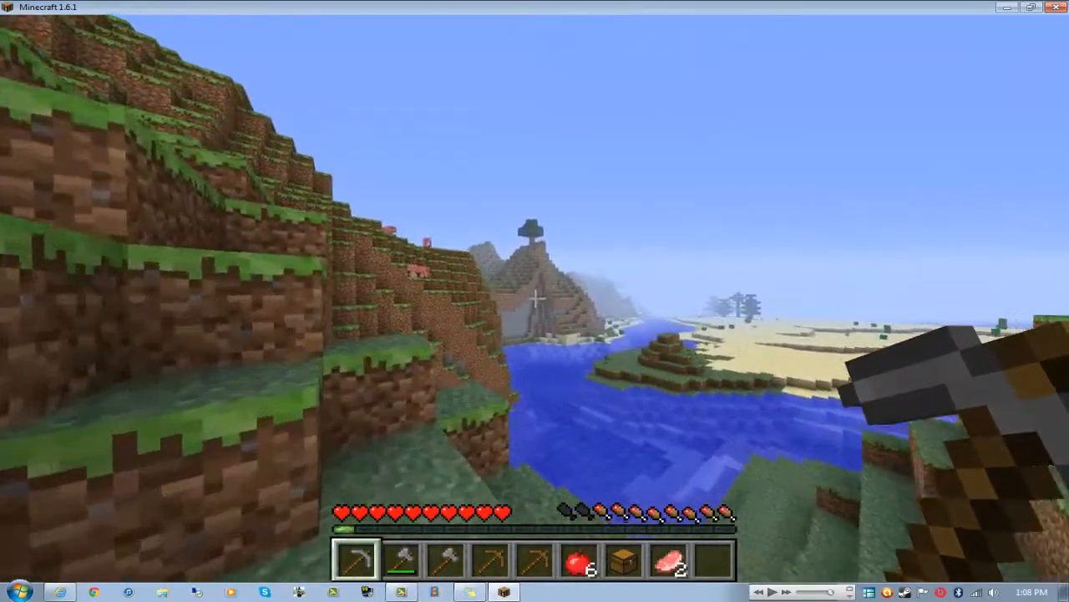
mouse_move(535, 301)
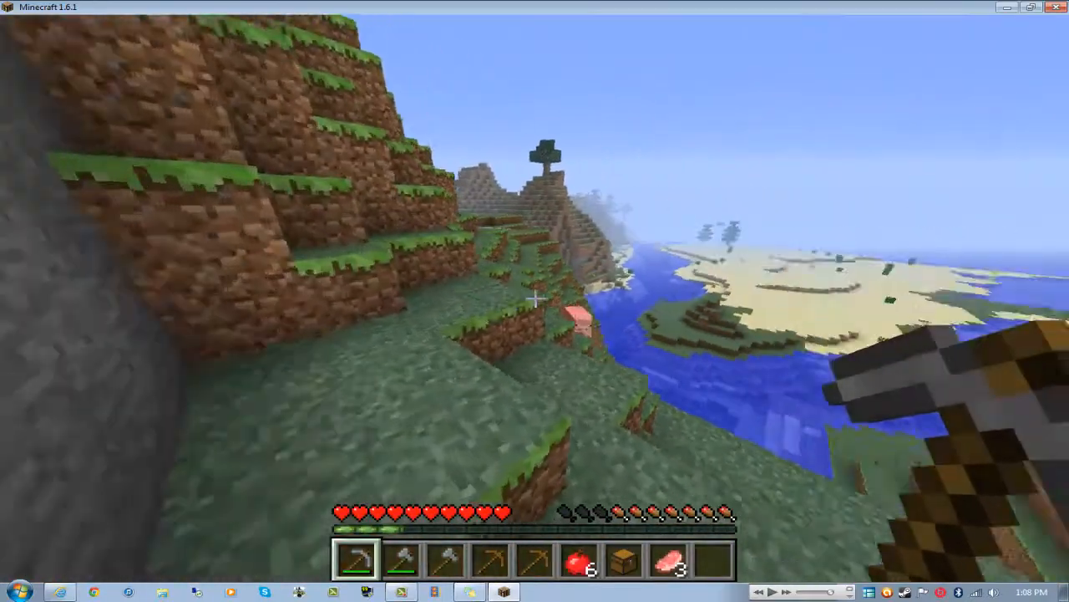
mouse_move(535, 301)
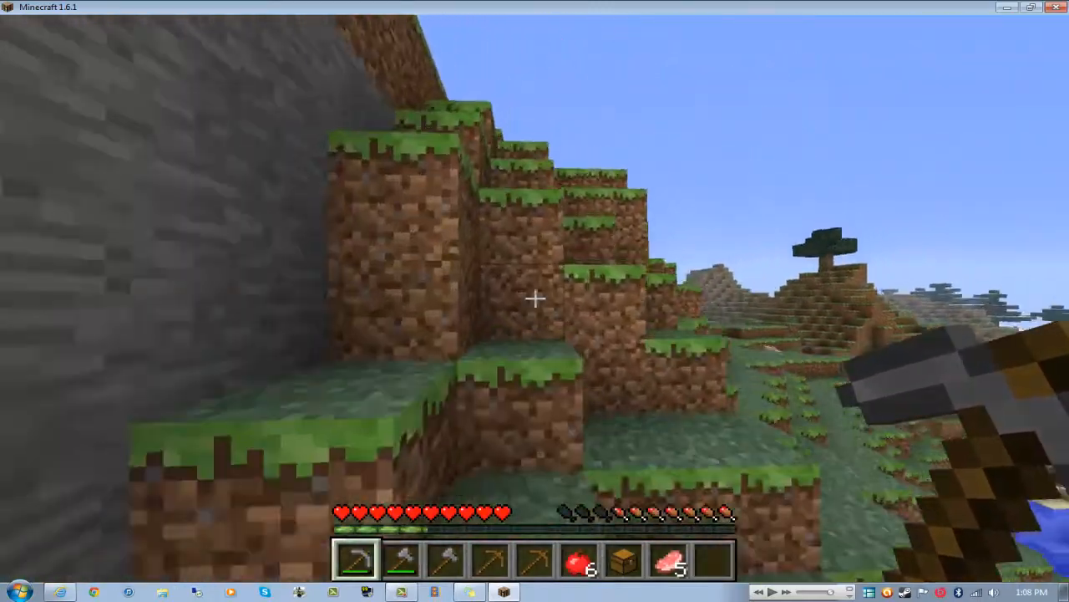
mouse_move(535, 300)
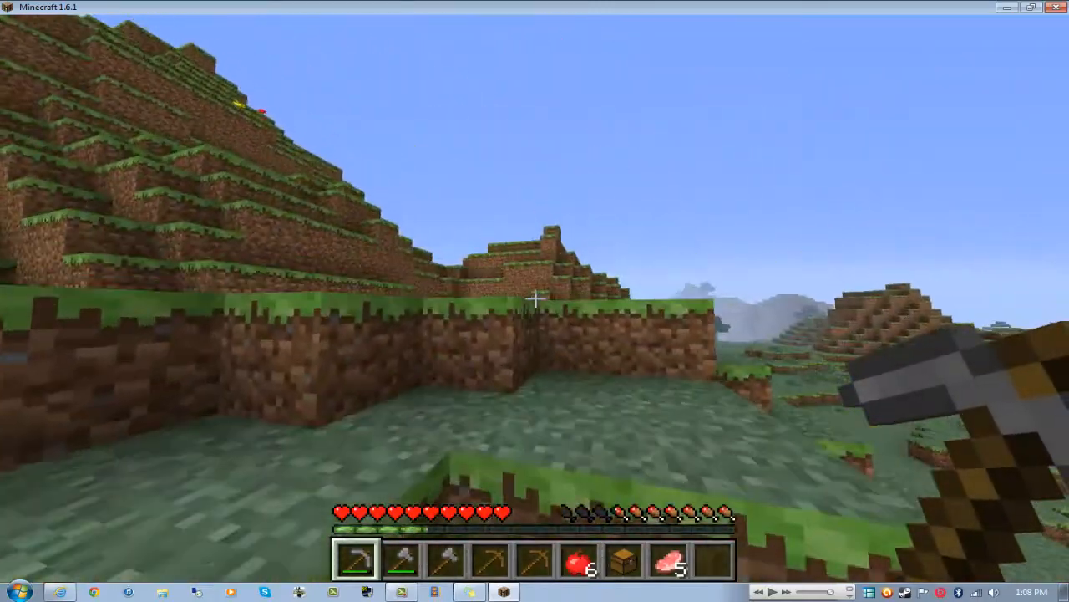
mouse_move(534, 300)
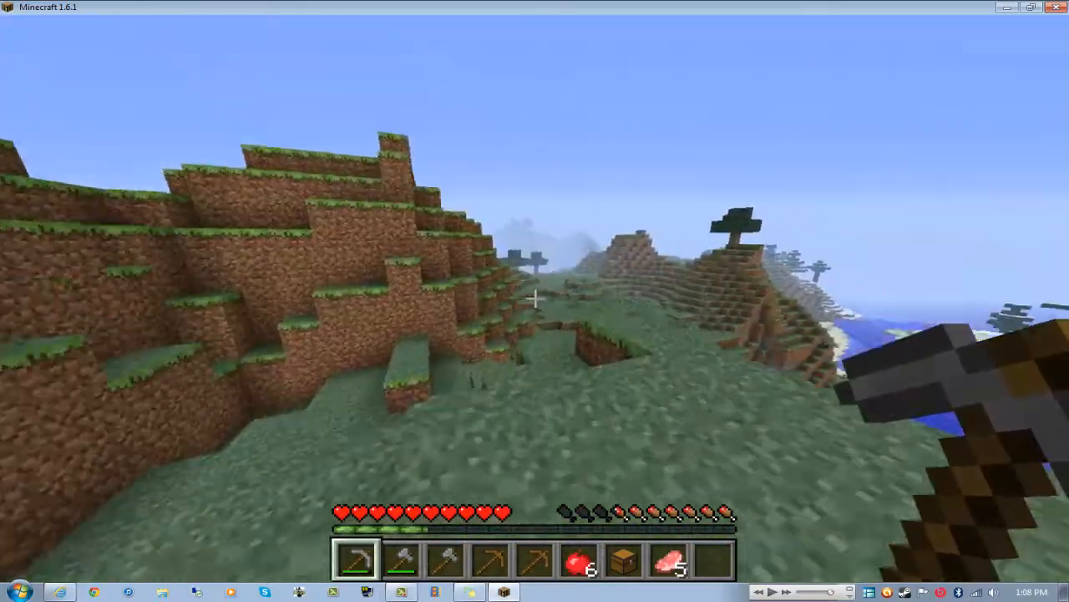
mouse_move(535, 301)
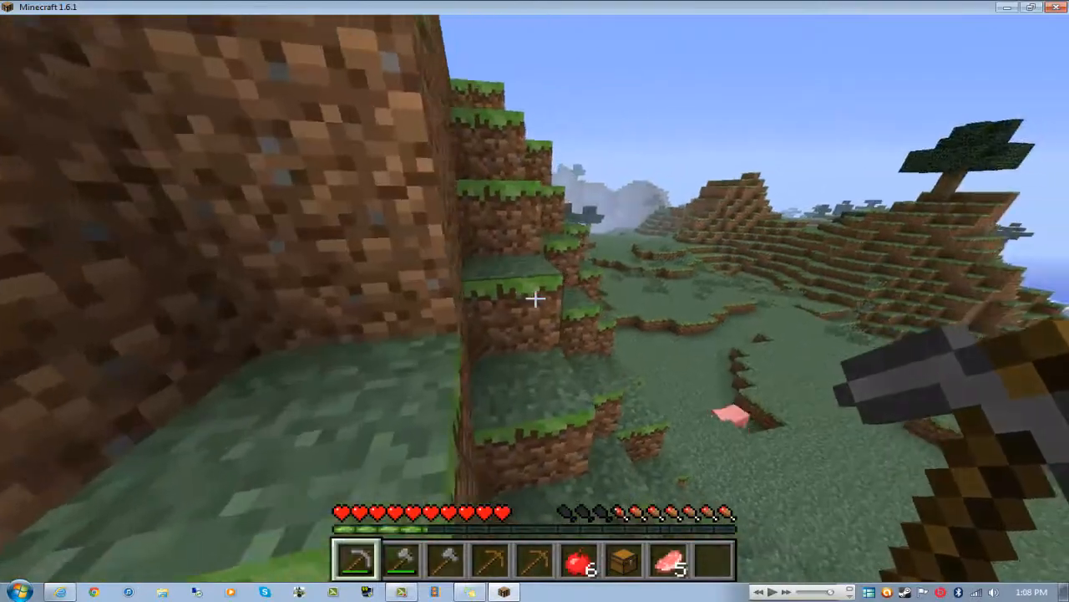
mouse_move(535, 301)
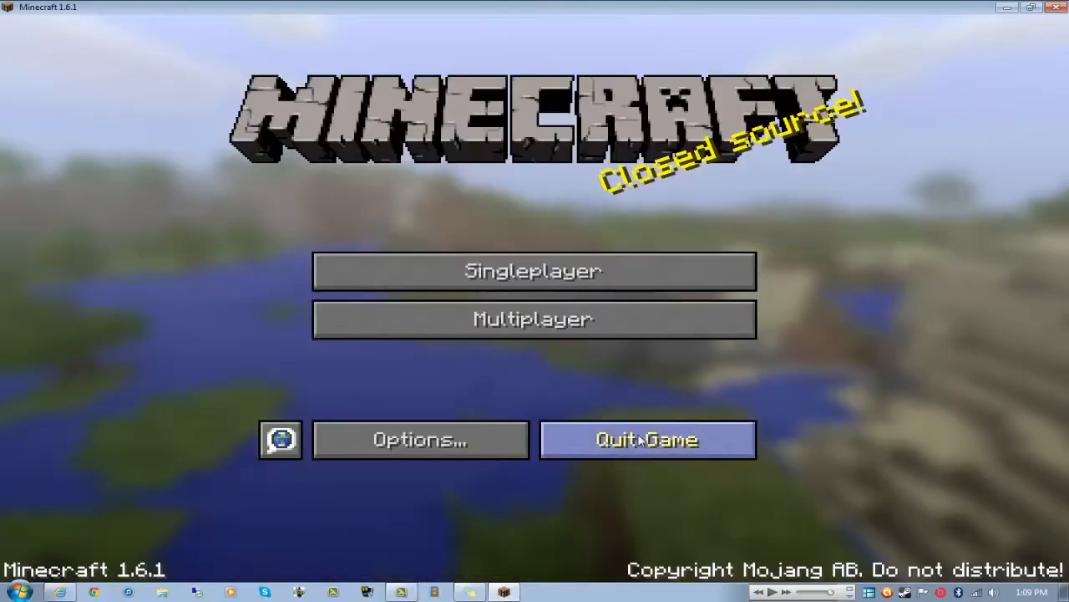
Step: Quit the game and start the Minecraft Launcher from the desktop icon
click(649, 439)
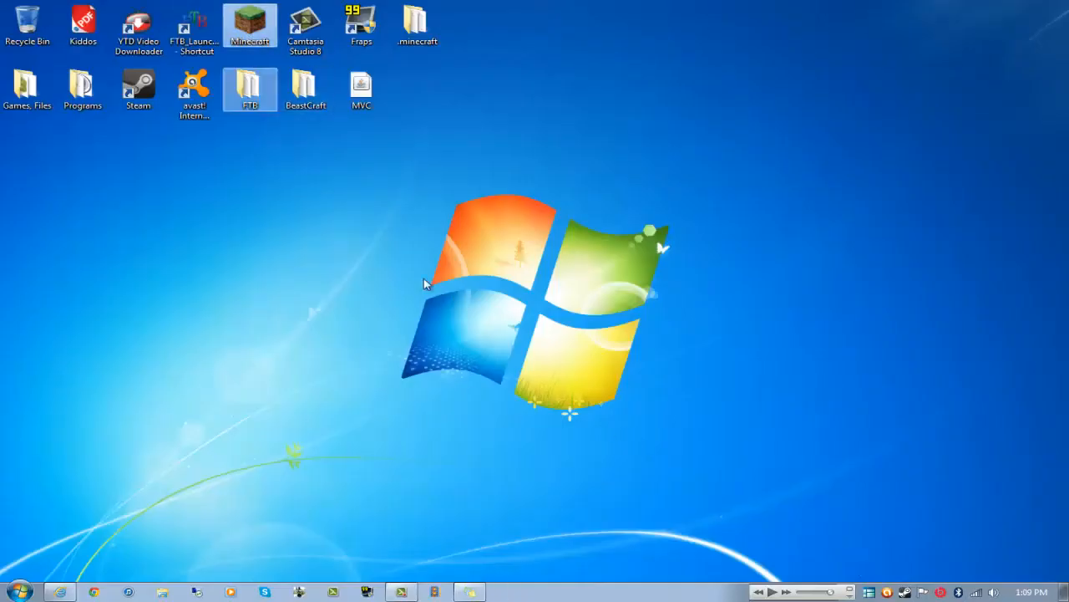
double_click(249, 23)
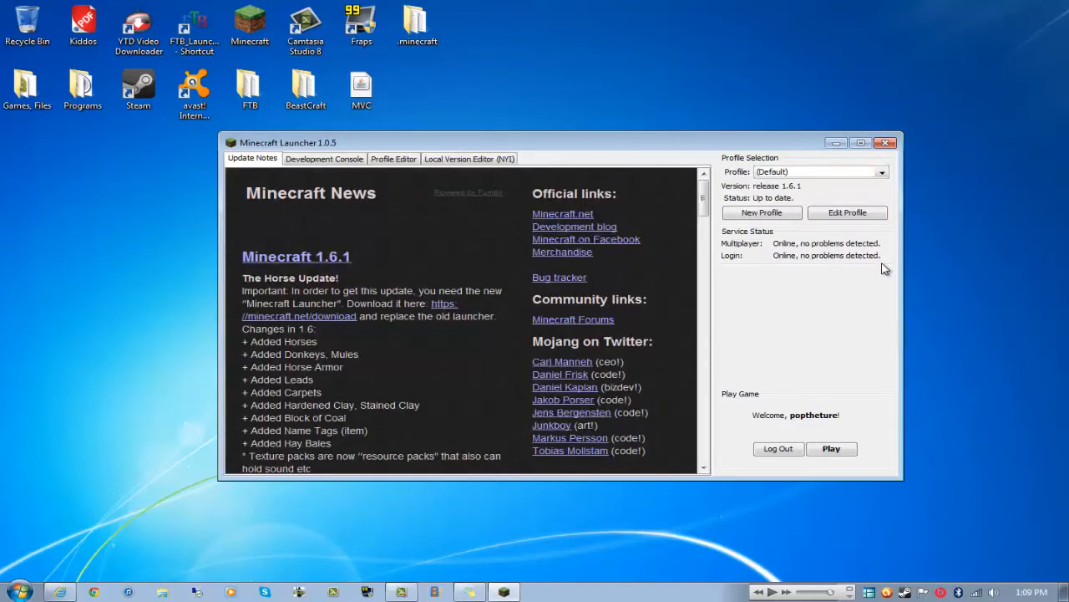
Step: Create a new profile on release 1.5.2 and name it 'Older minecraft'
click(762, 213)
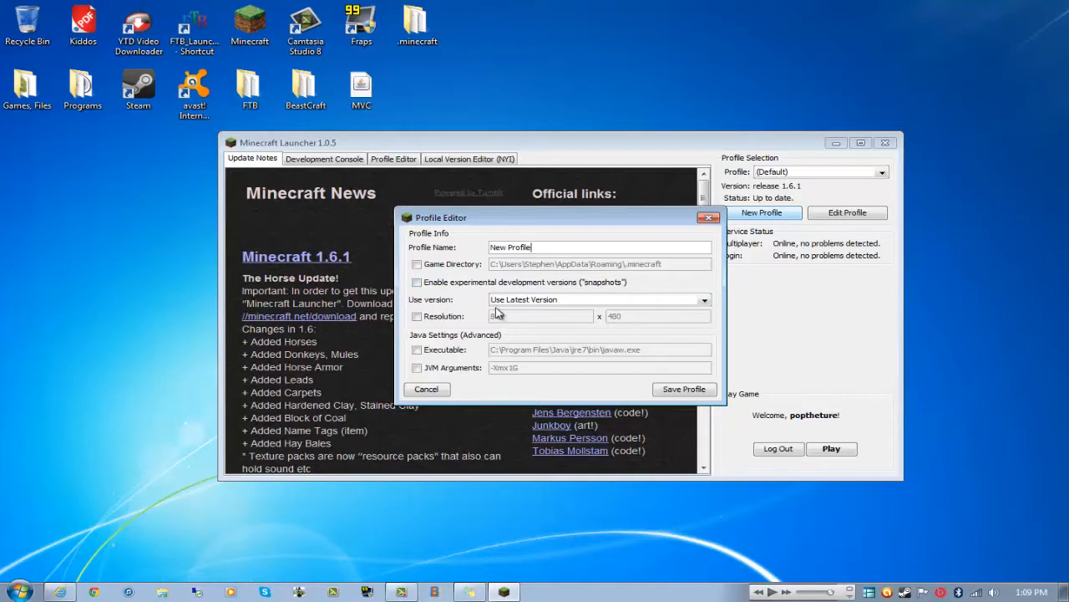
click(705, 299)
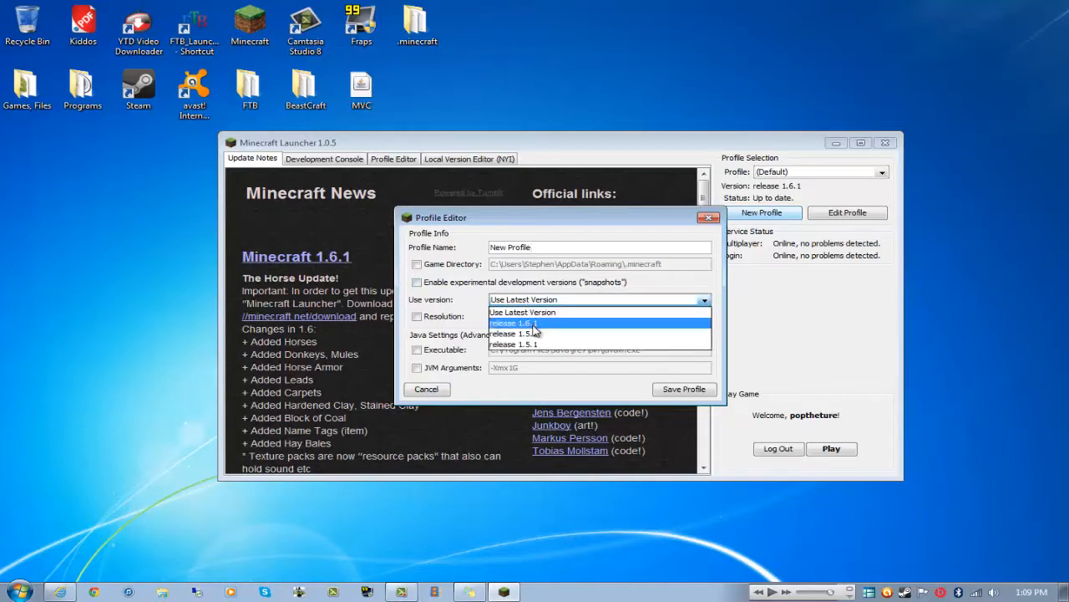
mouse_move(514, 334)
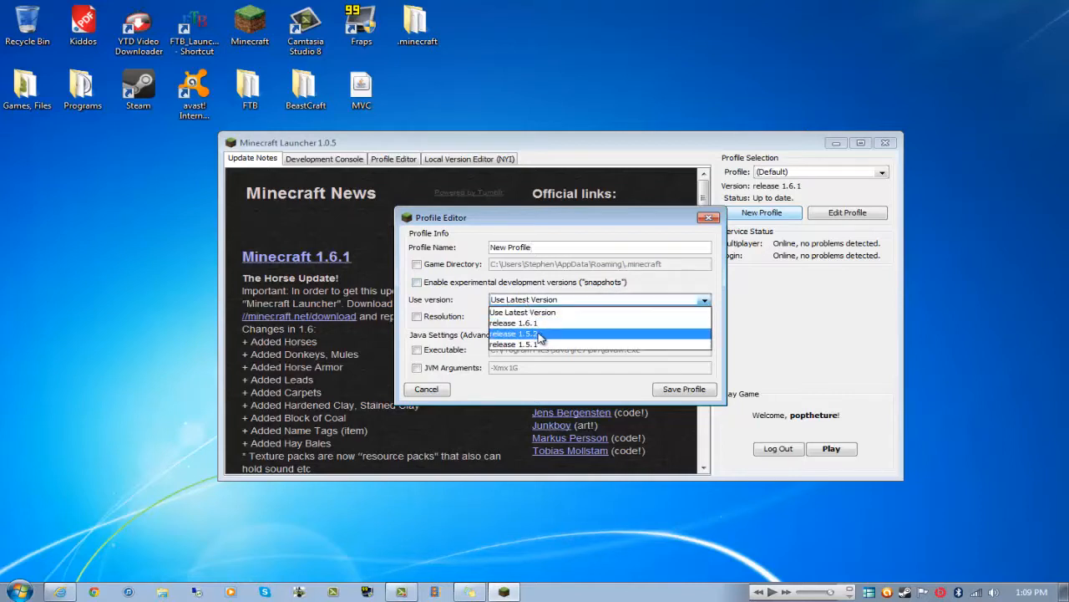
click(513, 335)
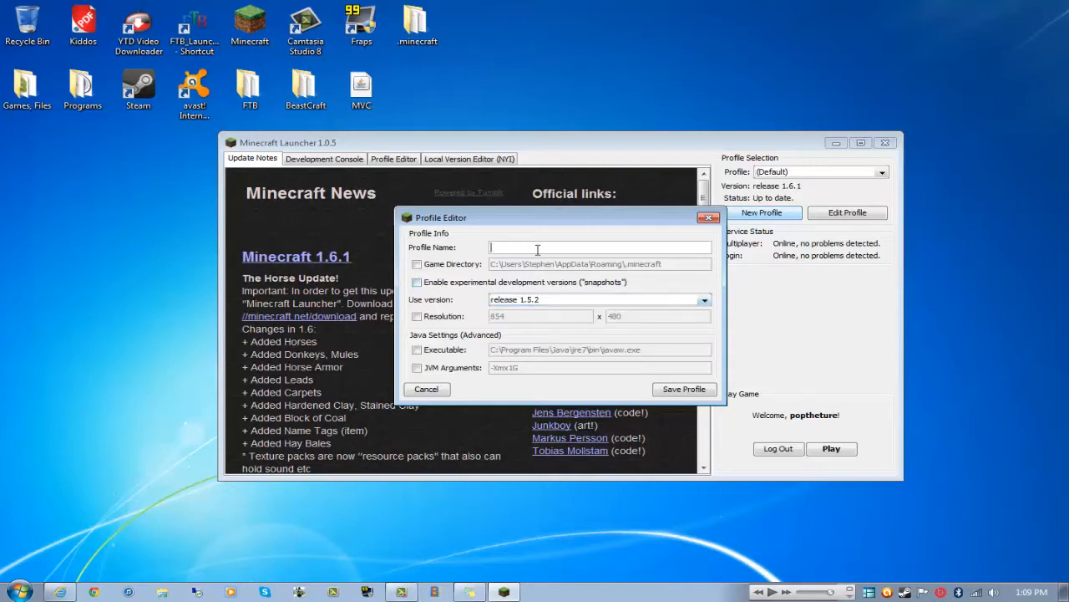
text(Older m)
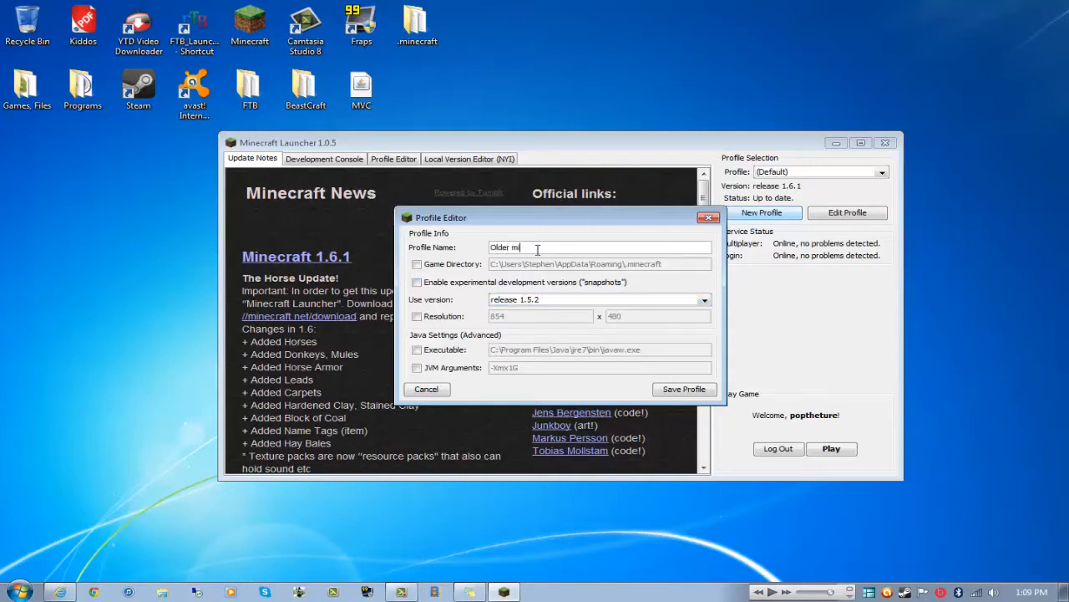
text(inecraft)
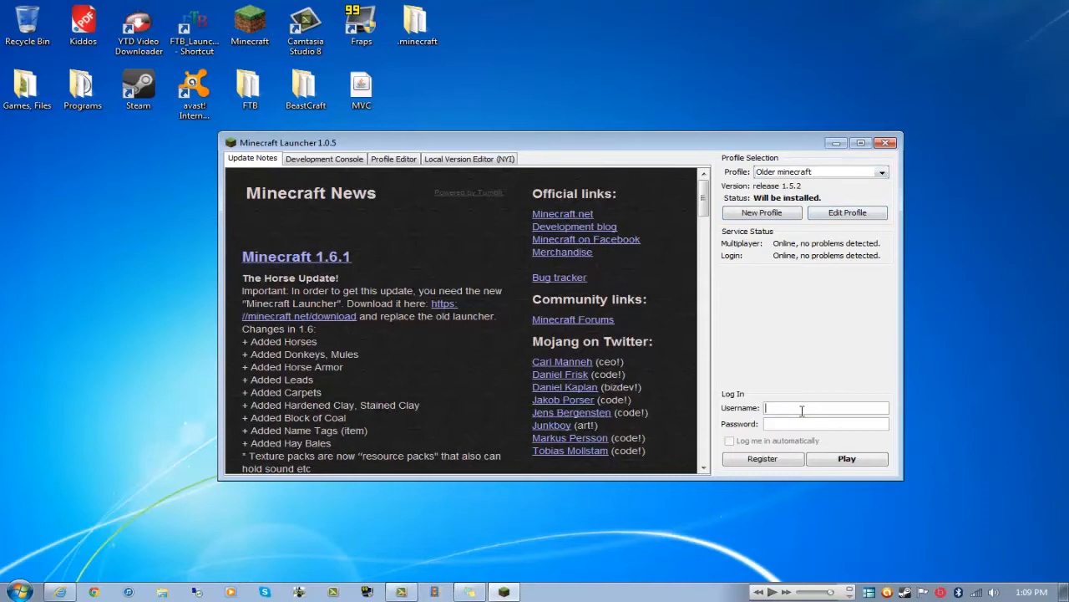
mouse_move(847, 461)
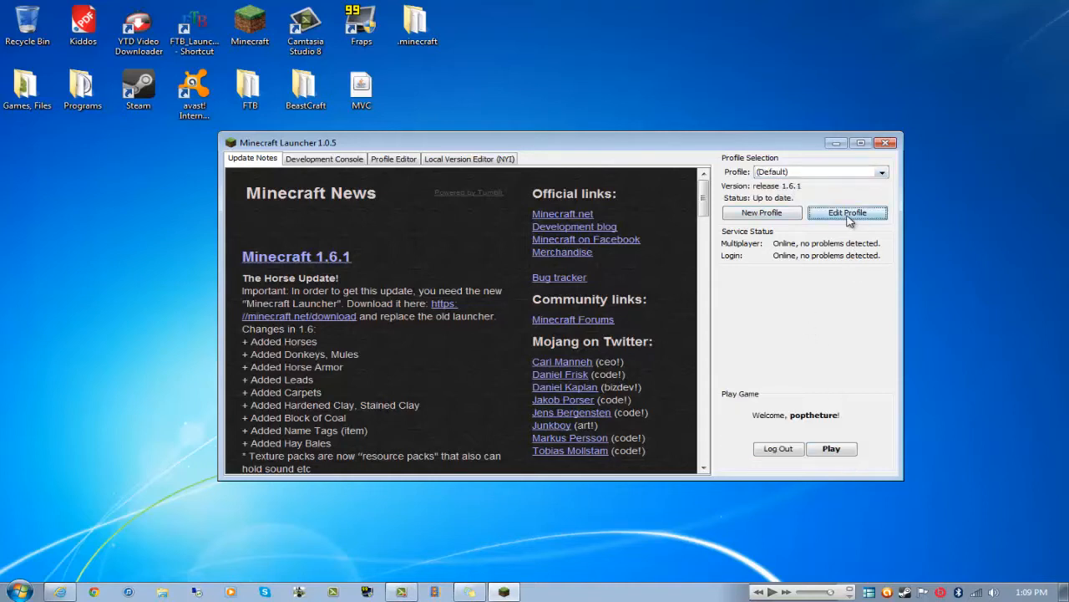
Step: Delete the 'Older minecraft' profile, return to Update Notes, and maximize the launcher
click(847, 212)
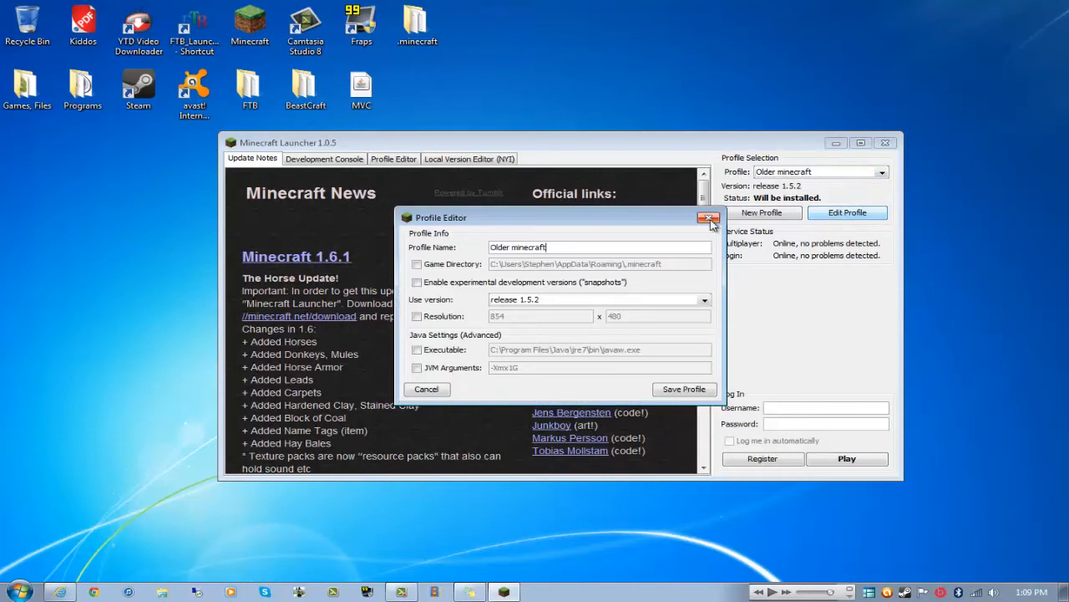
click(708, 218)
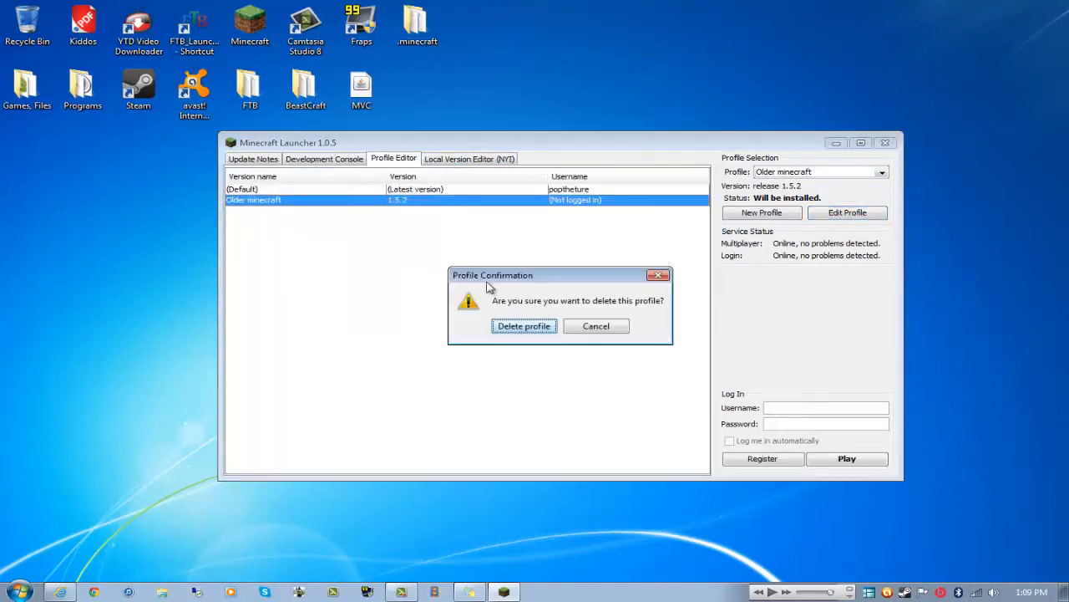
click(525, 325)
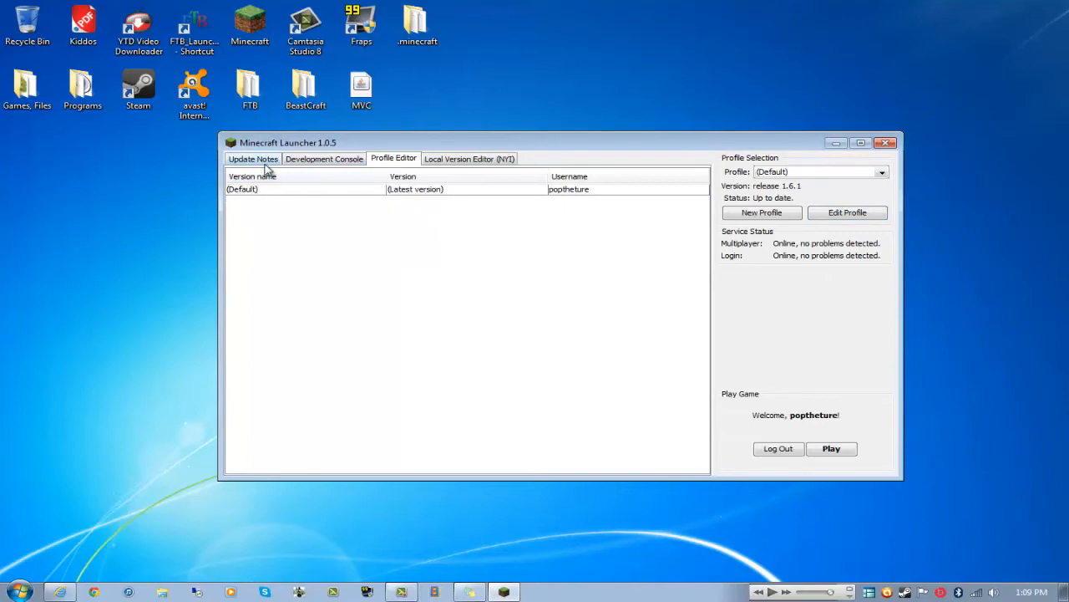
click(254, 159)
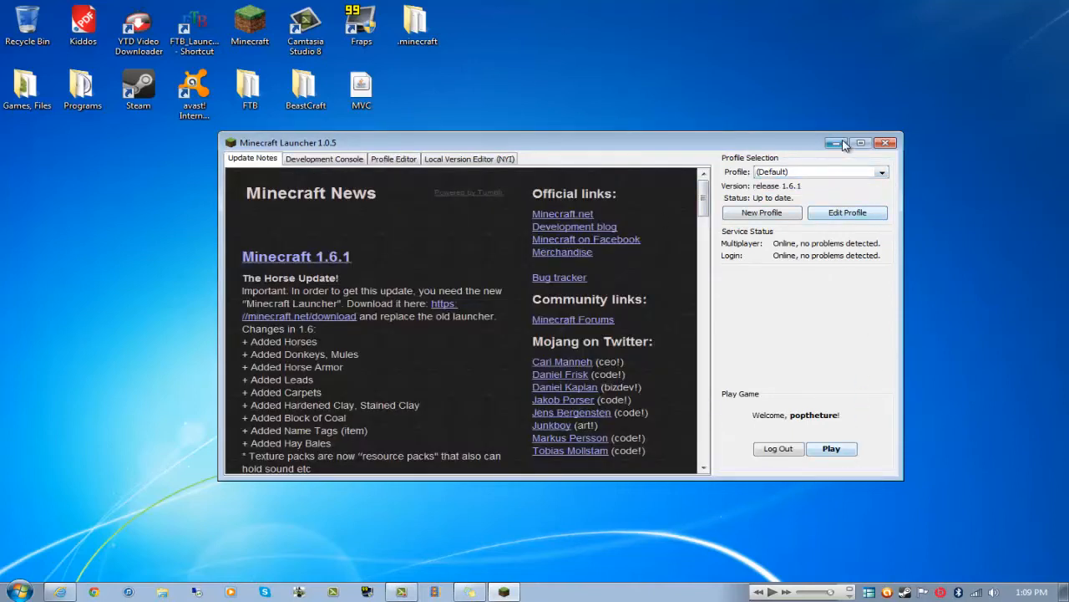
click(862, 144)
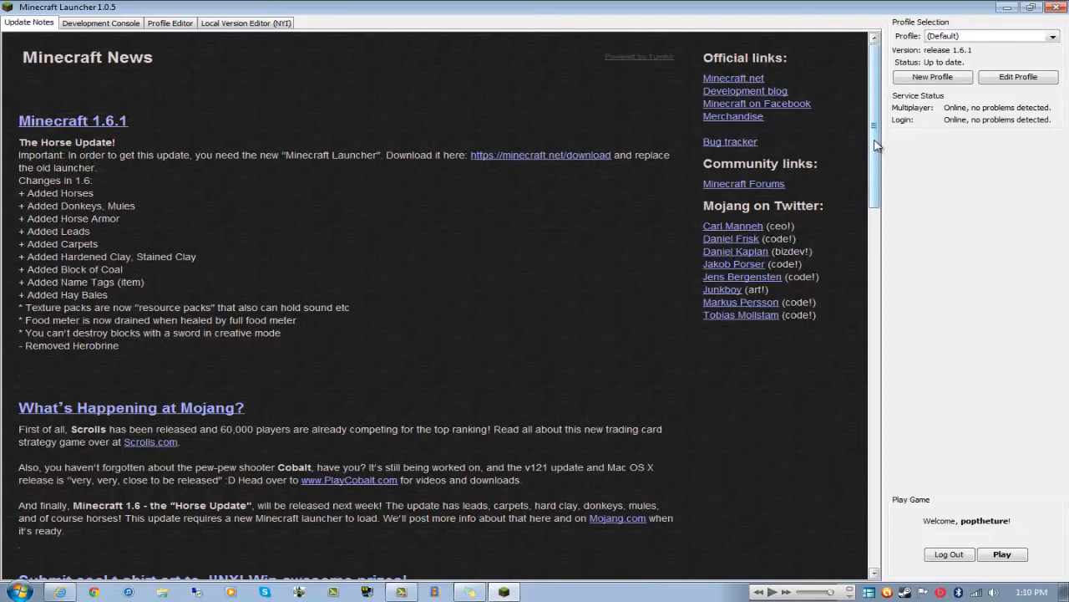
mouse_move(865, 240)
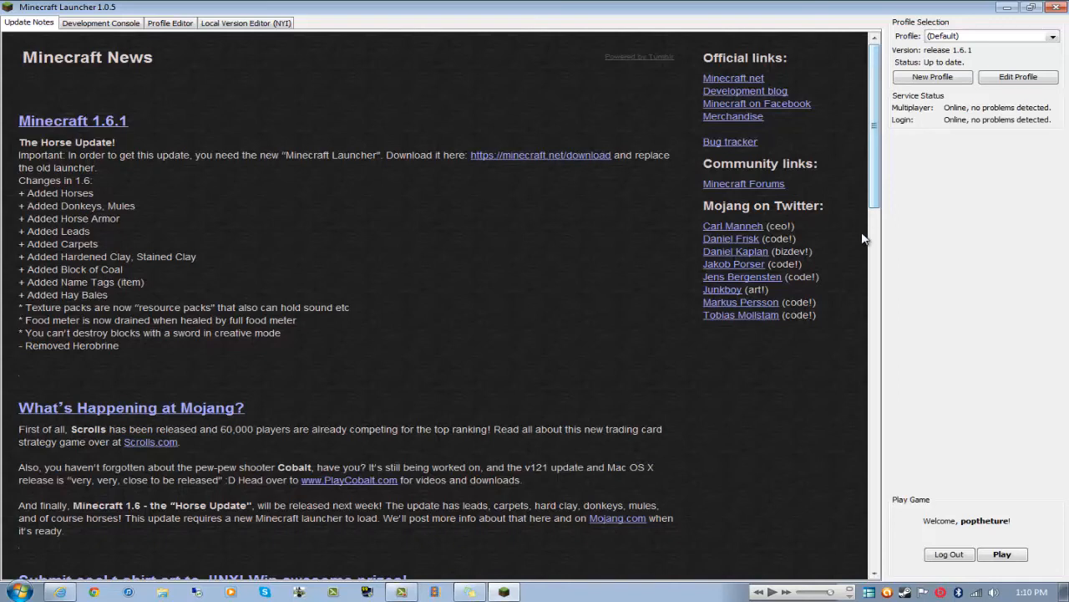